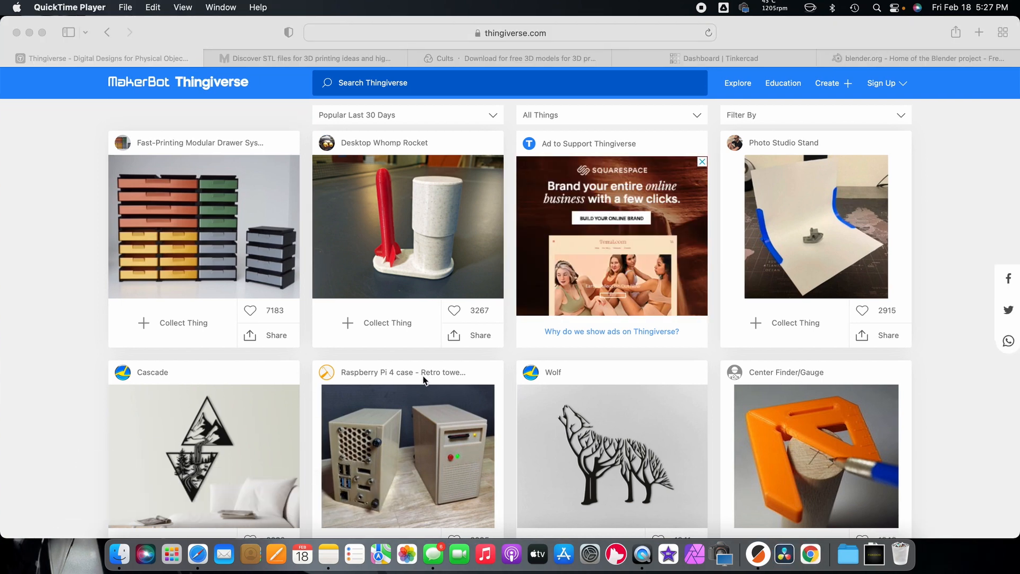
mouse_move(206, 257)
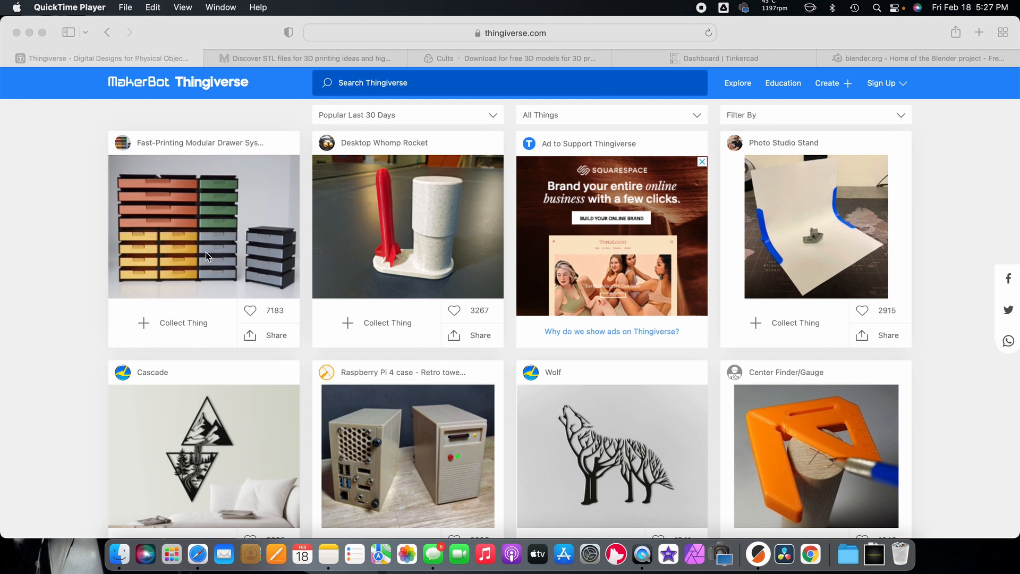
mouse_move(203, 256)
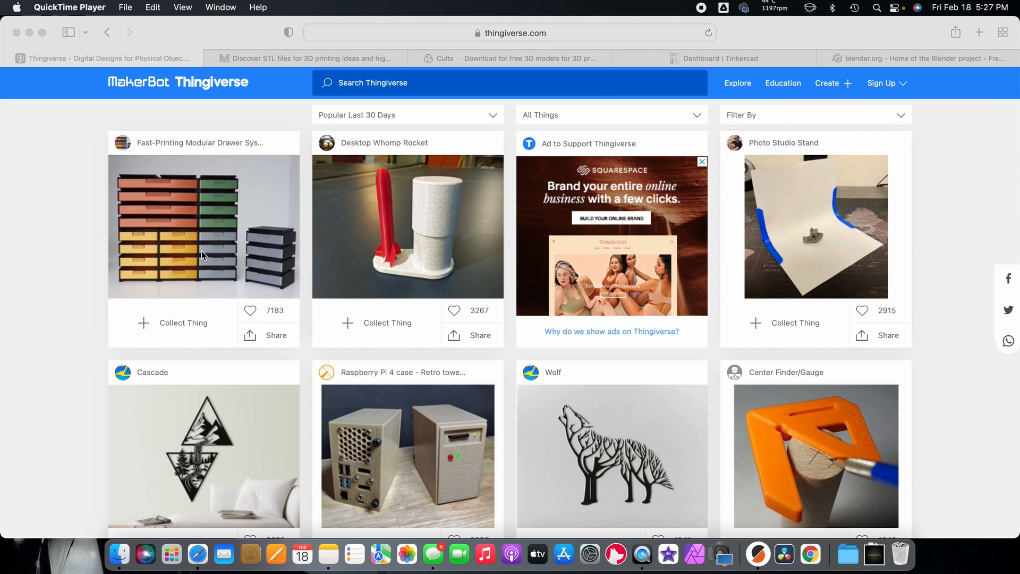
mouse_move(213, 266)
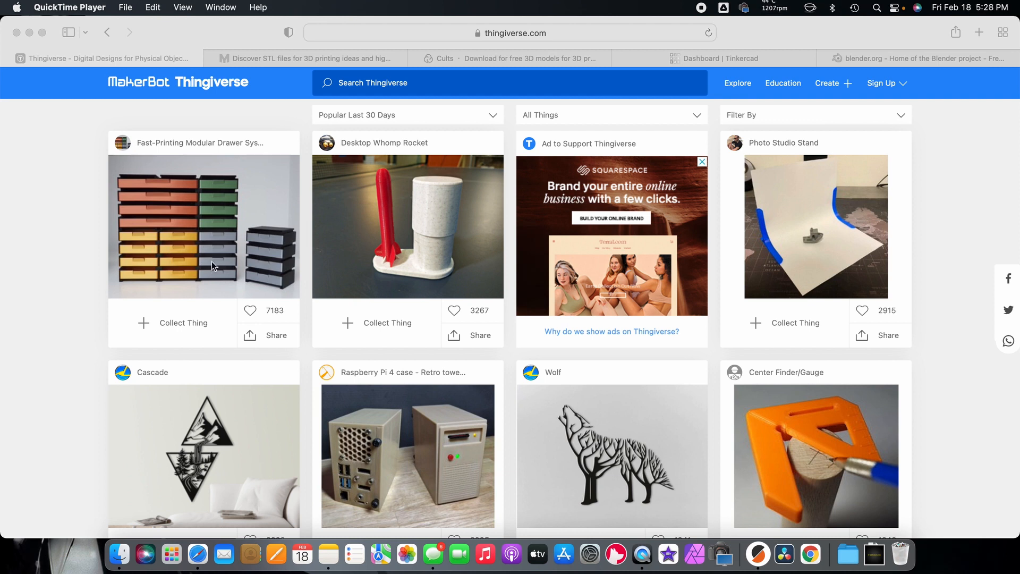
mouse_move(210, 282)
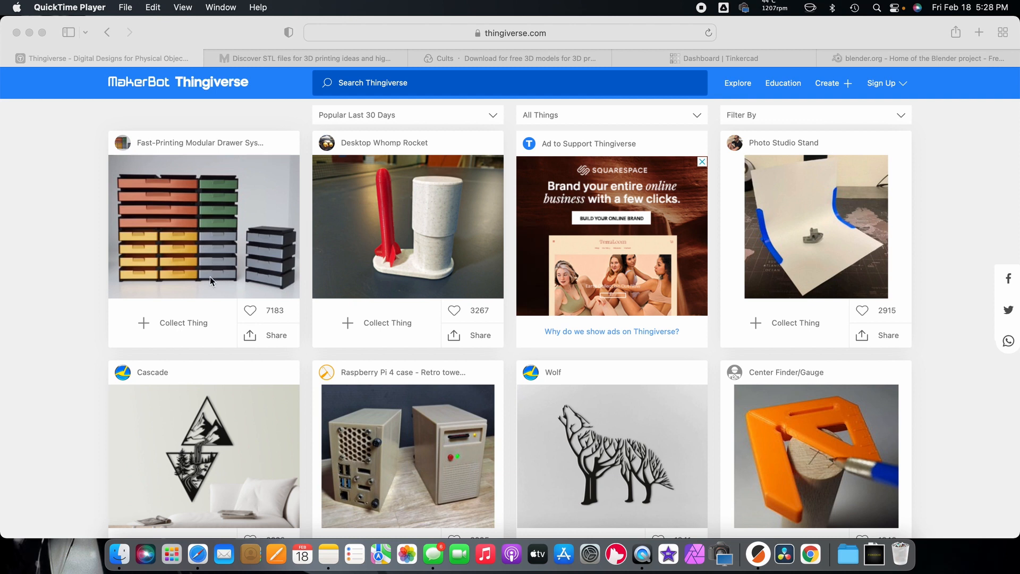
mouse_move(300, 255)
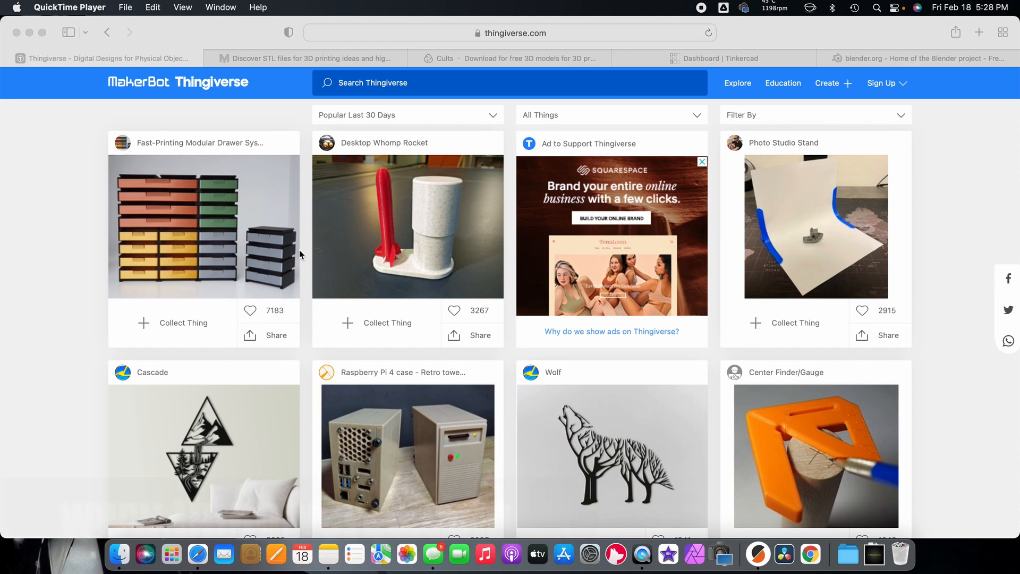
Search Thingiverse for 'batman' and scroll through the grid of Batman models.
scroll(down, 3)
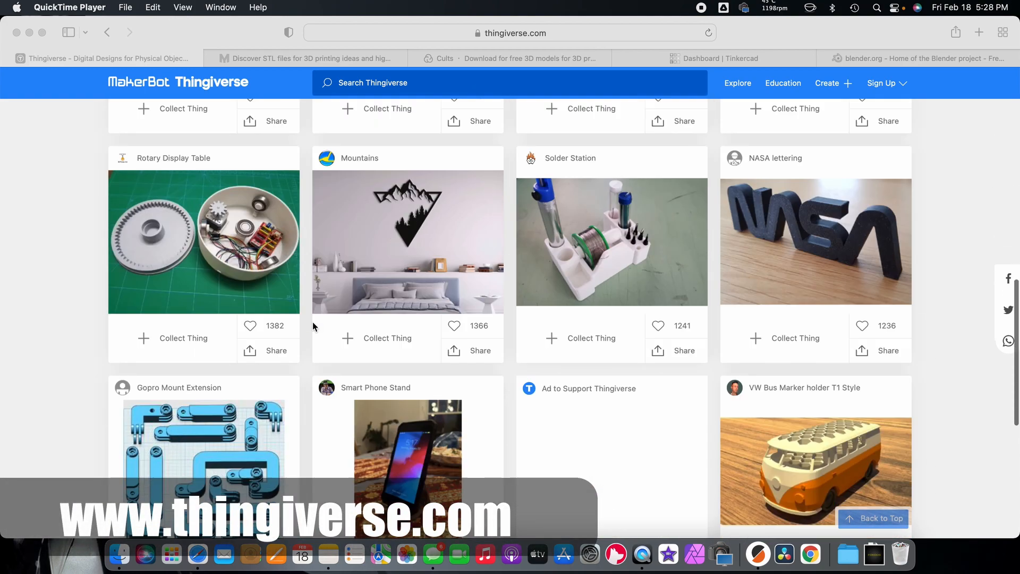
scroll(down, 3)
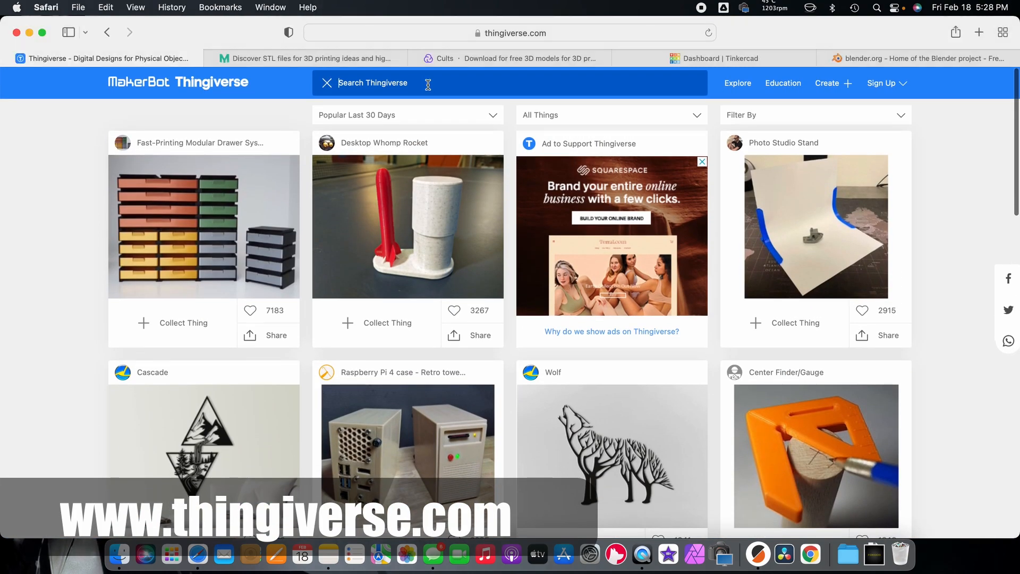
text(batman)
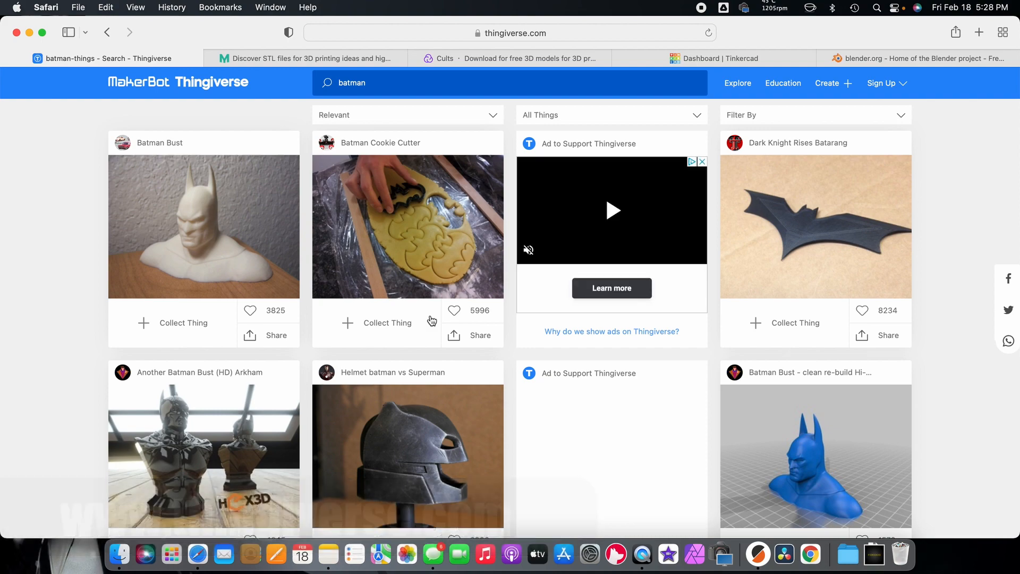
scroll(down, 3)
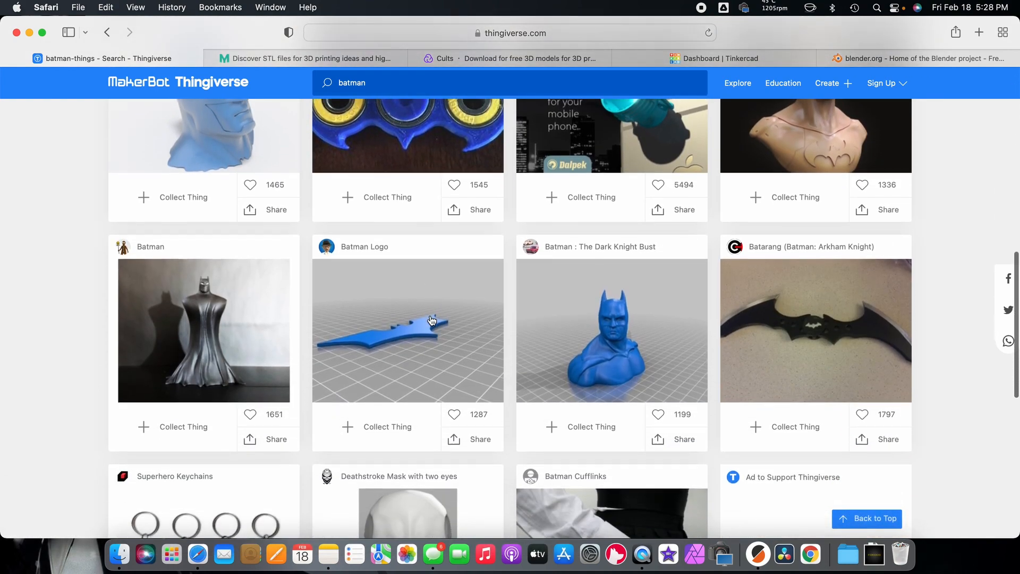
scroll(down, 3)
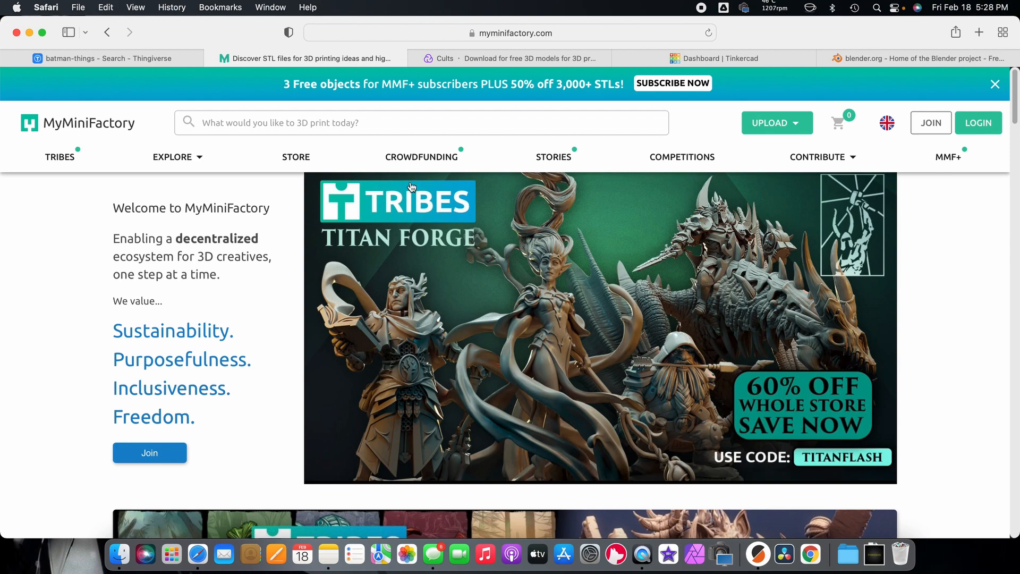
mouse_move(438, 282)
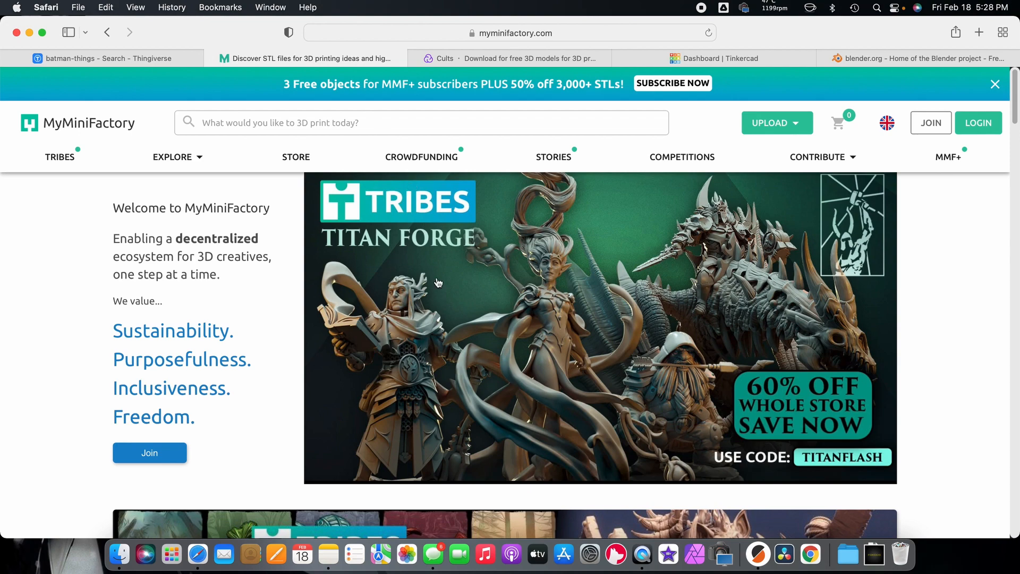
Open MyMiniFactory's Fan Art category, dismiss the ad popup, and browse its listings.
scroll(down, 3)
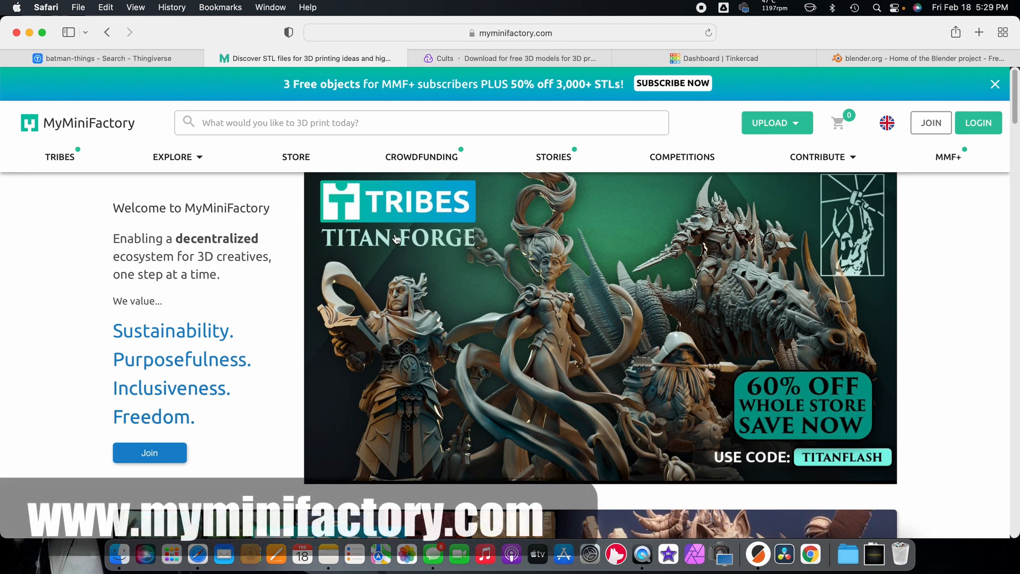
mouse_move(244, 236)
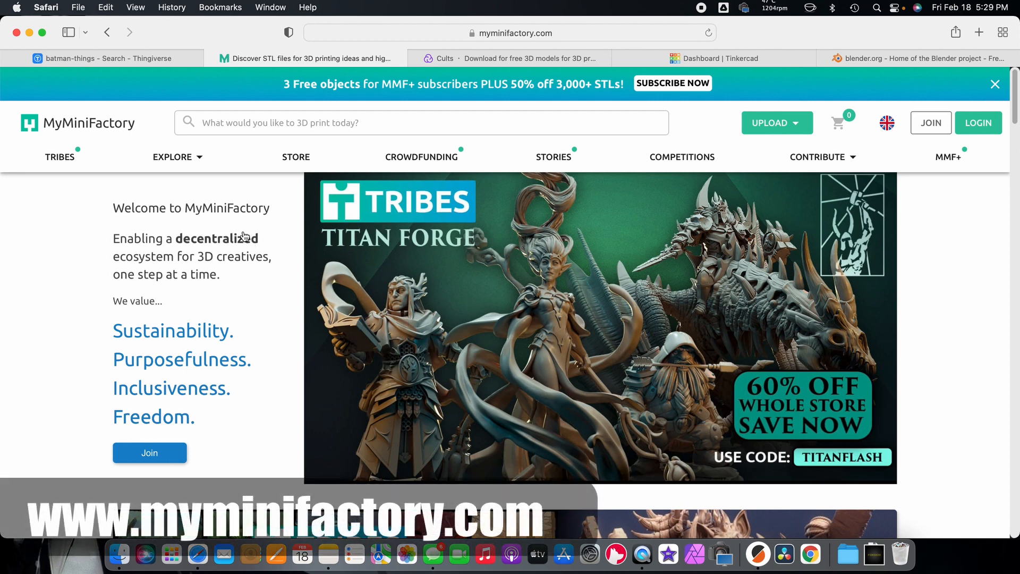
click(172, 156)
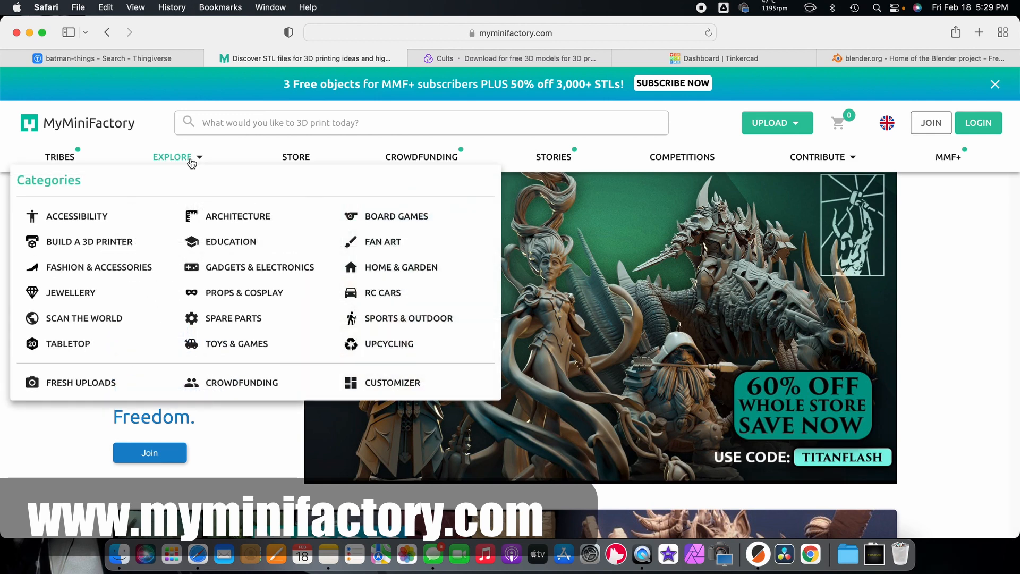
mouse_move(386, 248)
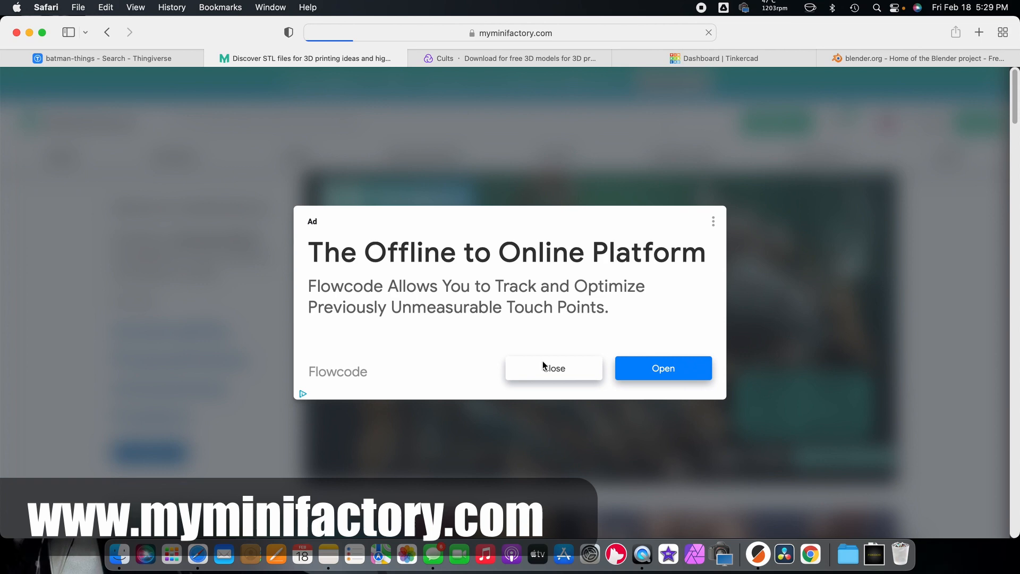
click(554, 368)
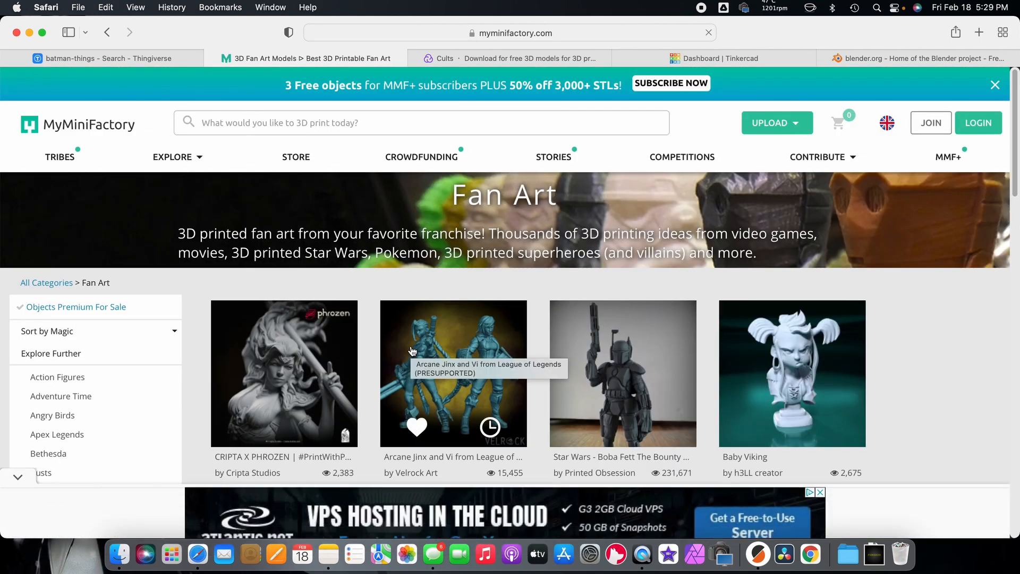
scroll(down, 3)
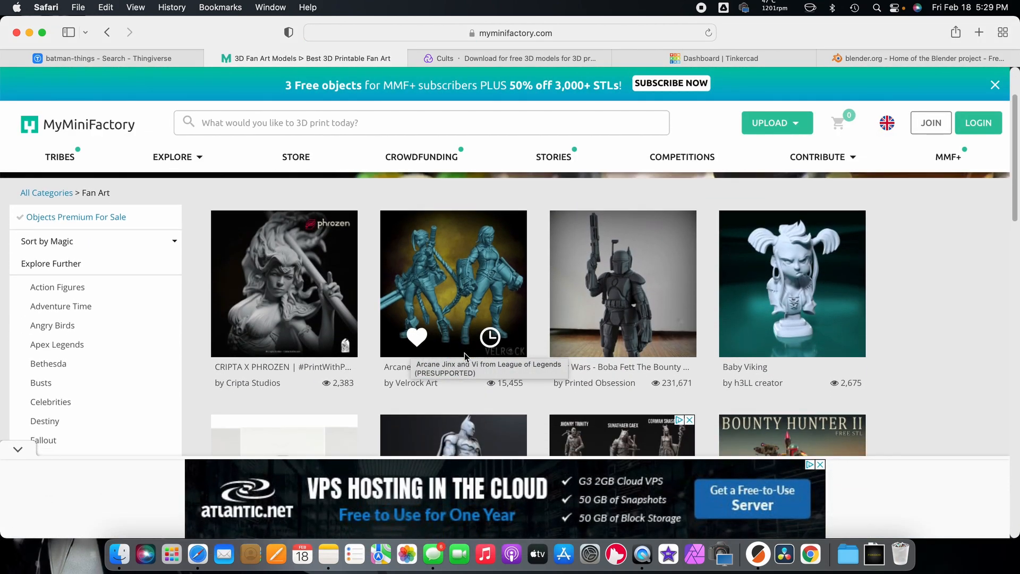
scroll(down, 3)
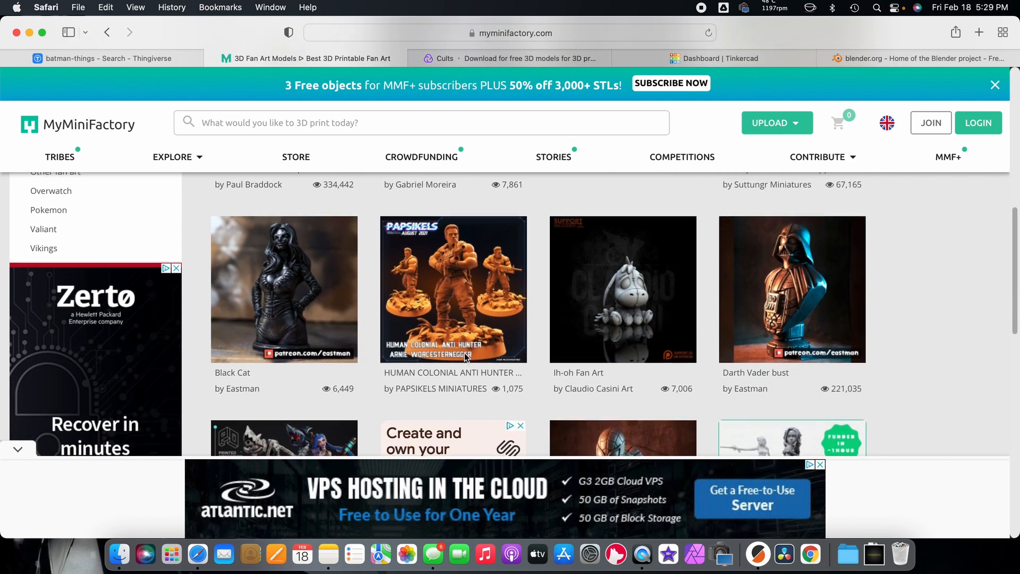
scroll(down, 3)
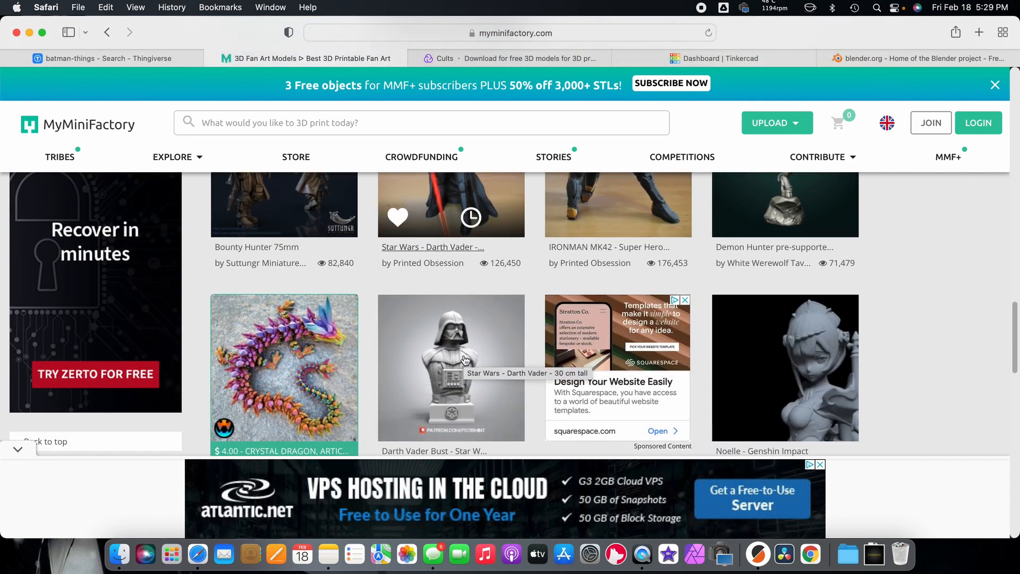
scroll(down, 3)
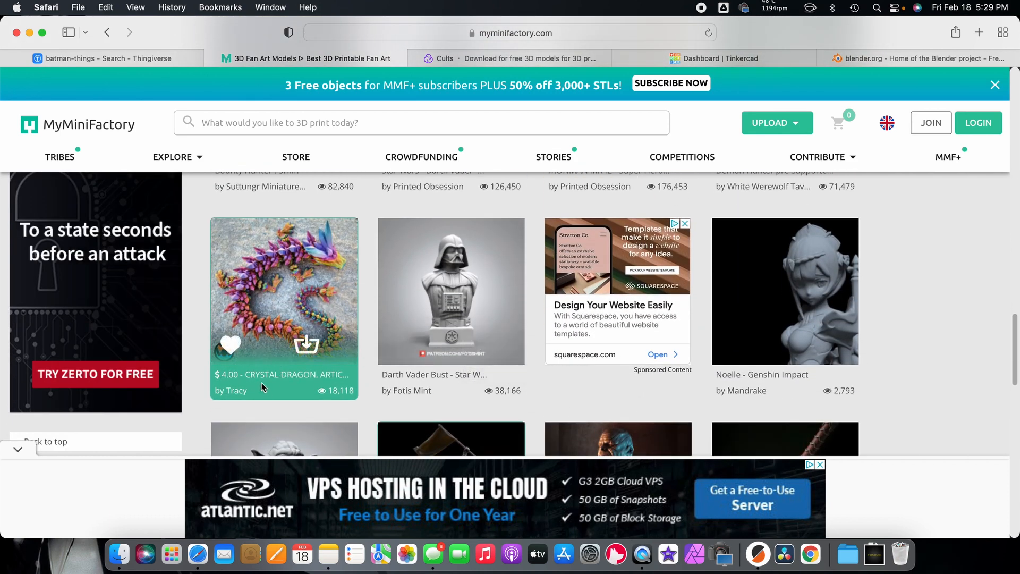
scroll(down, 3)
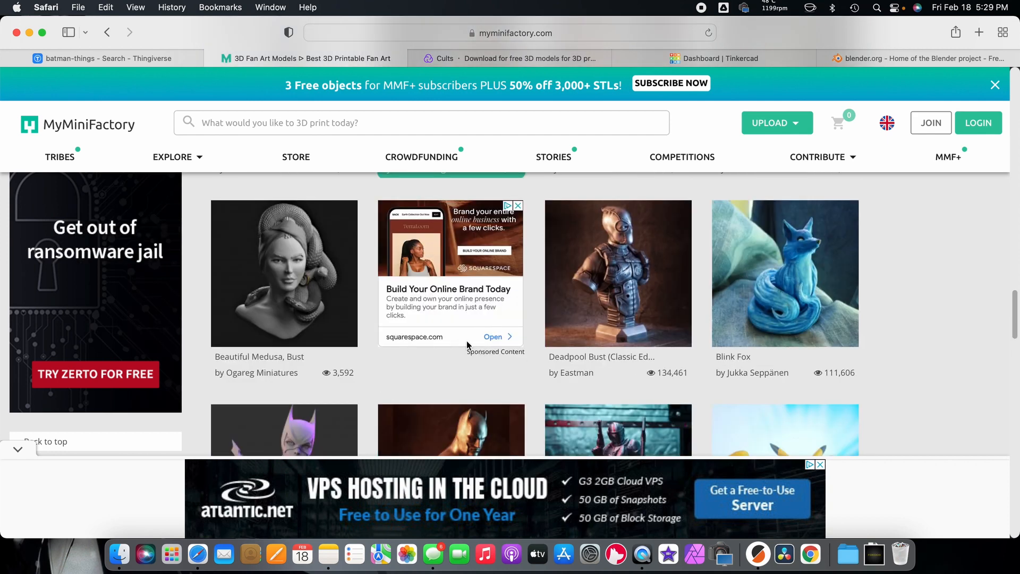
scroll(down, 3)
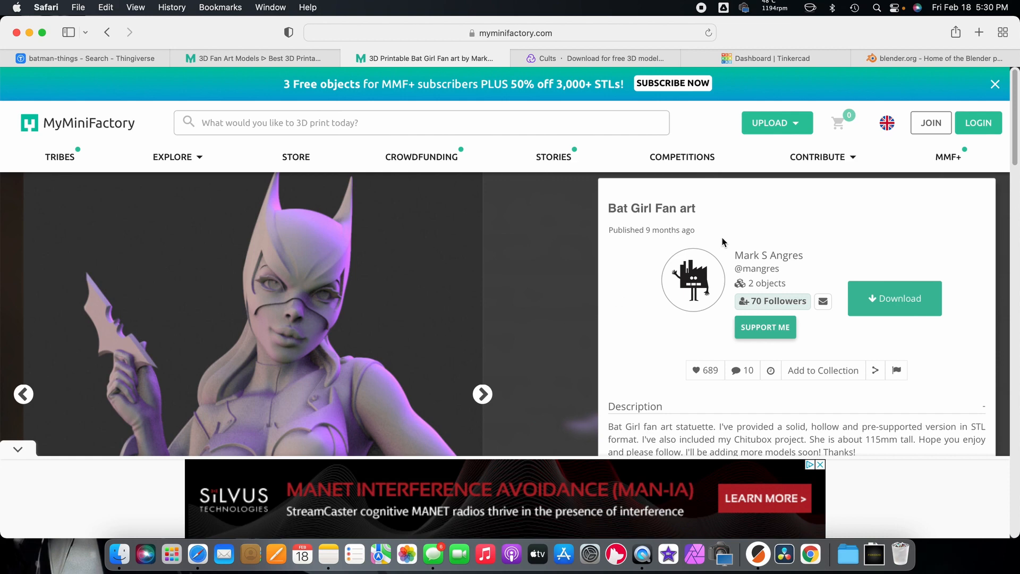
mouse_move(710, 215)
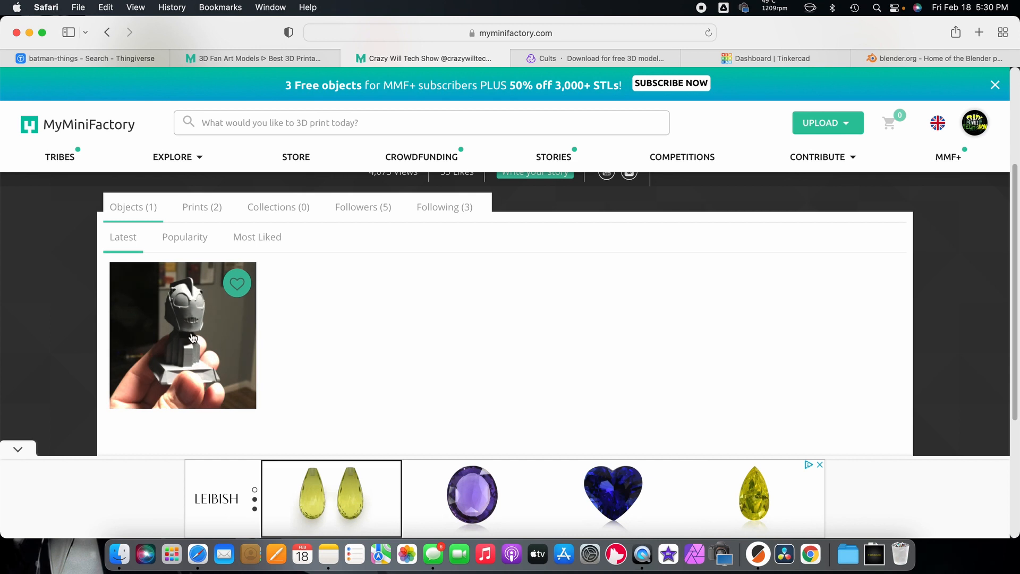
Open the Rocketeer helmet with base page, flip through its photos, then open the account menu.
click(193, 339)
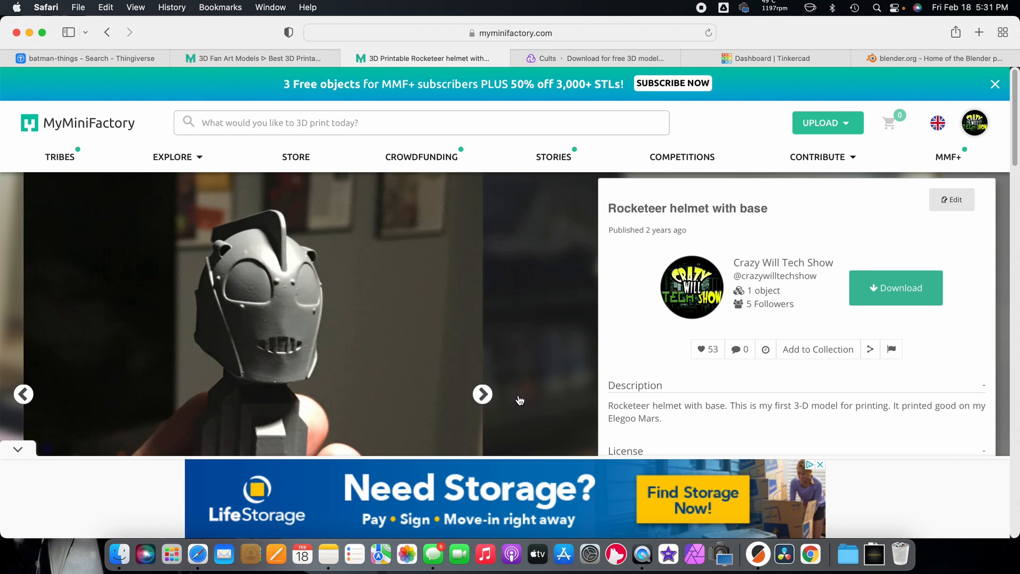
click(483, 394)
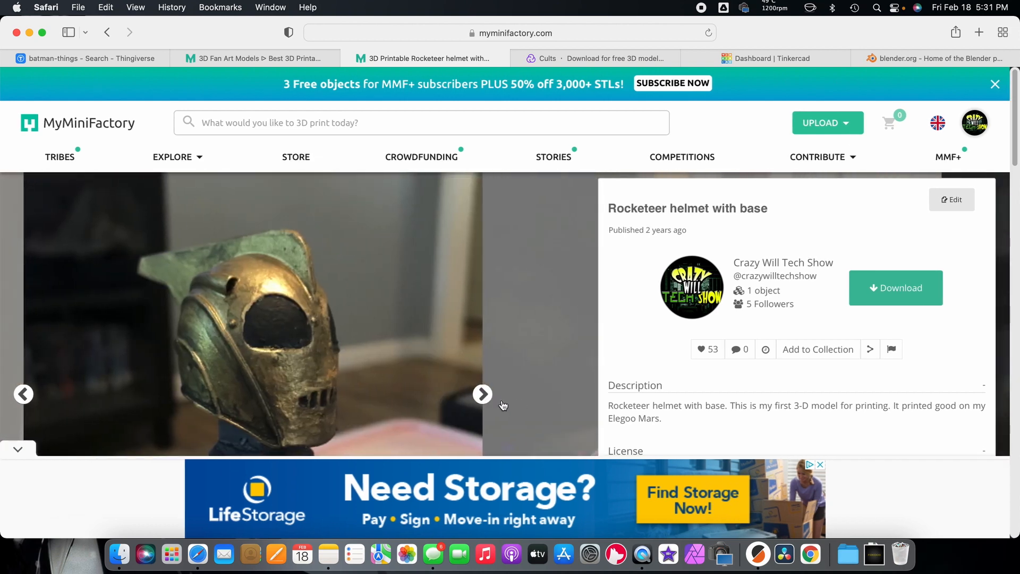
click(482, 393)
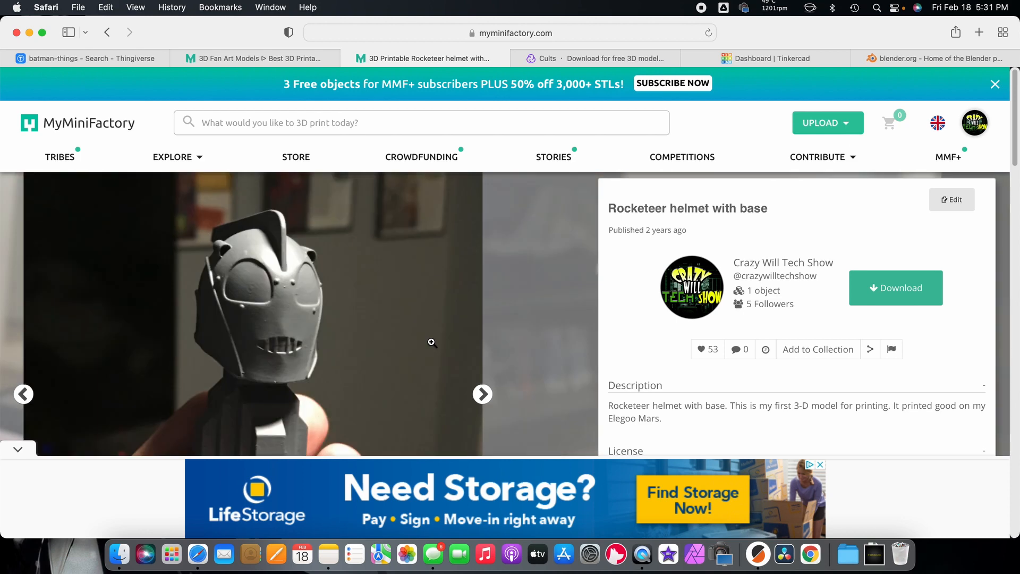
mouse_move(477, 399)
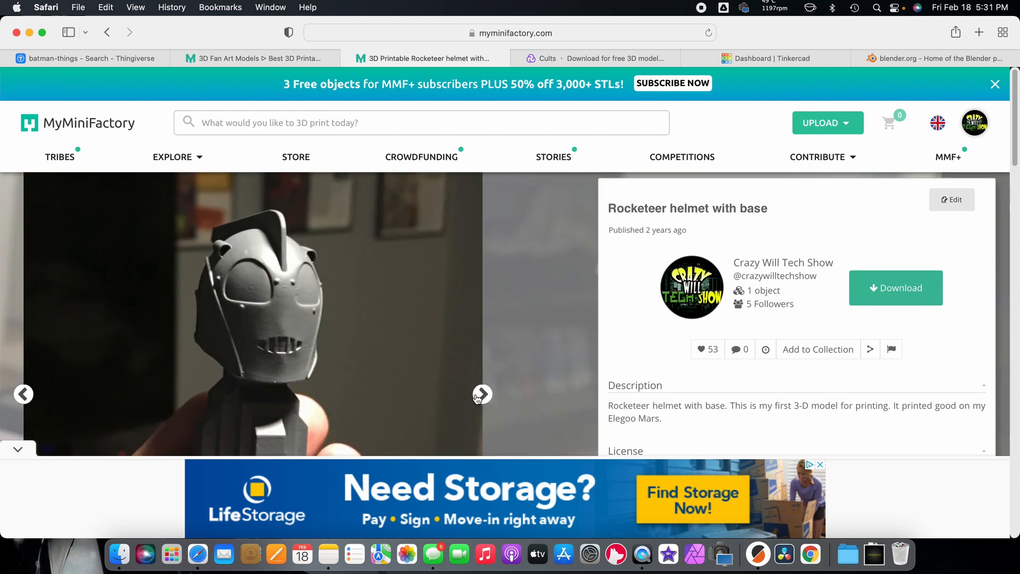
click(482, 394)
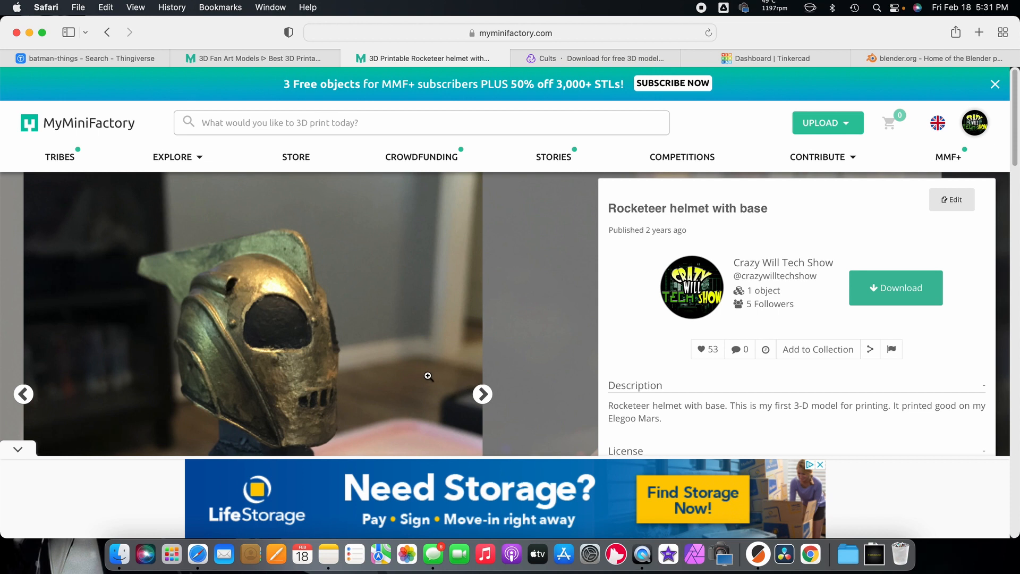
mouse_move(433, 375)
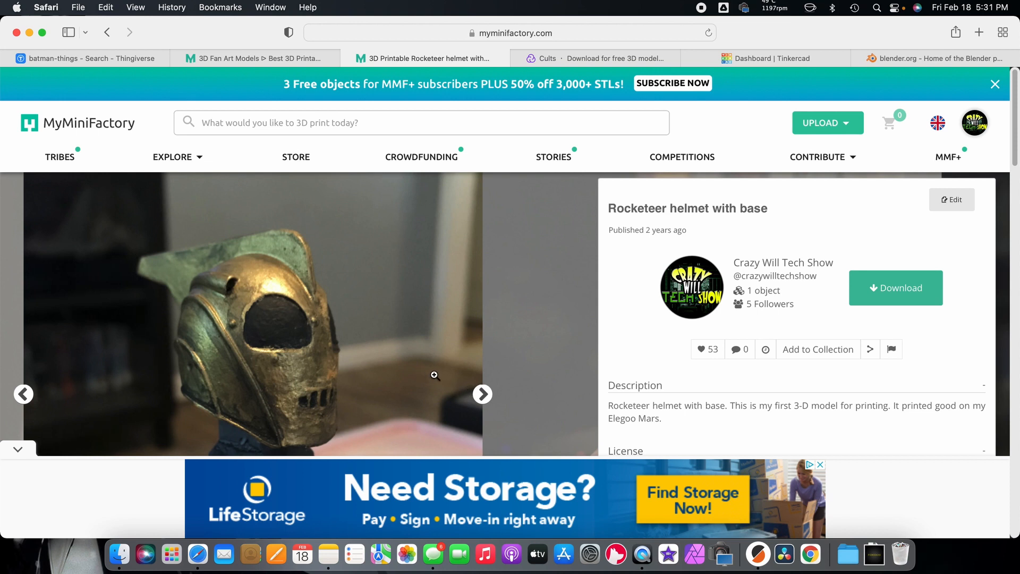
mouse_move(357, 294)
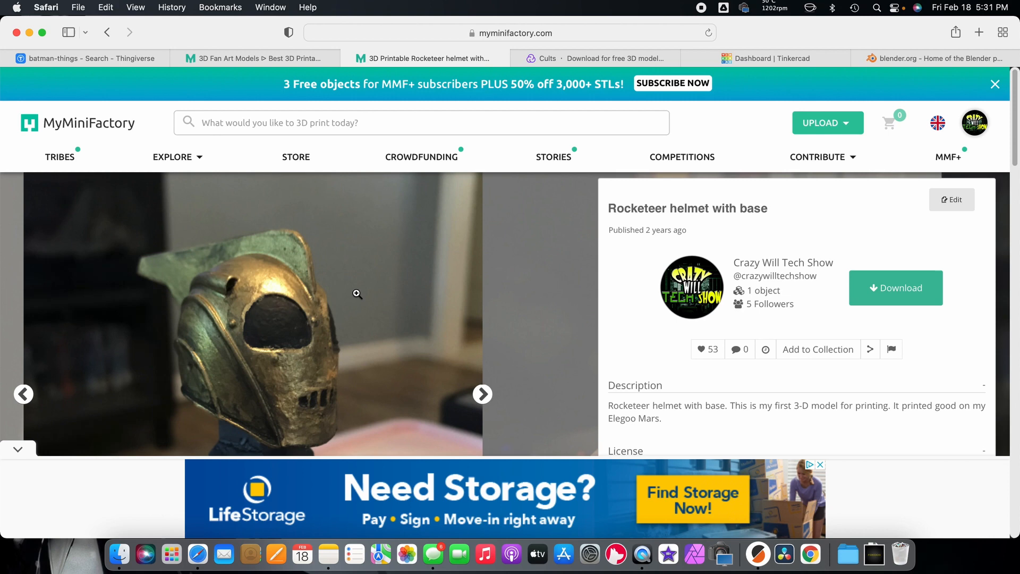
mouse_move(173, 172)
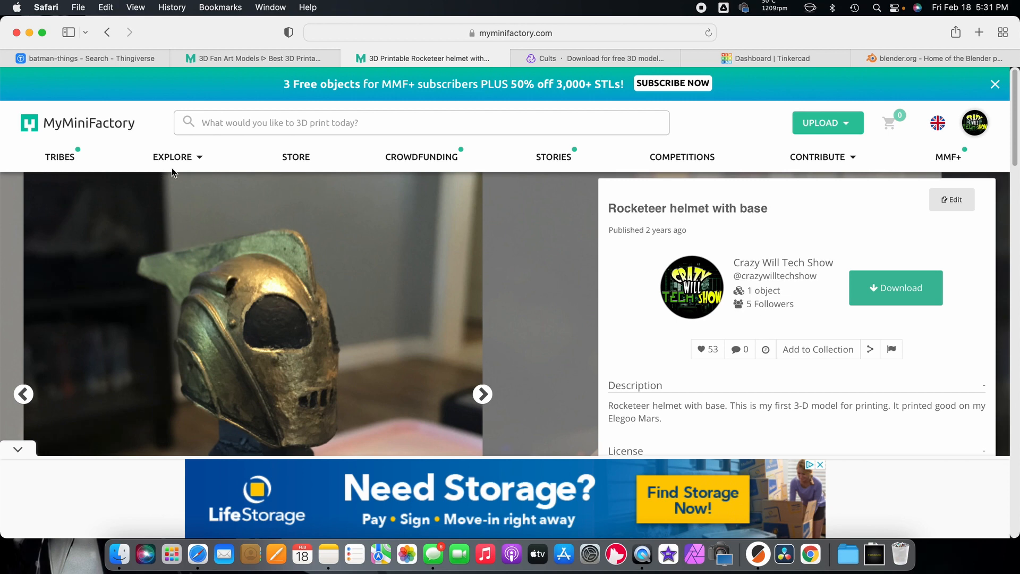
mouse_move(589, 253)
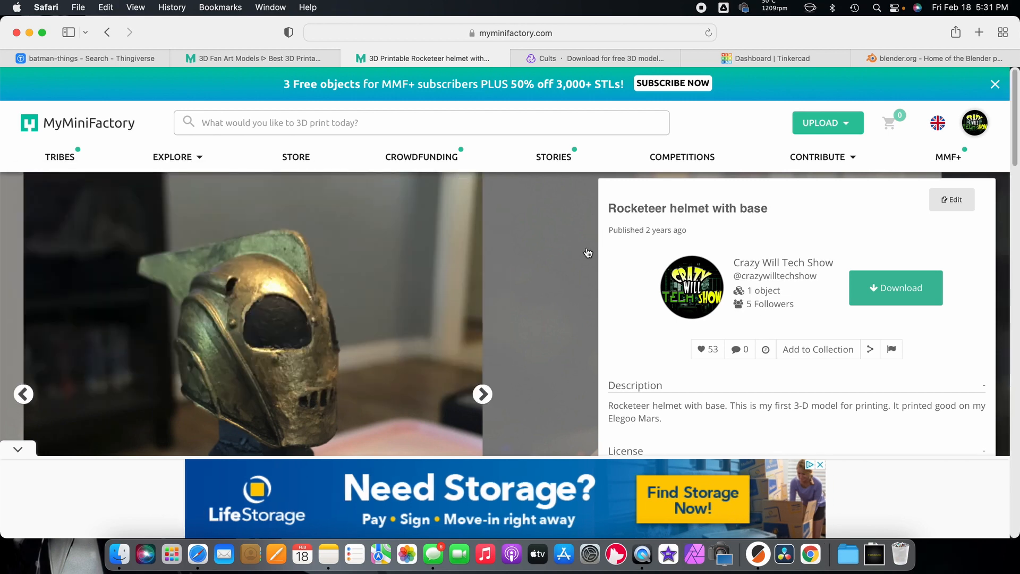
click(975, 123)
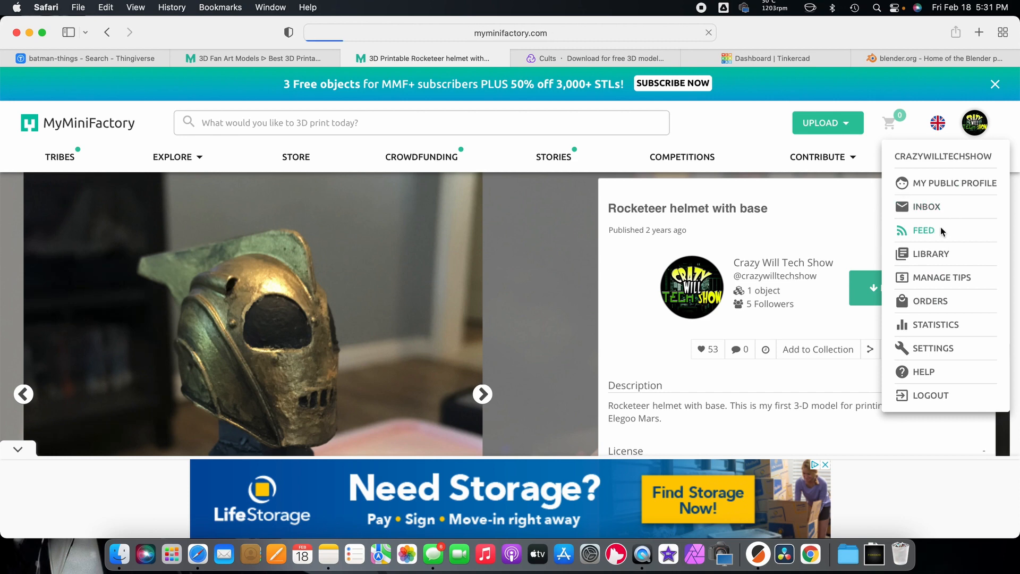
Browse the activity feed, then step through the TMNT Raphael model's photo gallery.
click(922, 230)
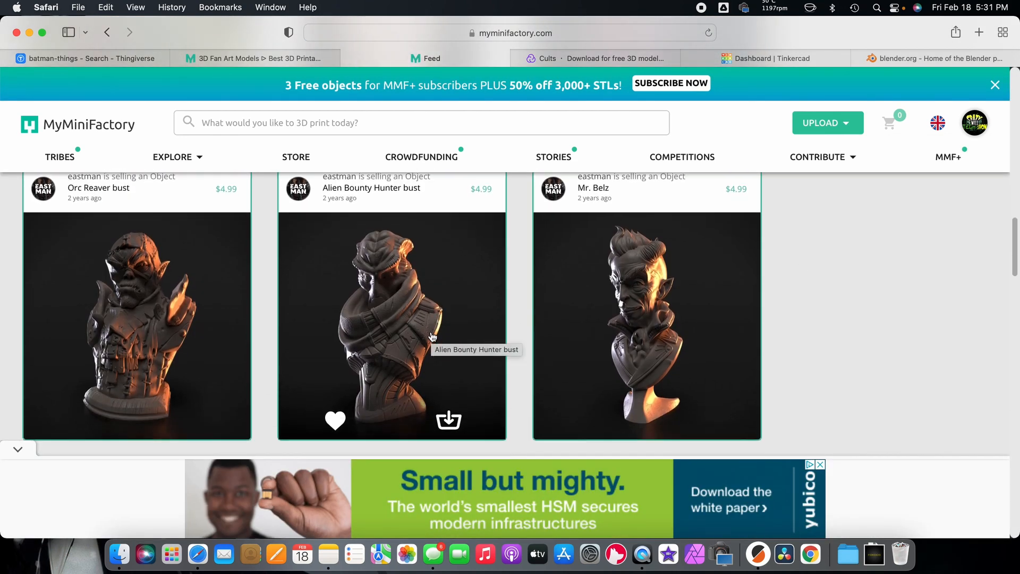
scroll(down, 3)
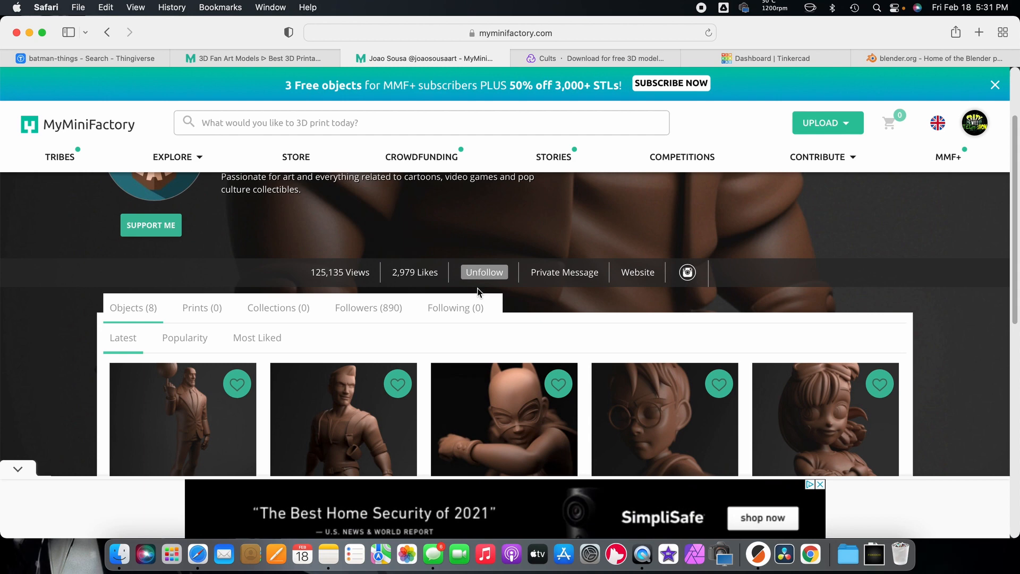
scroll(down, 3)
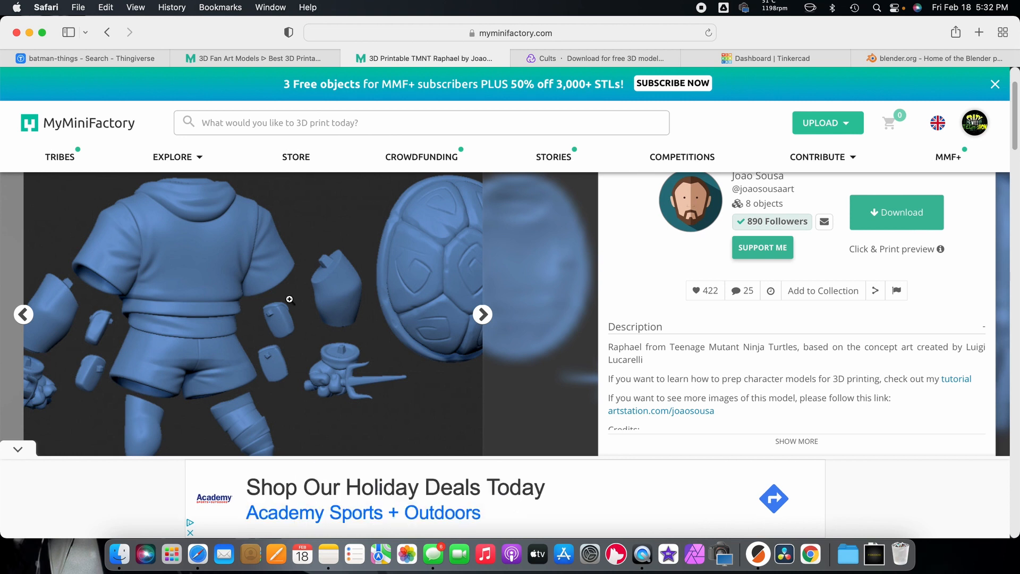
click(483, 314)
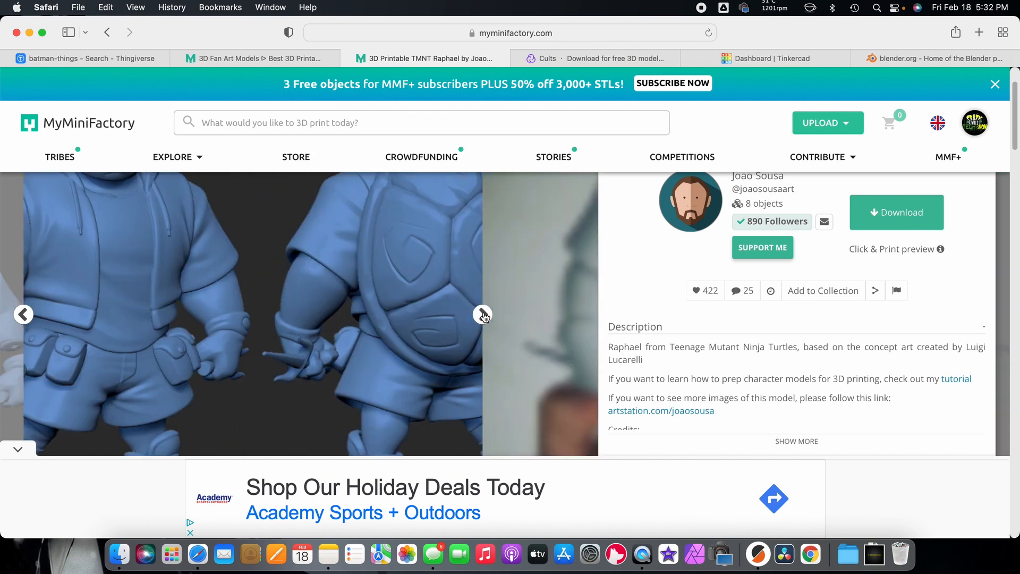
click(482, 314)
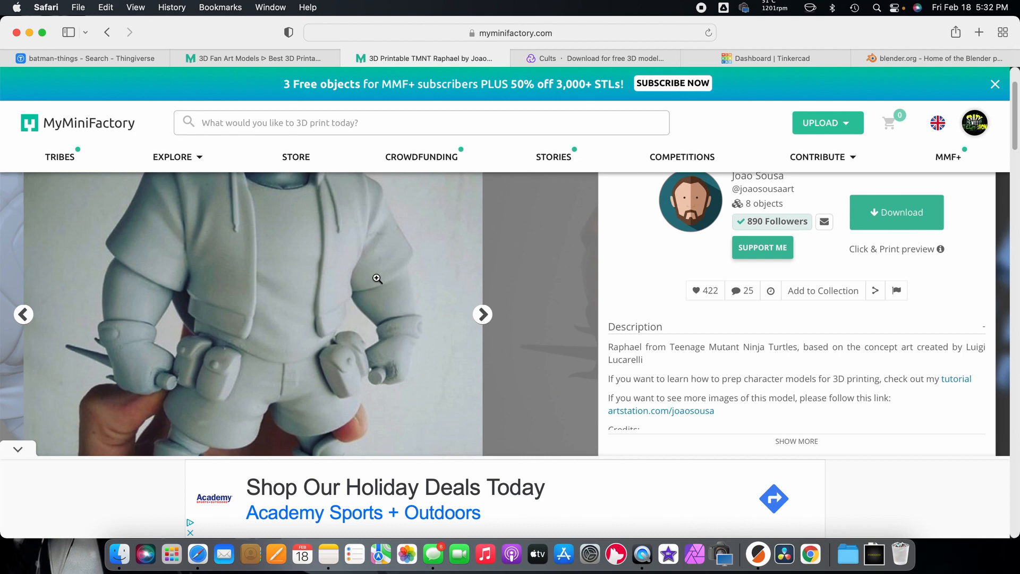
mouse_move(596, 73)
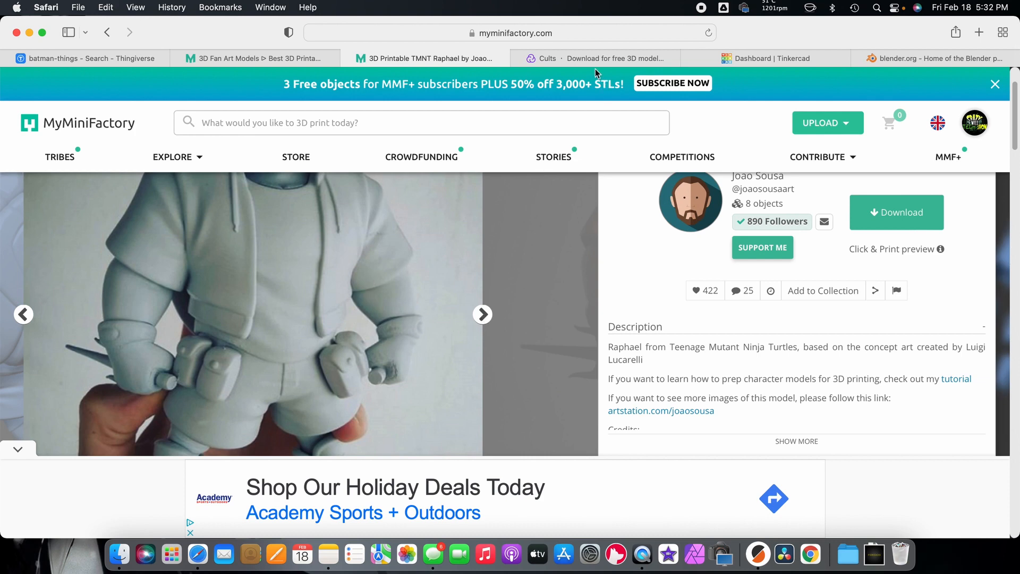
Browse Cults' homepage and Art category, then open the Articulated Flexi Crystal Dragon page.
click(607, 58)
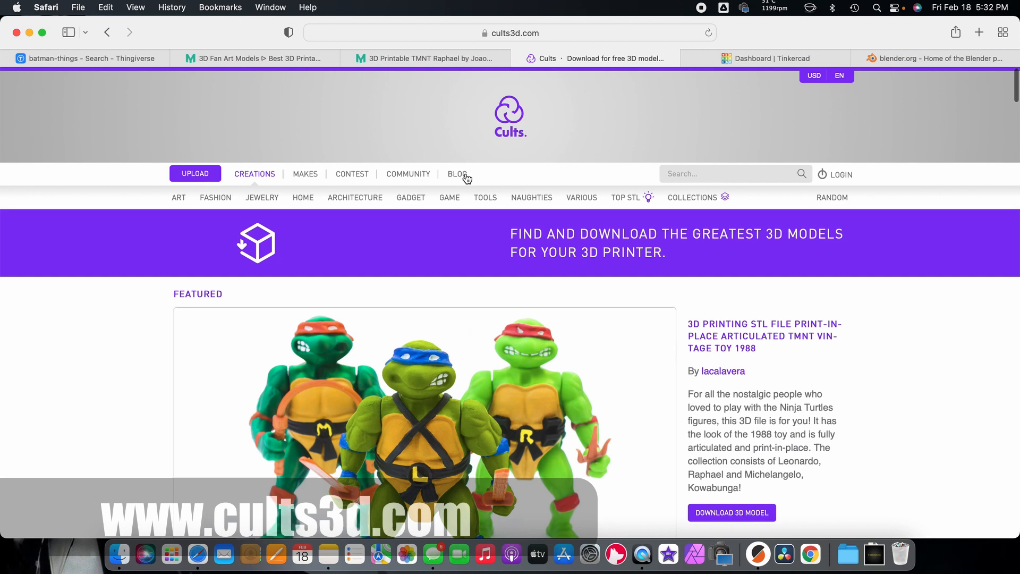
scroll(down, 3)
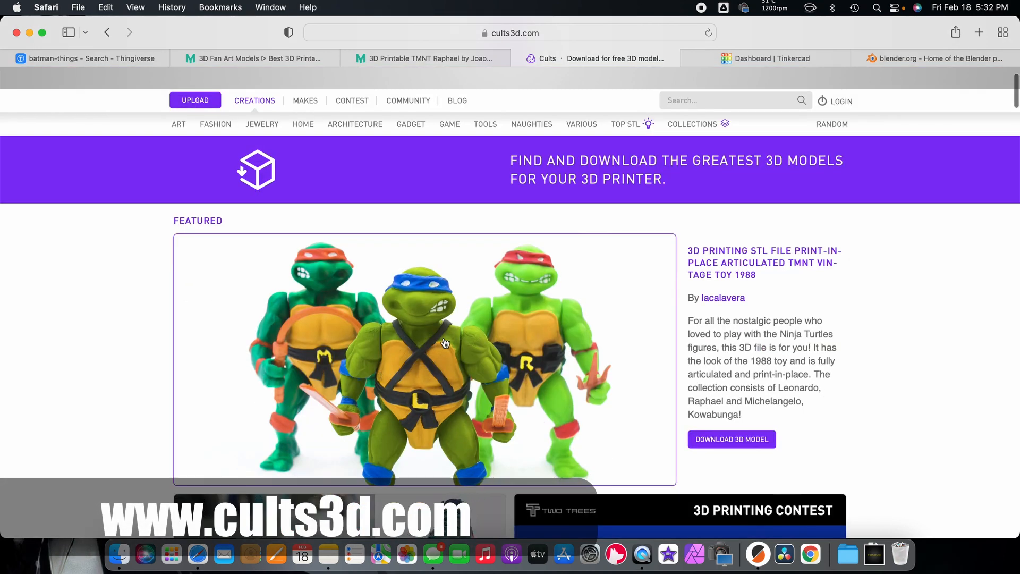
scroll(down, 3)
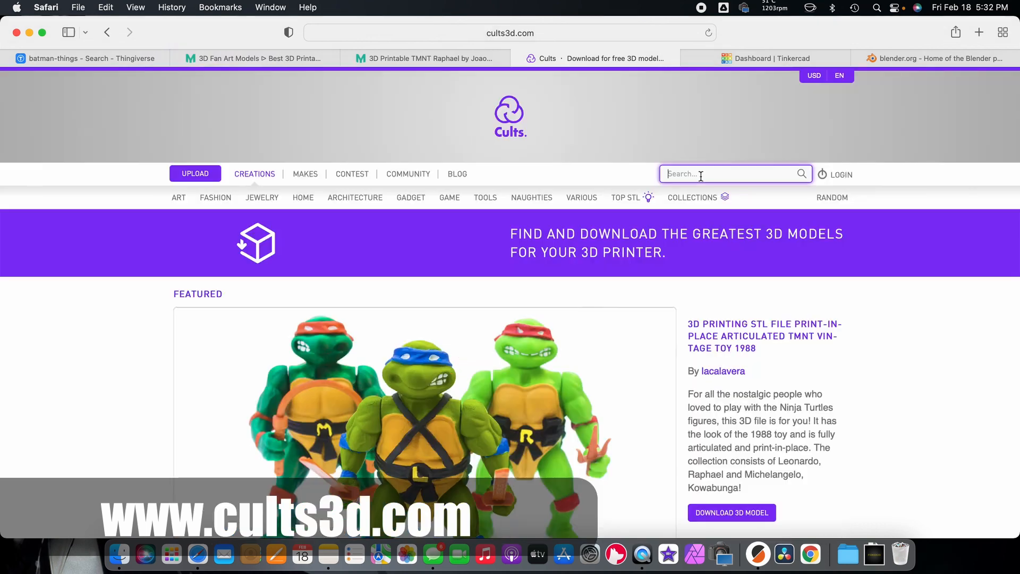
mouse_move(208, 245)
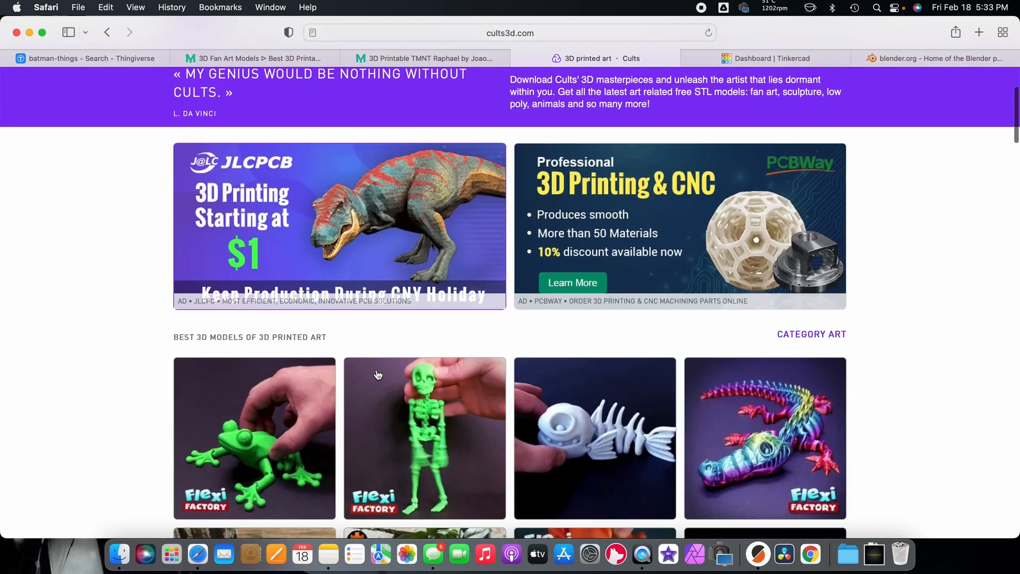
scroll(down, 3)
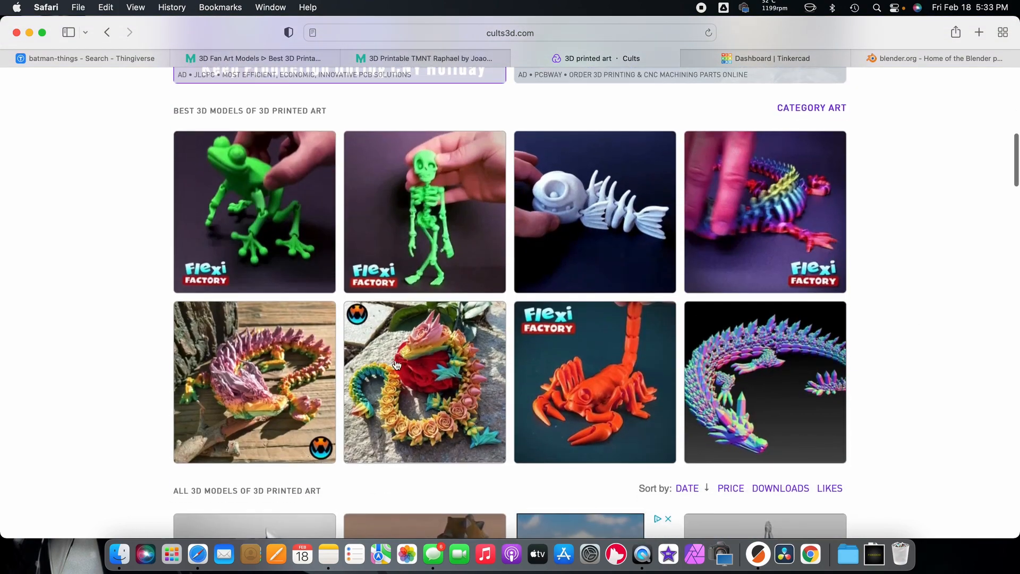
scroll(down, 3)
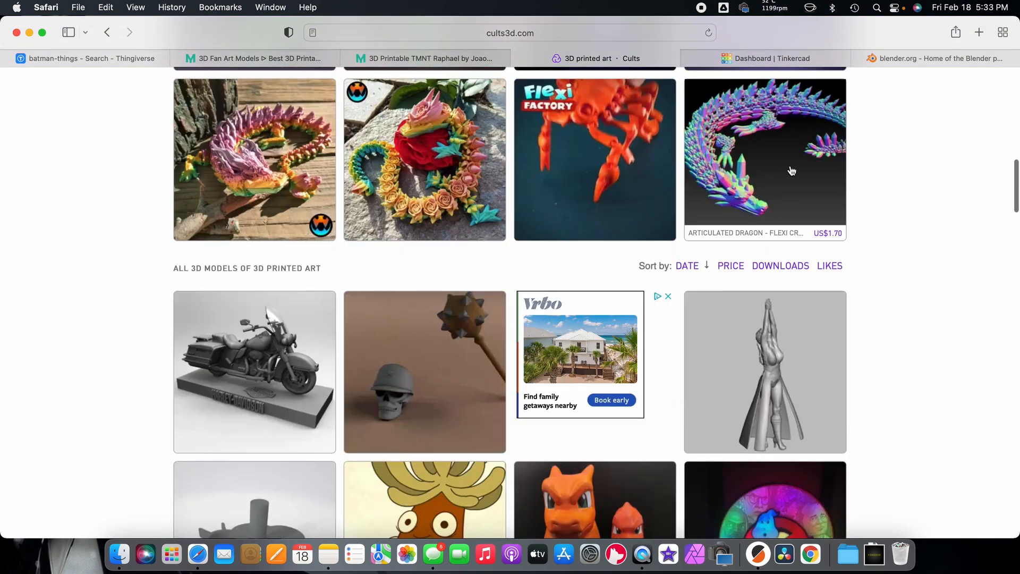
click(791, 159)
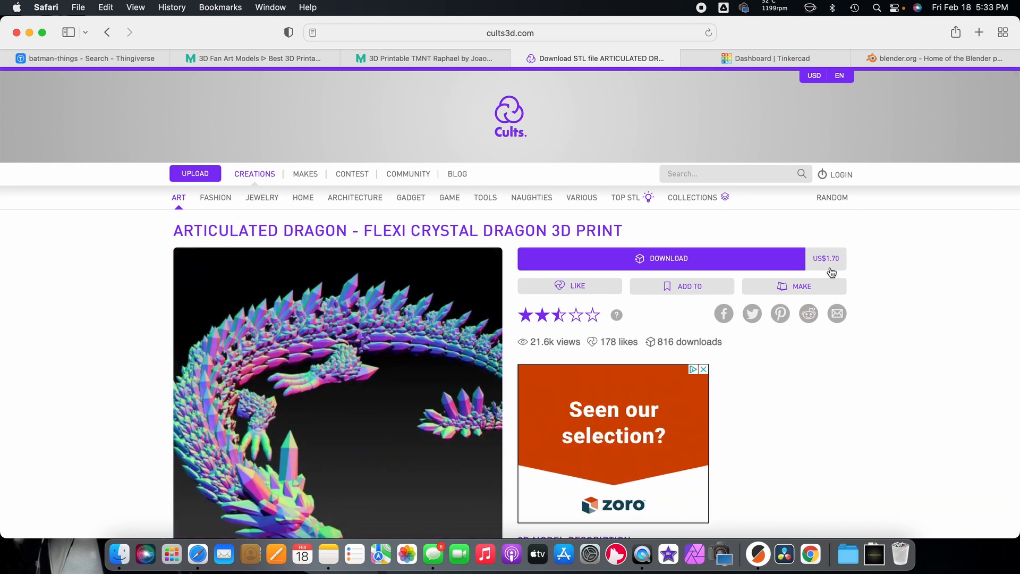
scroll(down, 3)
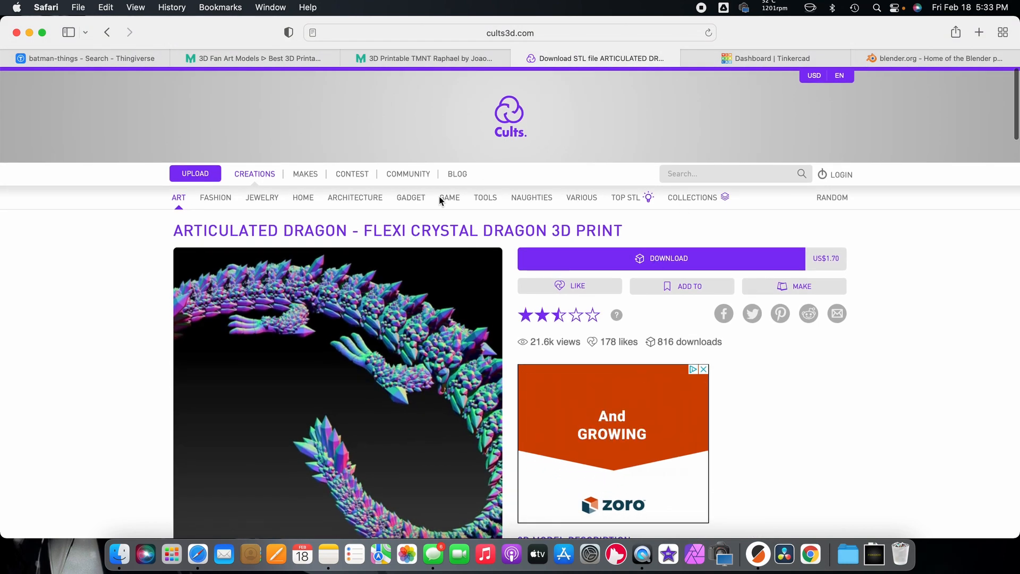
Search Cults for 'batman' and scroll through the 2.93 thousand results.
text(ba)
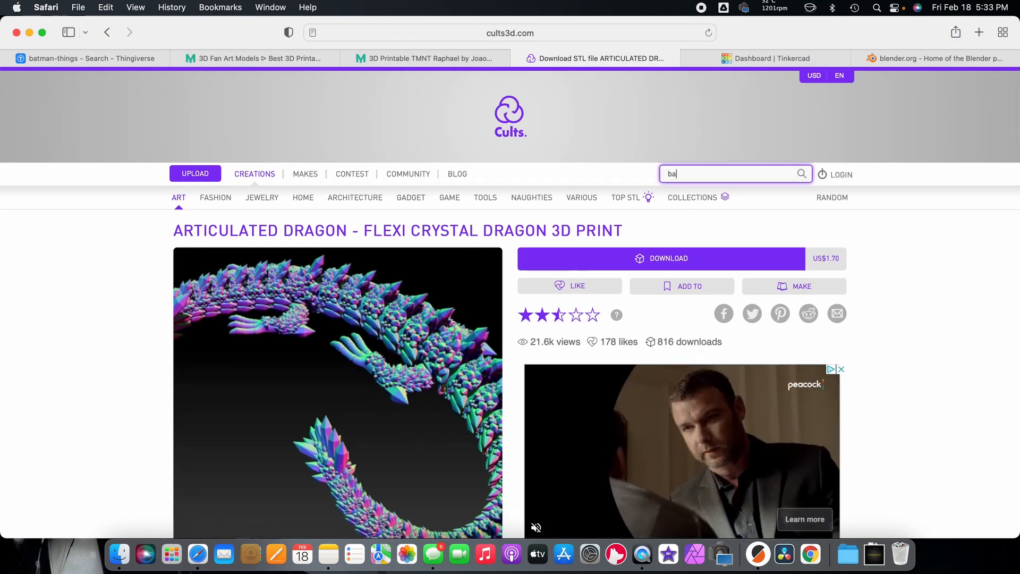
text(batman)
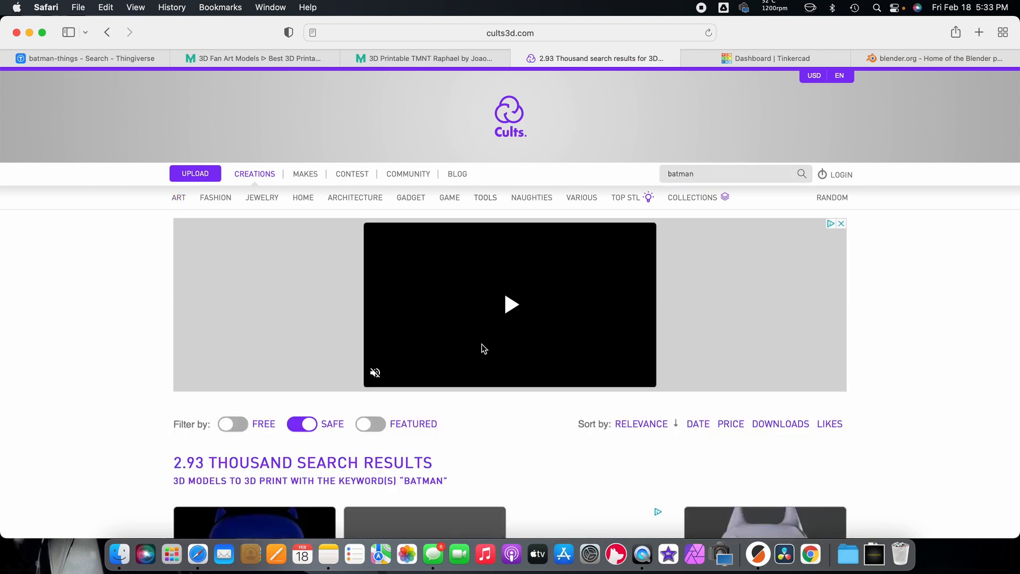
scroll(down, 3)
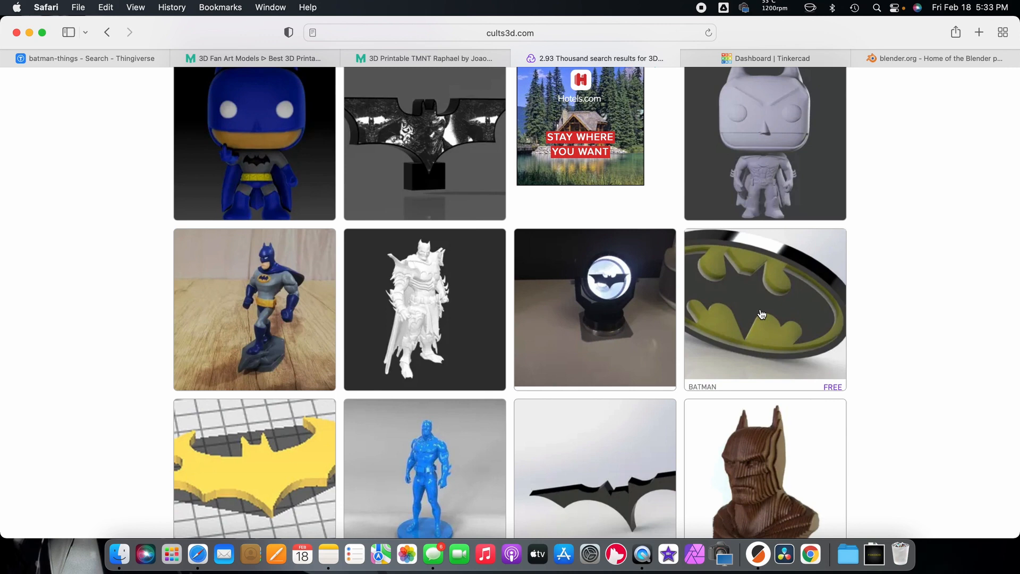
scroll(down, 3)
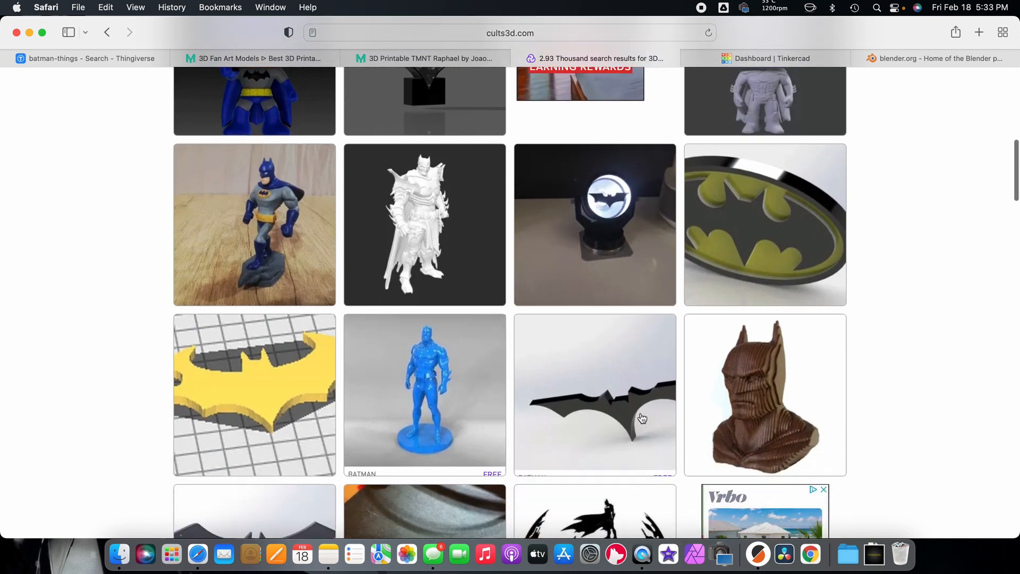
scroll(down, 3)
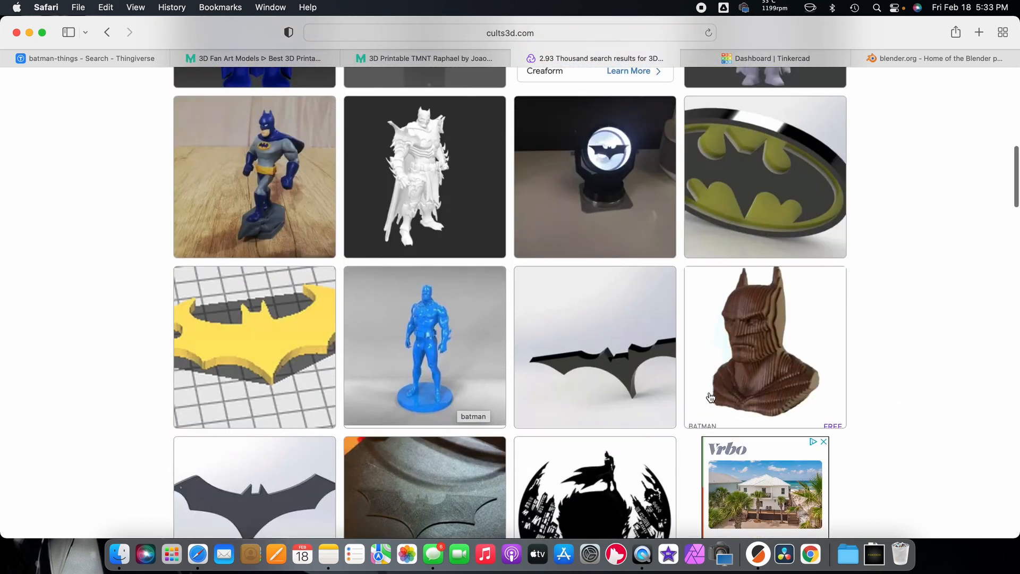
scroll(up, 3)
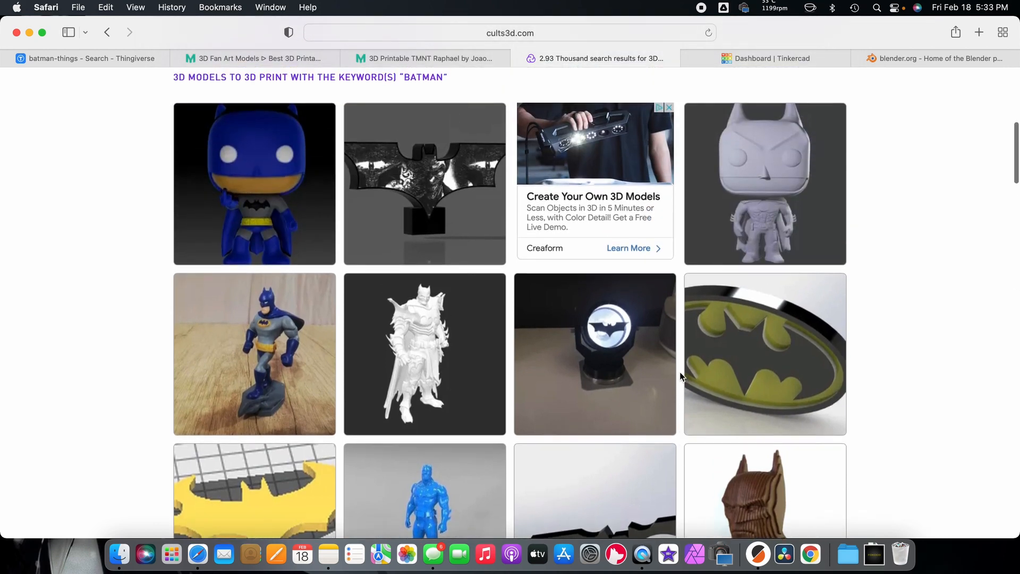
scroll(up, 3)
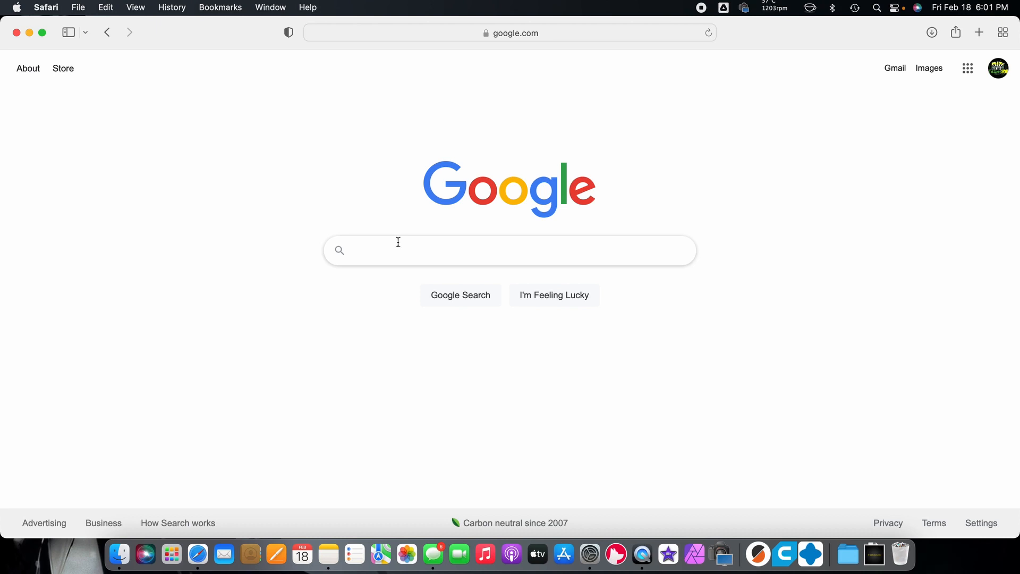
mouse_move(364, 273)
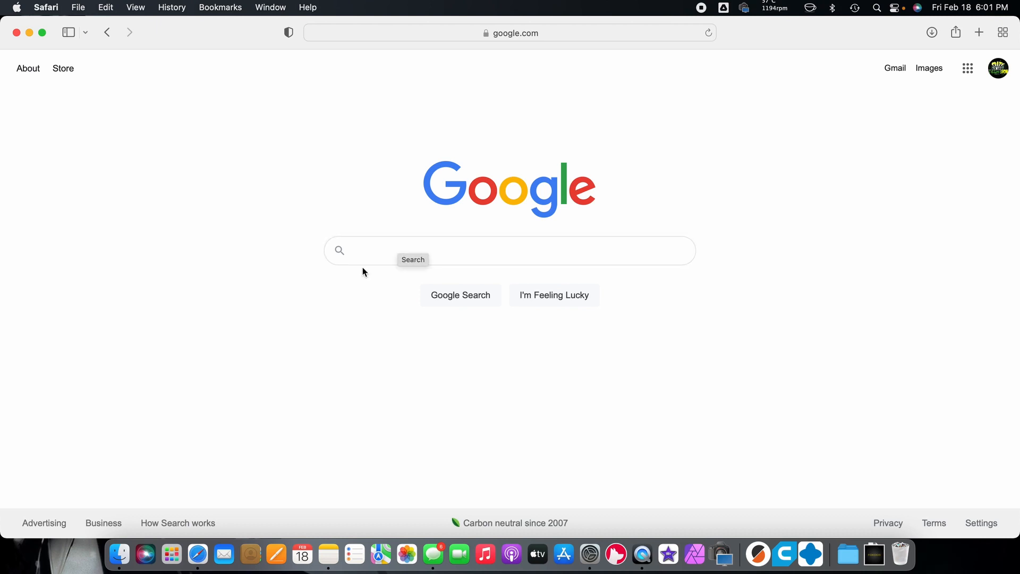
Search Google for 'batman stl files free' via the search suggestion.
text(b)
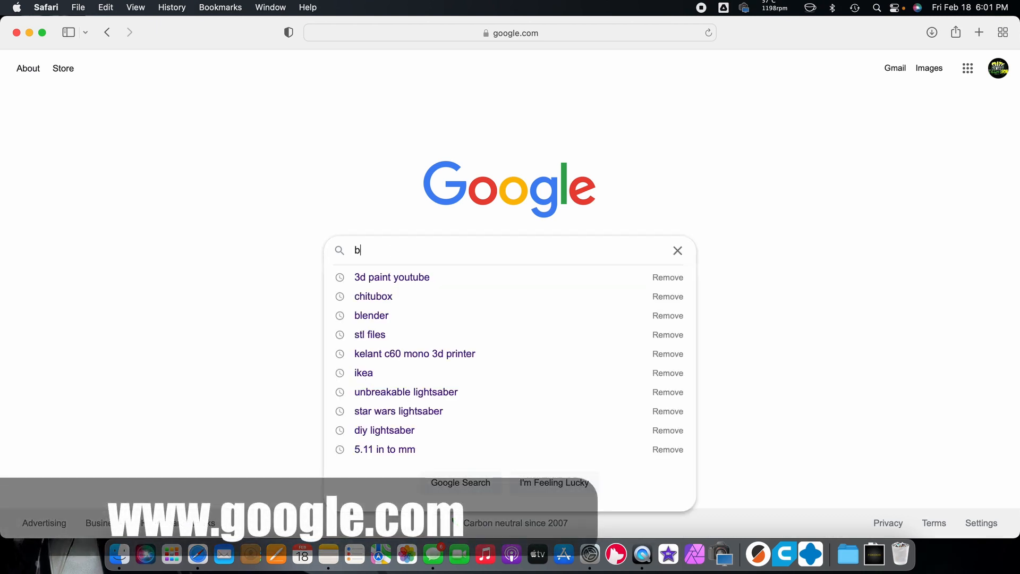
text(atman S)
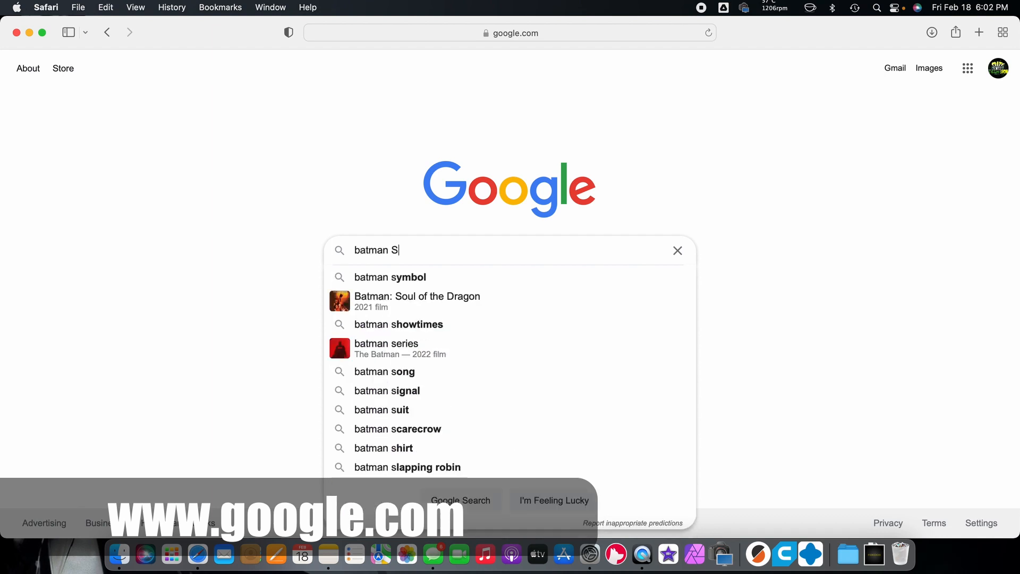
text(TL)
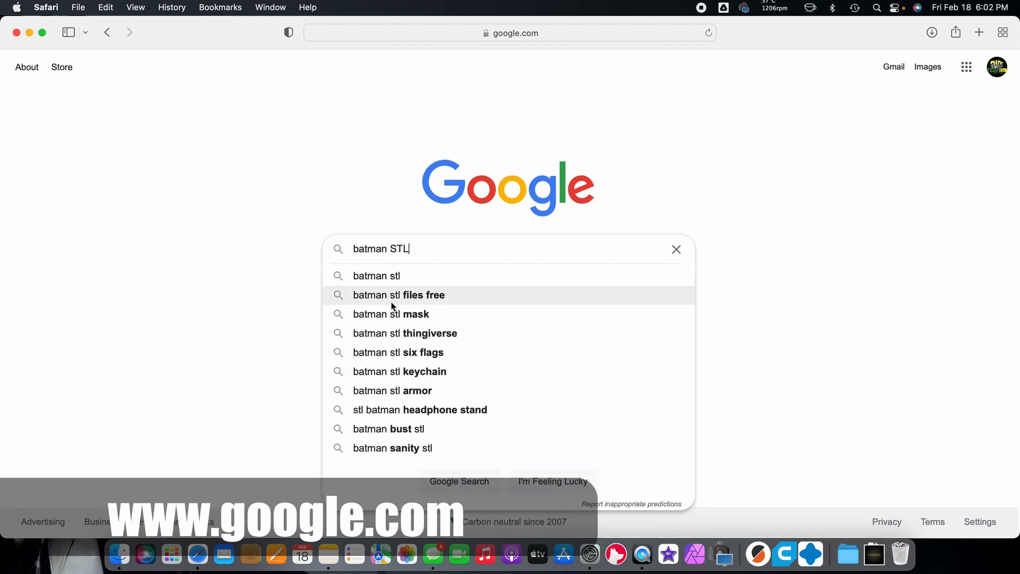
click(399, 295)
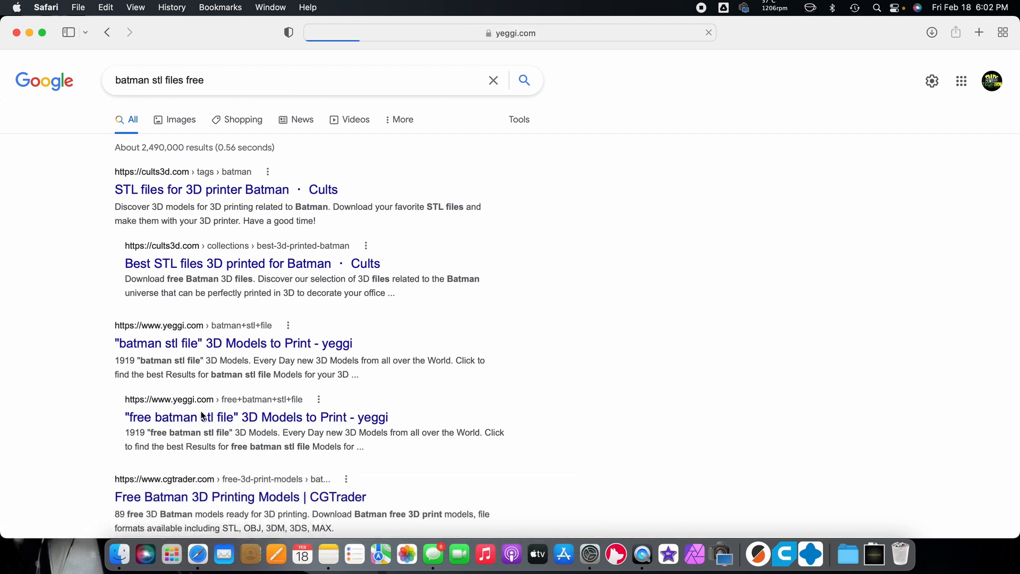
Open the Yeggi result, scroll its free Batman STL models, and go back to Google.
click(256, 417)
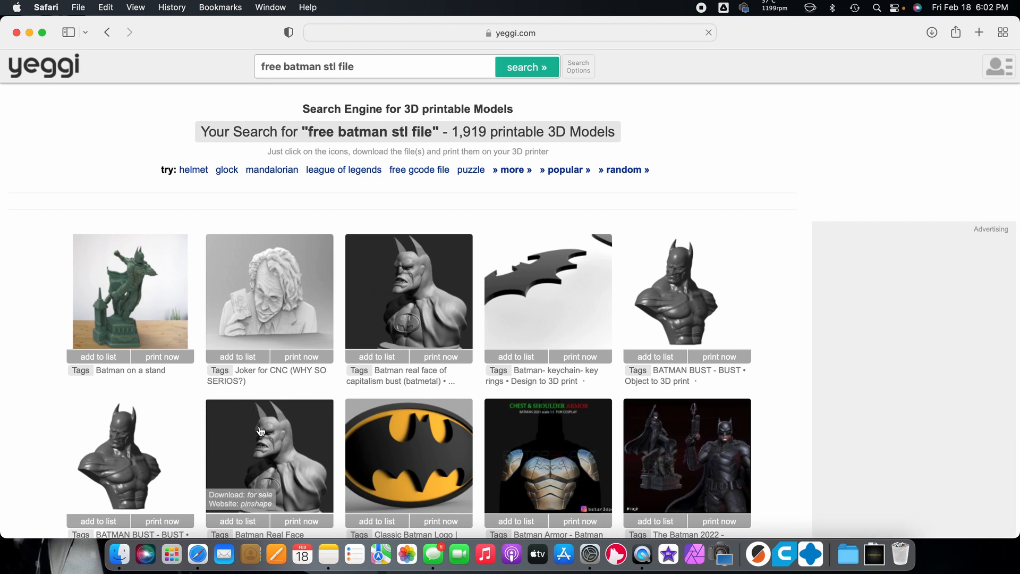
scroll(down, 3)
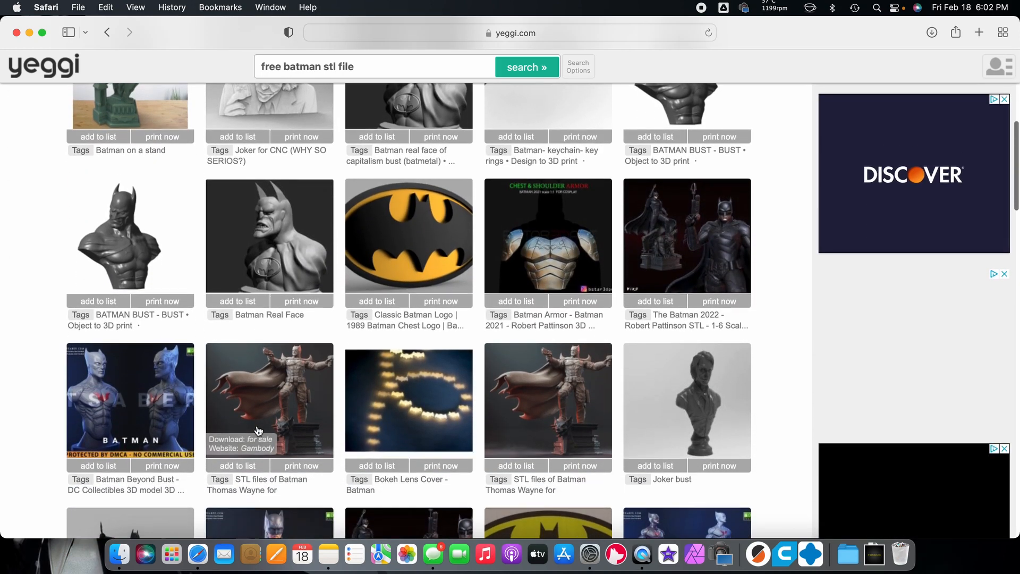
scroll(down, 3)
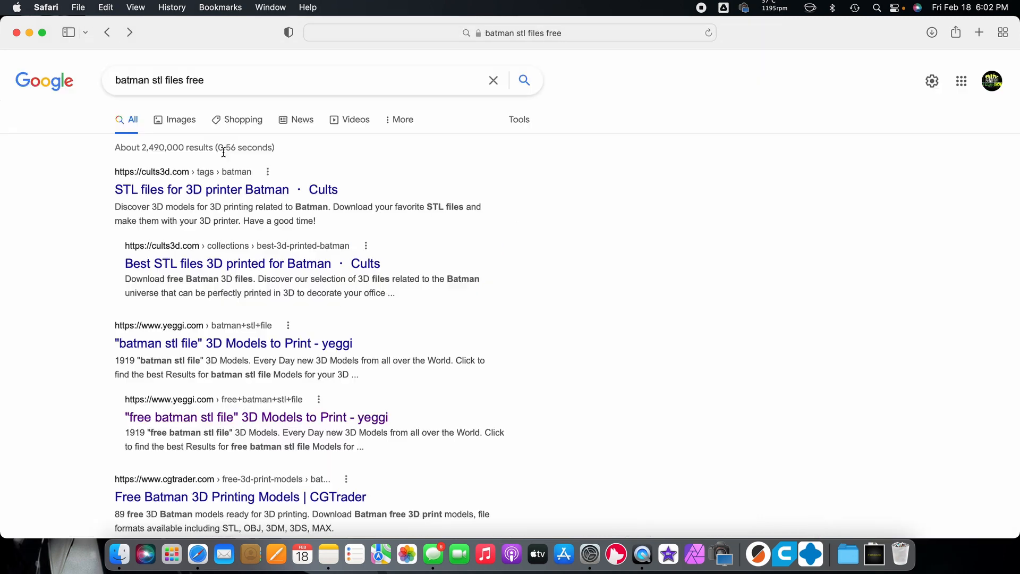
mouse_move(537, 150)
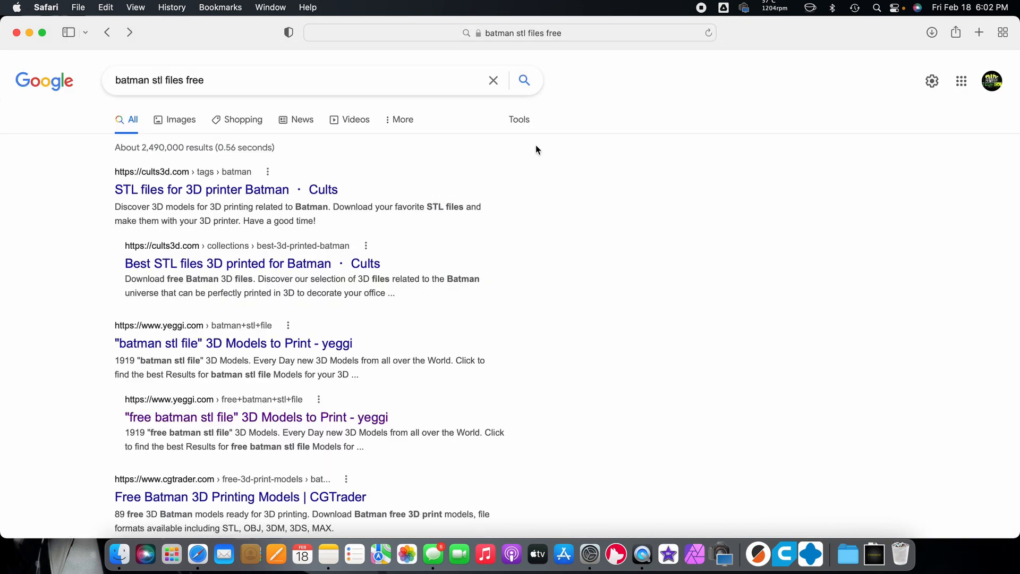
mouse_move(193, 140)
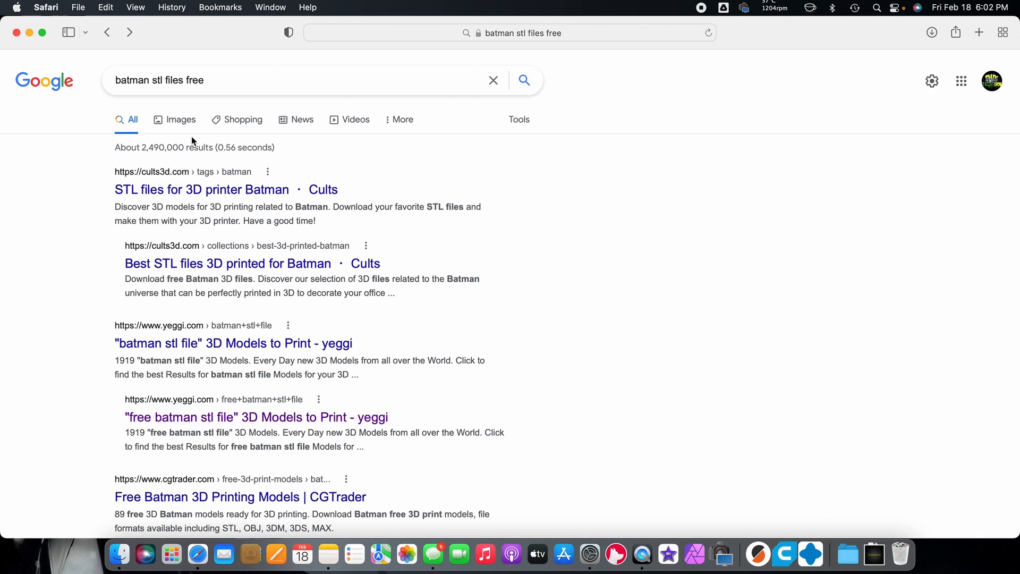
Browse Google Images for Batman STLs and visit the IndyModel88 Dark Knight Statue page.
click(181, 120)
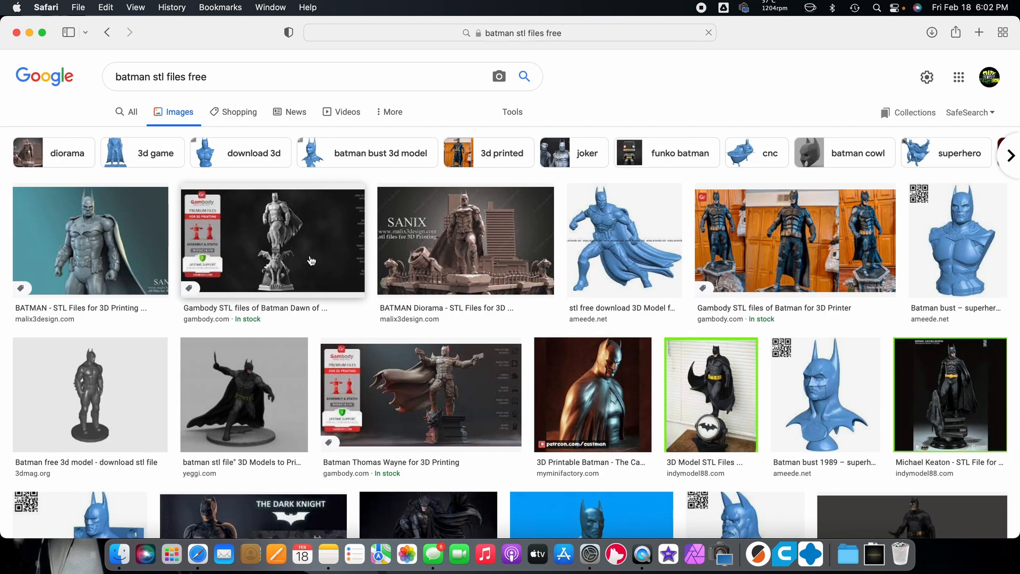
scroll(down, 3)
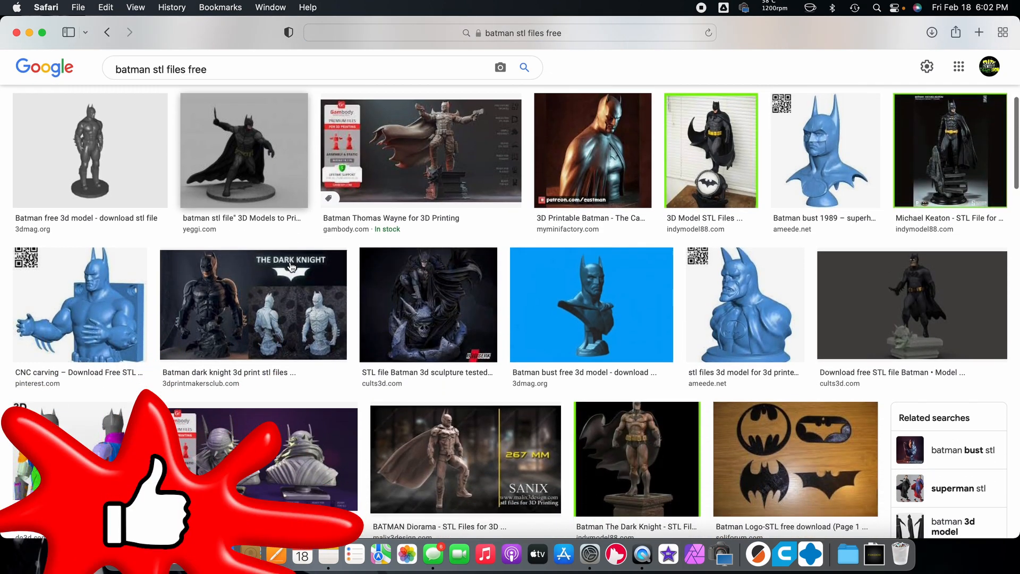
scroll(down, 3)
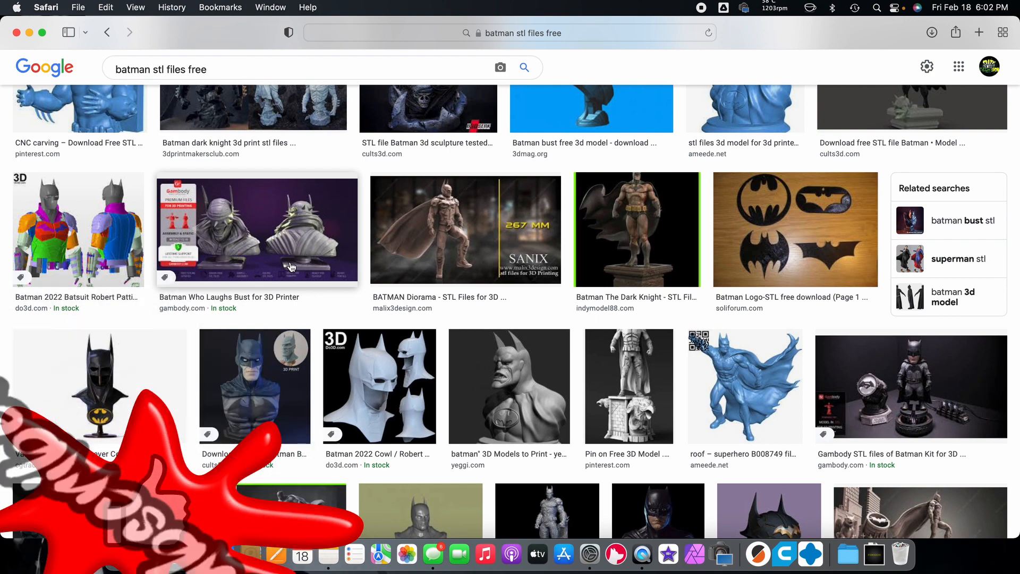
scroll(down, 3)
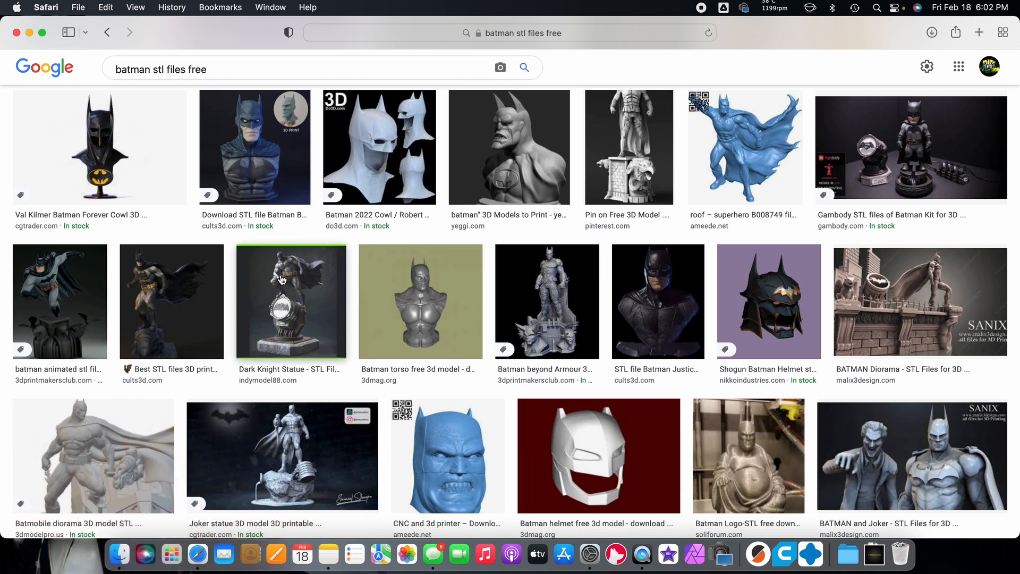
mouse_move(309, 287)
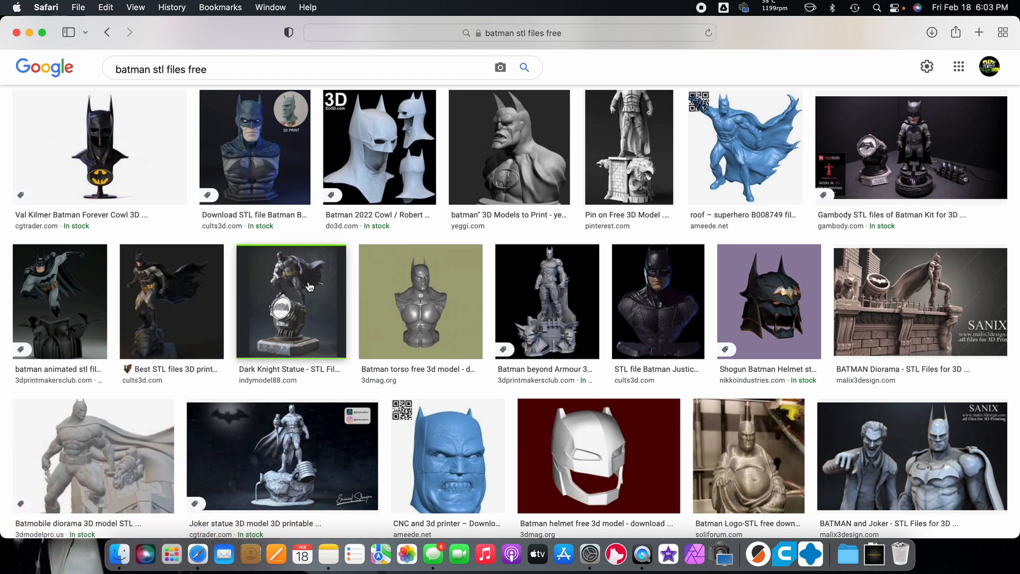
click(290, 301)
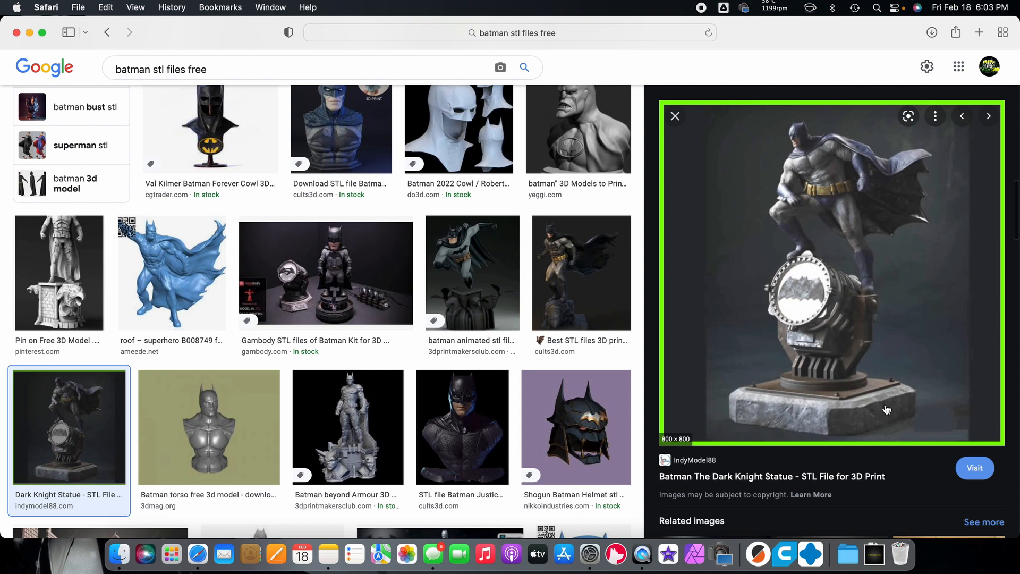
click(975, 468)
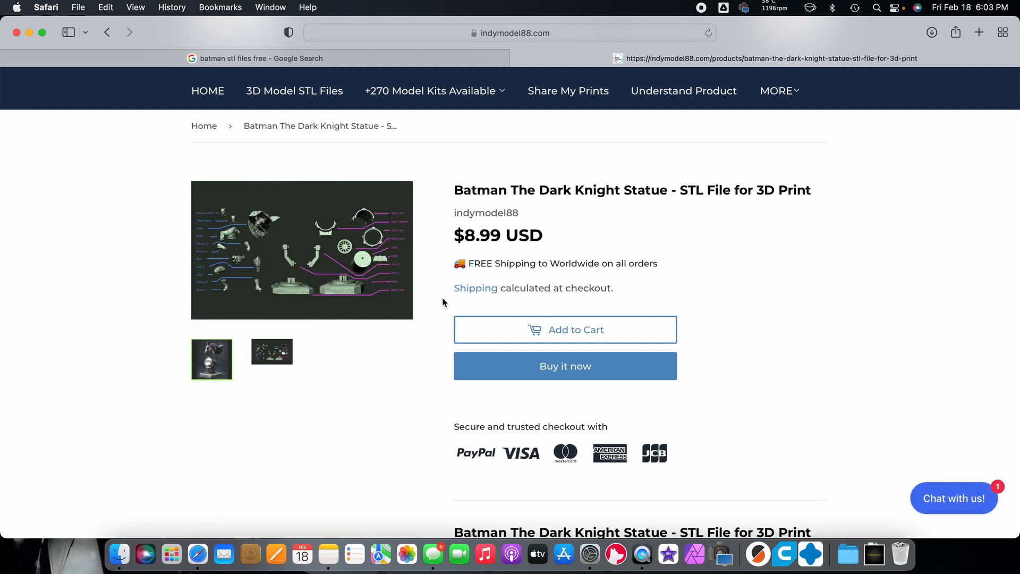
mouse_move(360, 274)
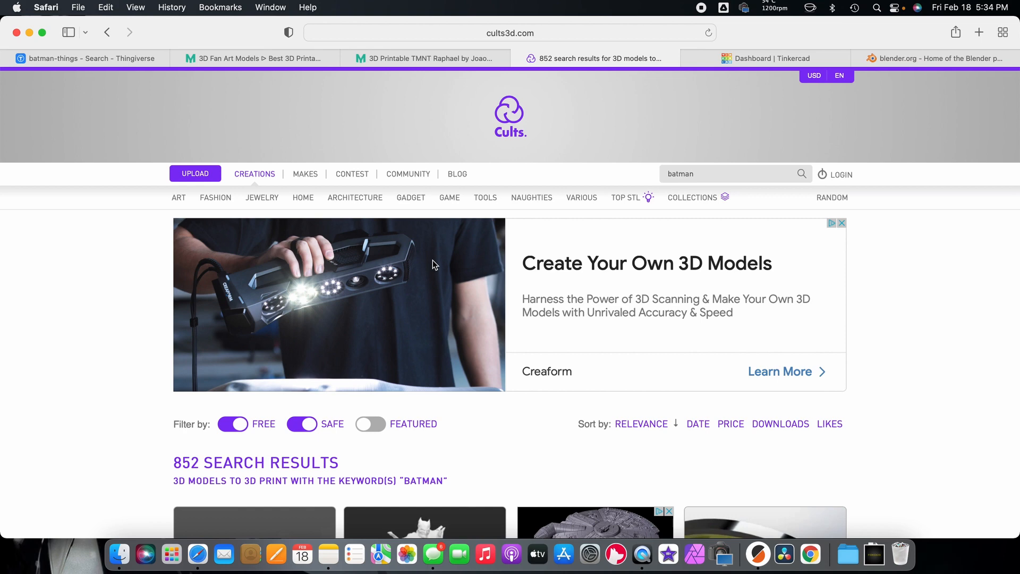
Review the $8.99 Dark Knight Statue listing, then switch to the Tinkercad dashboard.
click(773, 58)
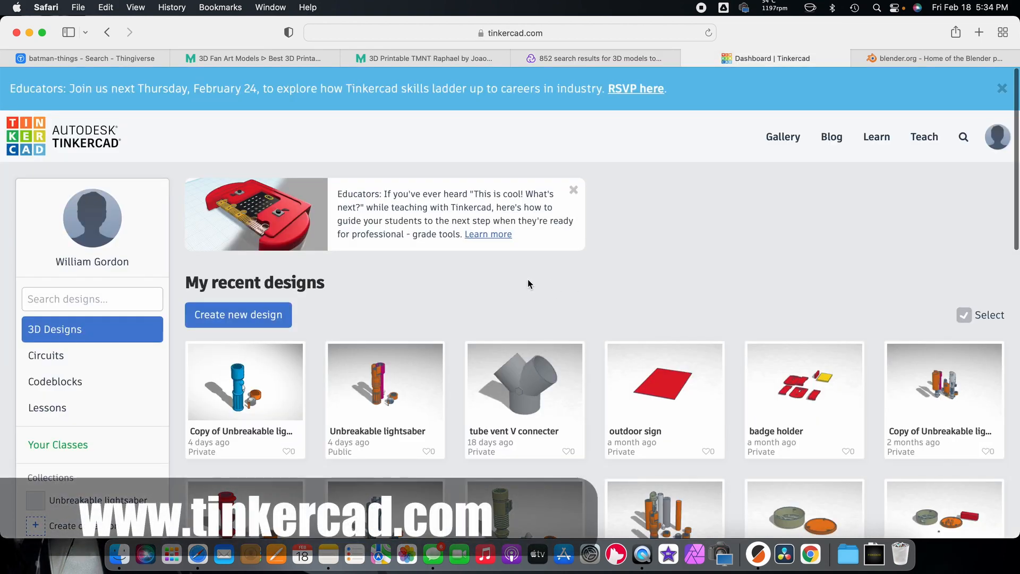
mouse_move(547, 304)
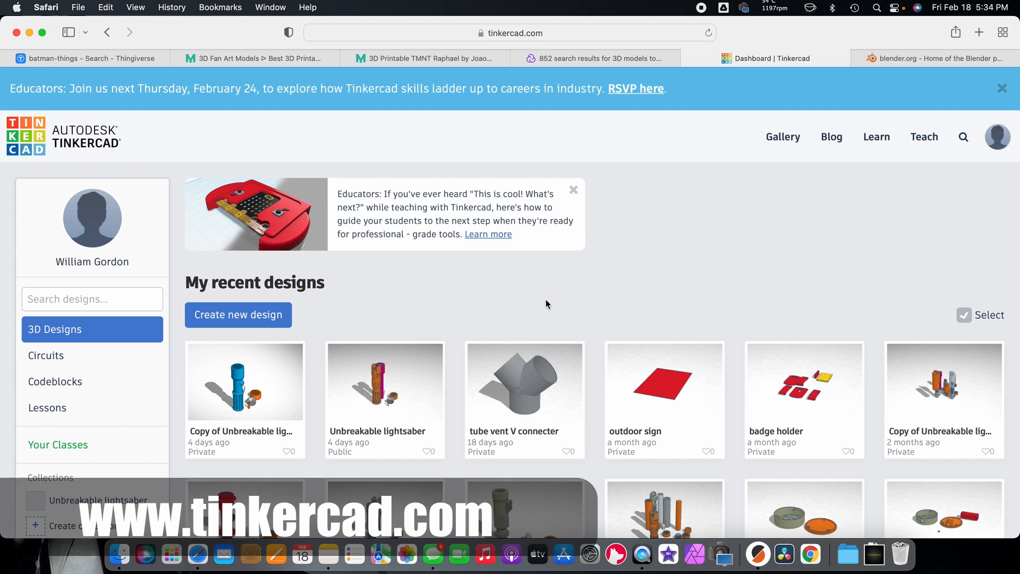
Scroll through My recent designs and open the tube vent V connecter detail page.
scroll(down, 3)
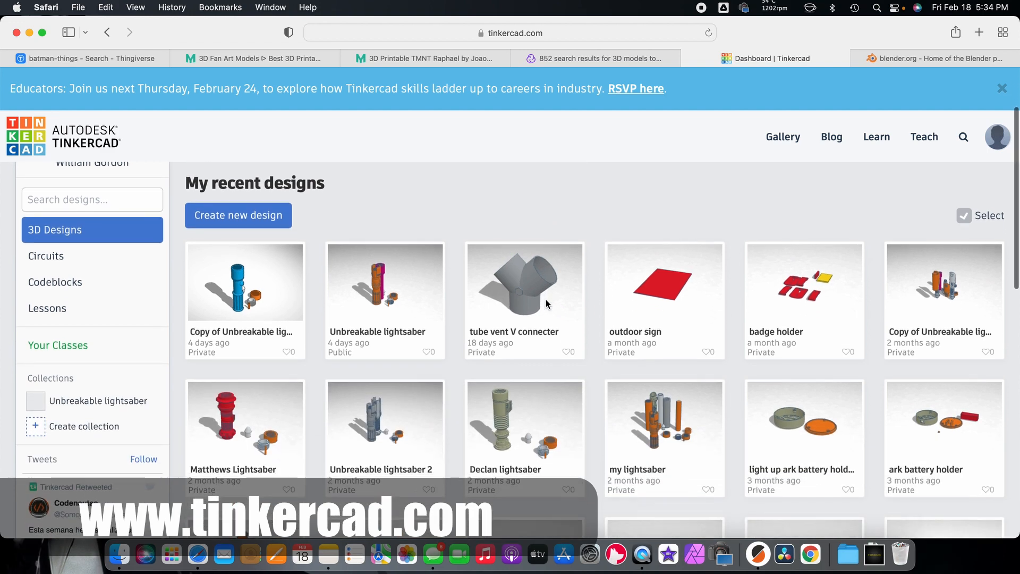
scroll(down, 3)
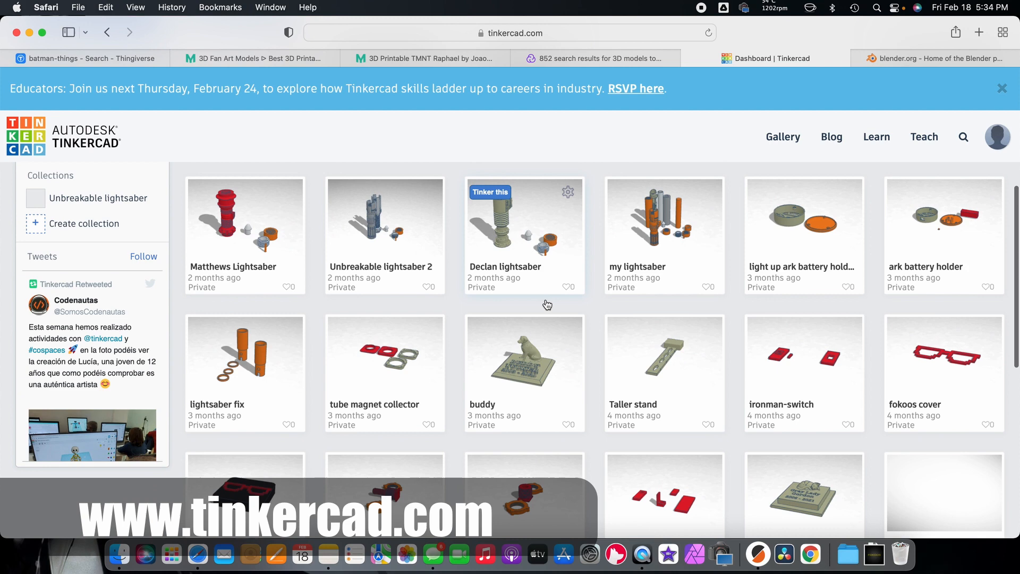
scroll(down, 3)
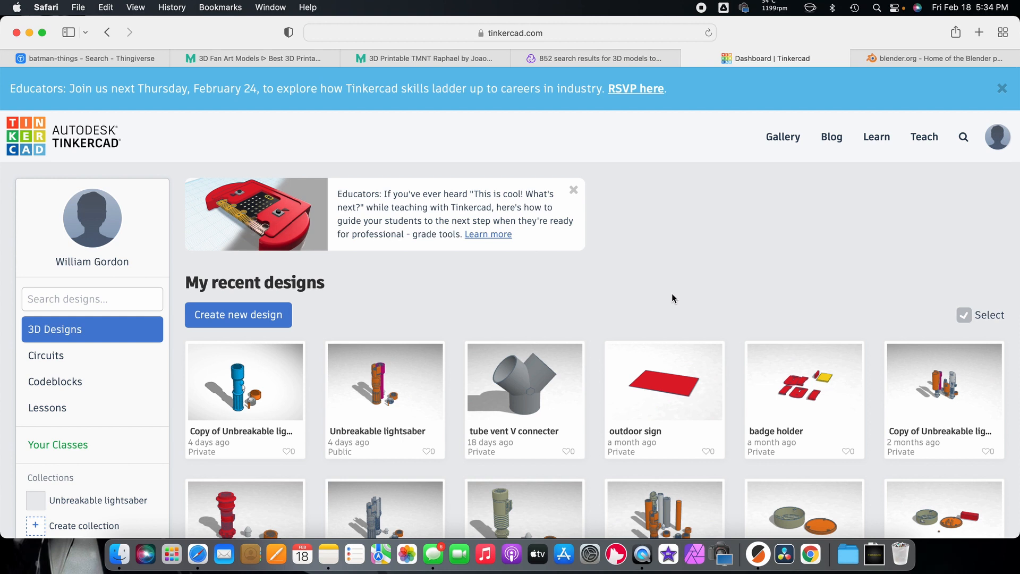
mouse_move(539, 389)
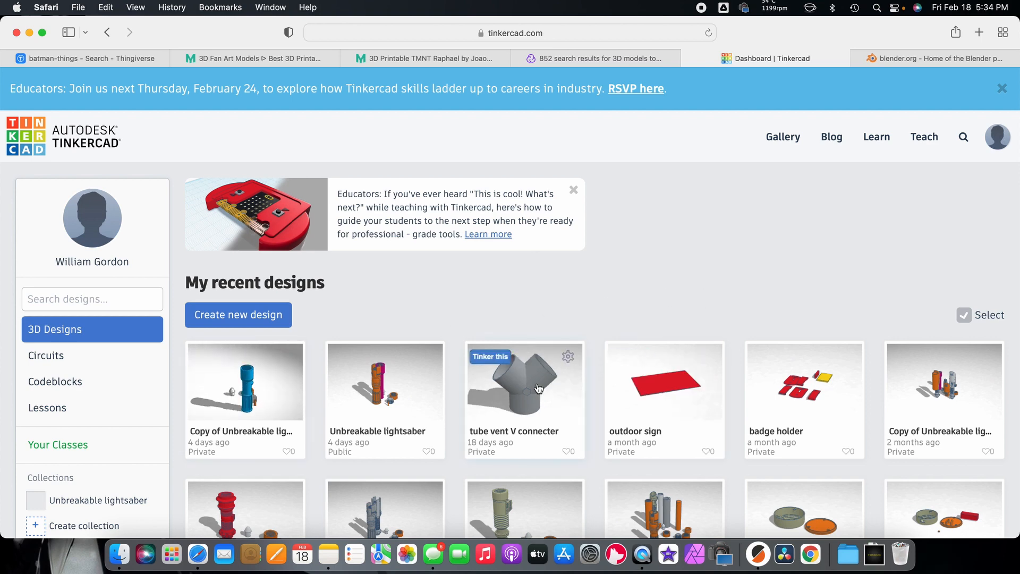
click(539, 388)
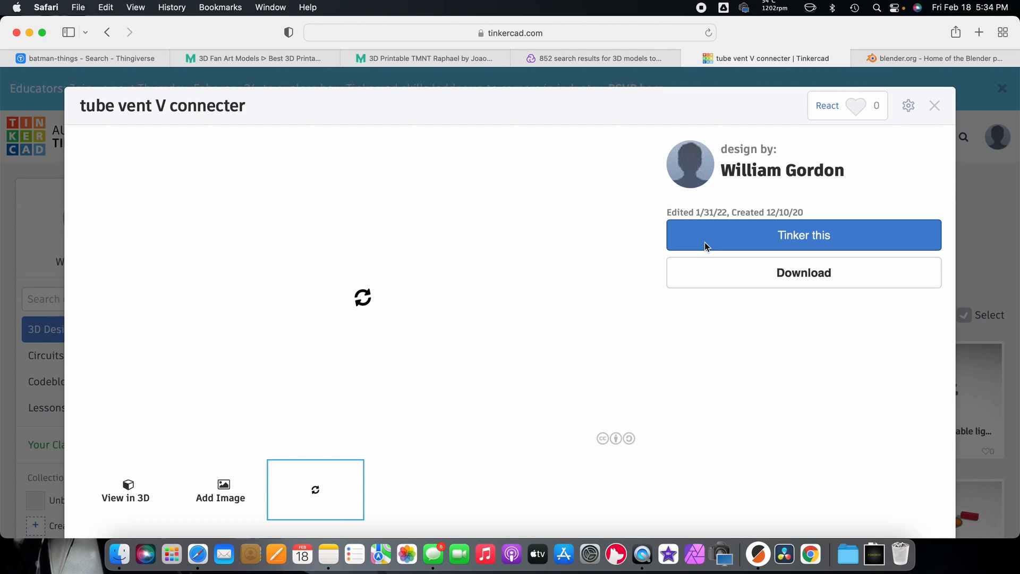
Open the tube vent V connecter in the editor and review its .OBJ/.STL export options.
click(804, 235)
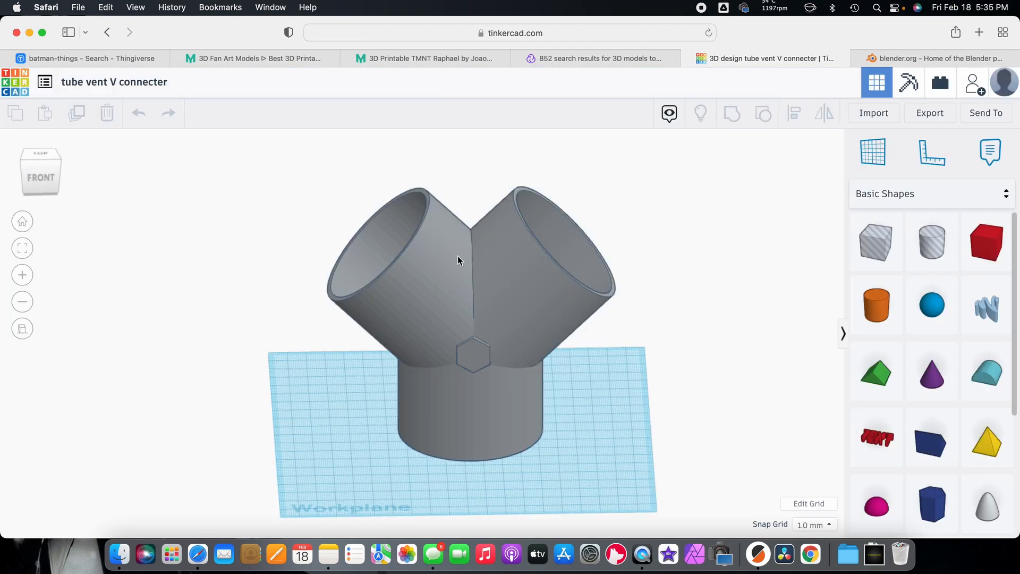
click(930, 112)
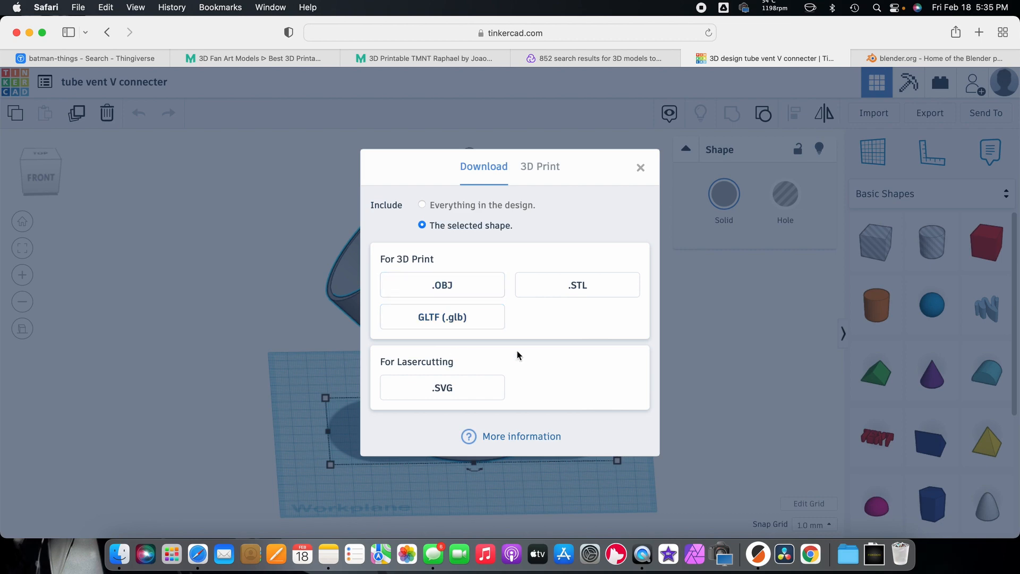
mouse_move(639, 168)
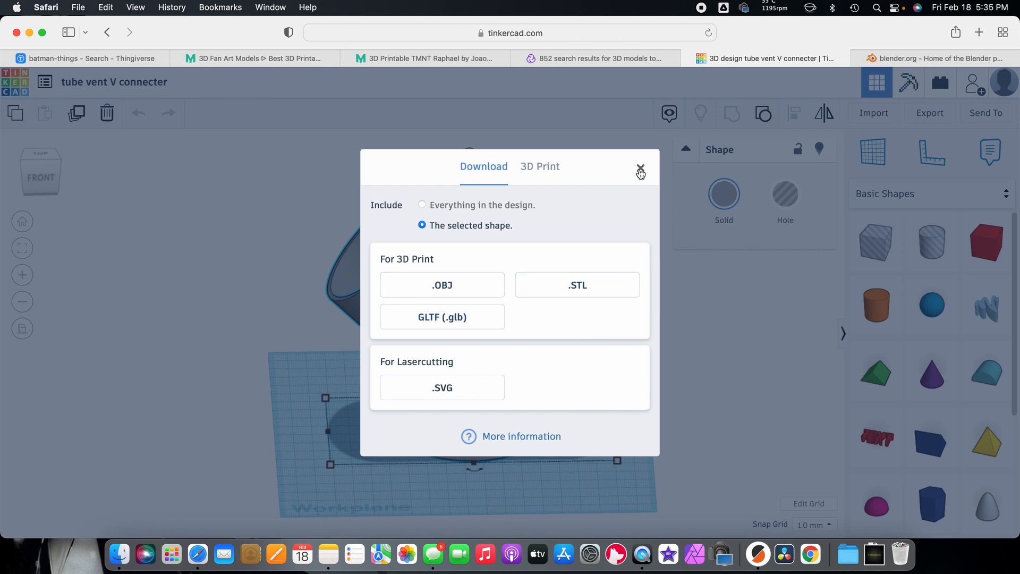
click(640, 169)
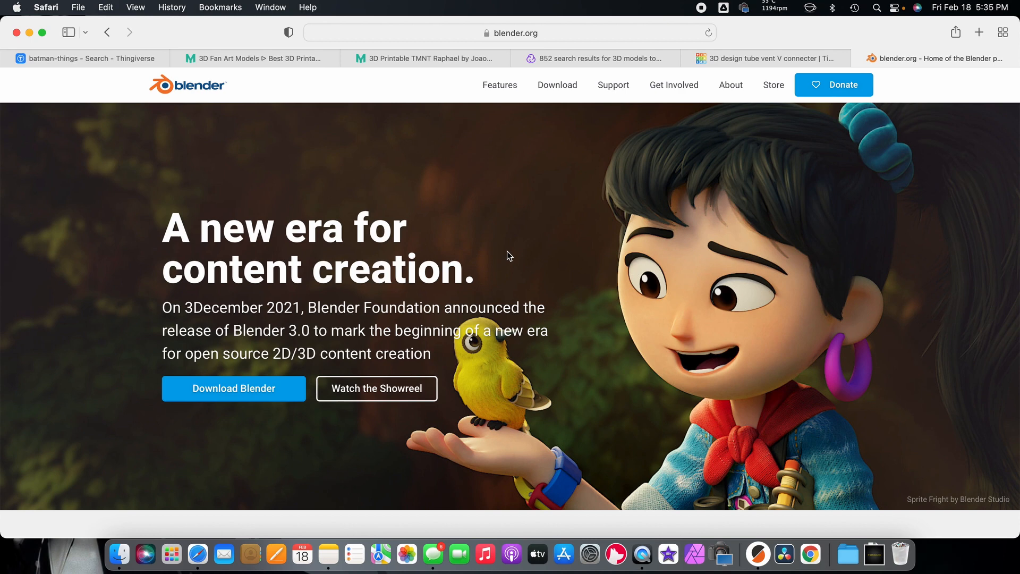
Look over the Blender 3.0 homepage, then return to the tube vent V connecter tab.
scroll(down, 3)
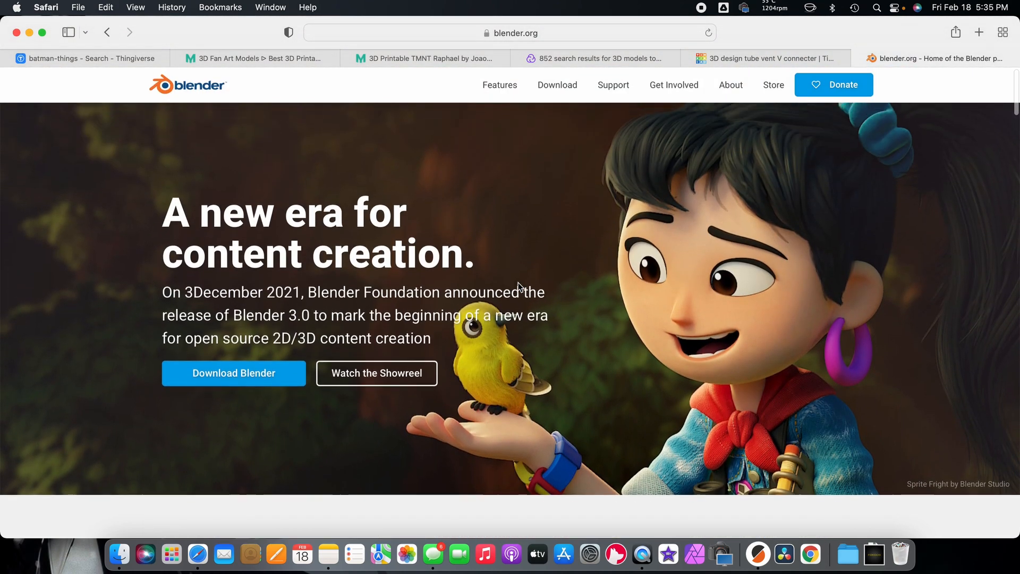
click(766, 58)
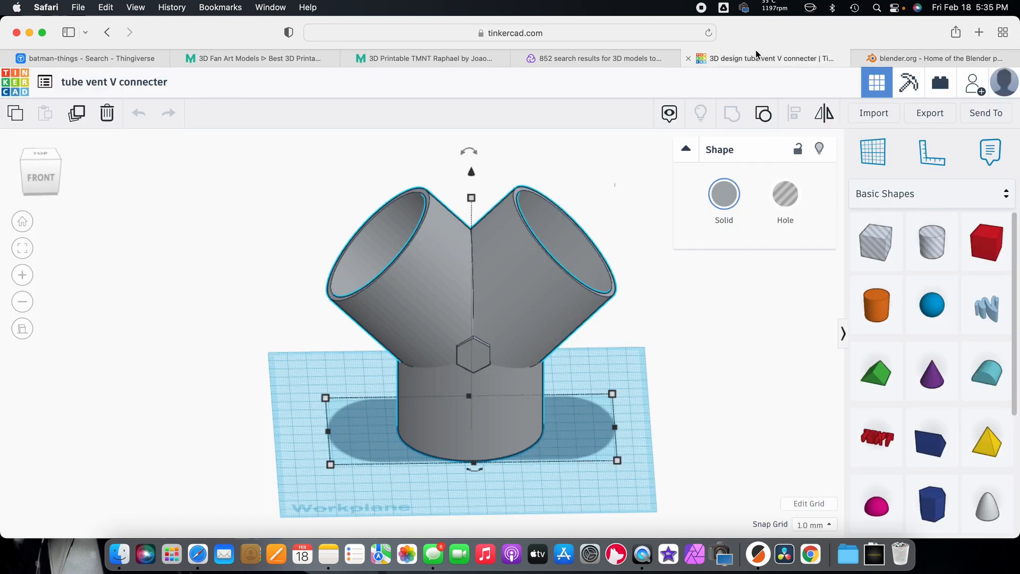
mouse_move(655, 300)
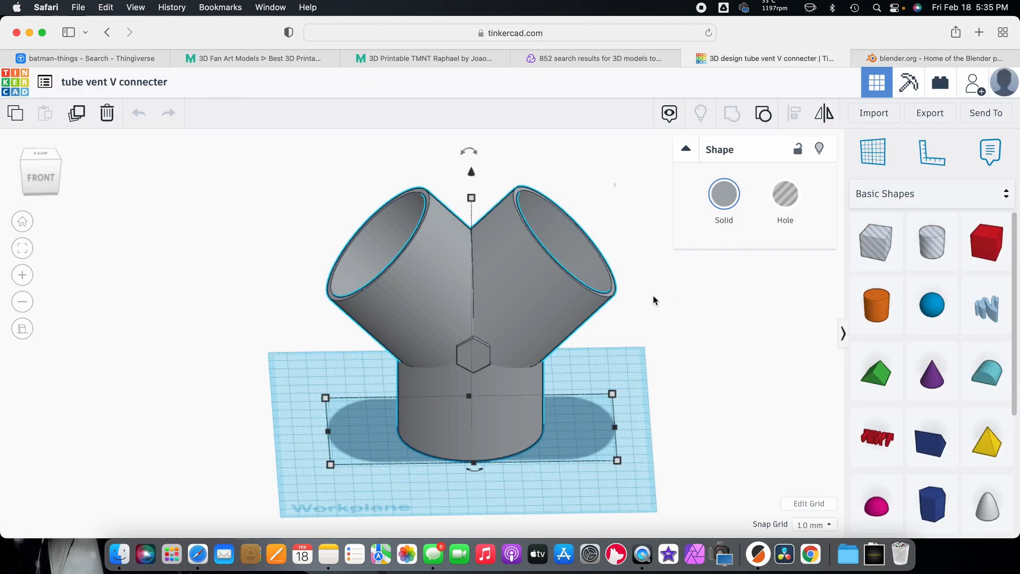
mouse_move(704, 354)
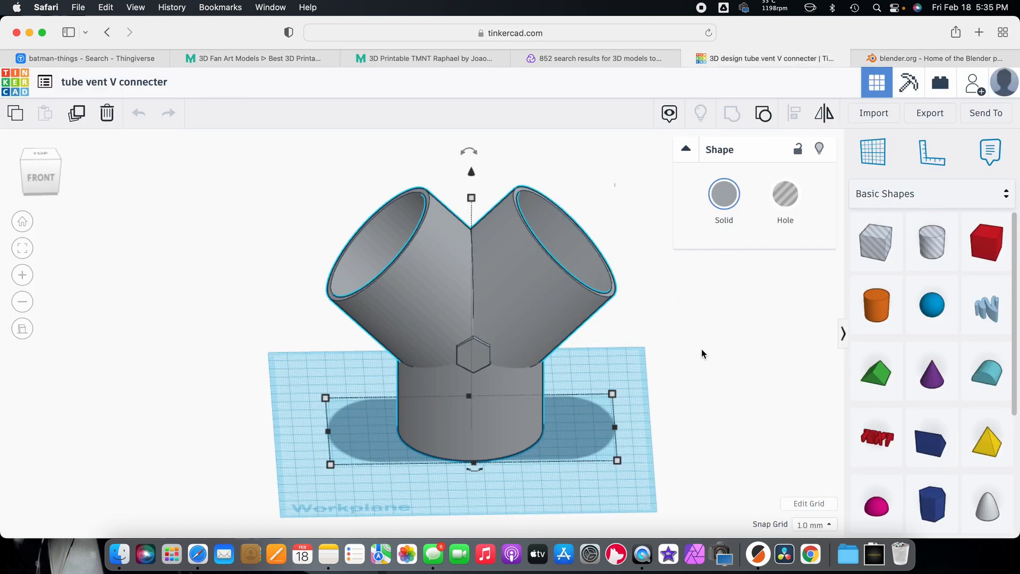
mouse_move(685, 352)
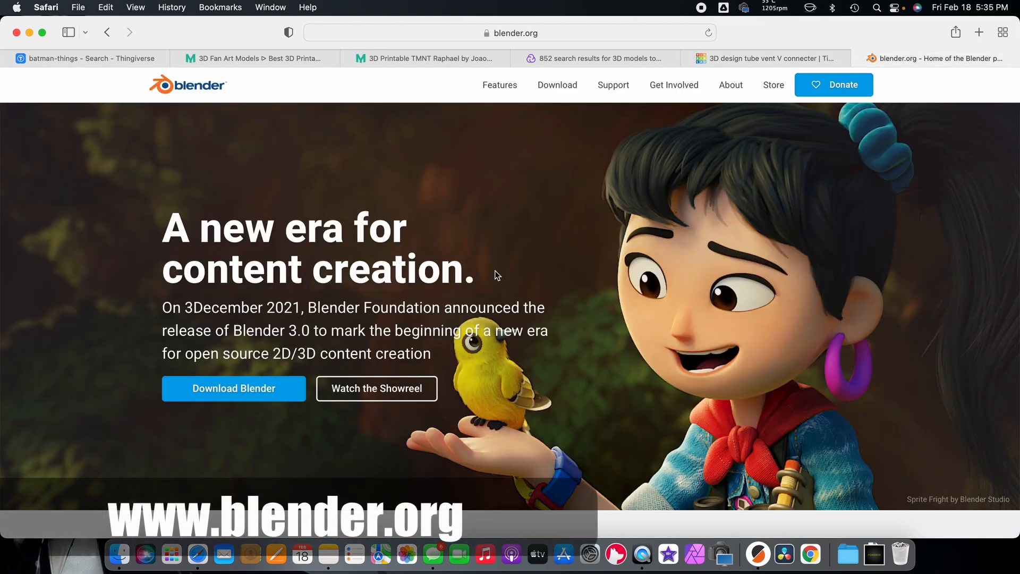
mouse_move(484, 278)
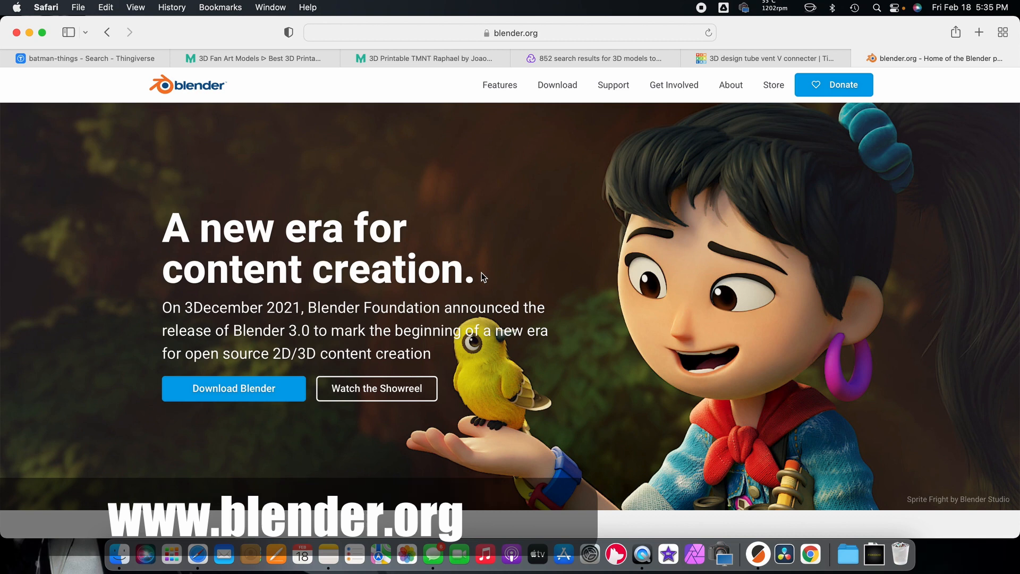
mouse_move(474, 293)
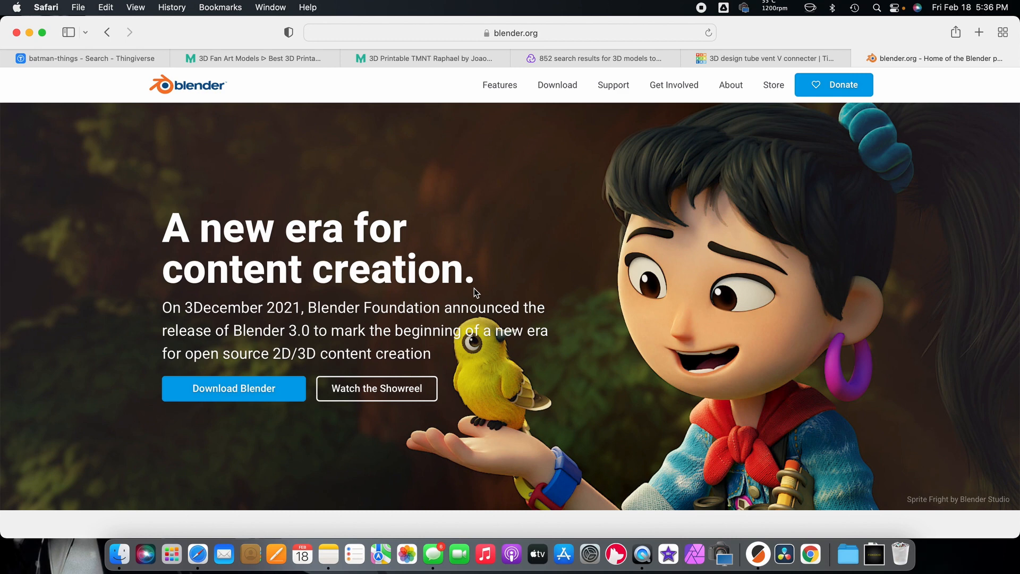
mouse_move(362, 292)
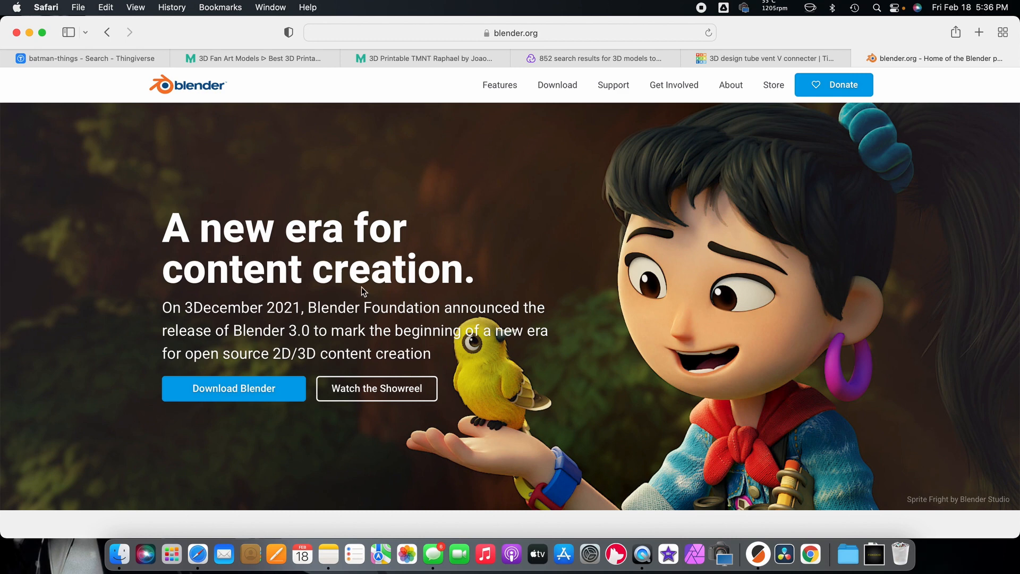
mouse_move(447, 312)
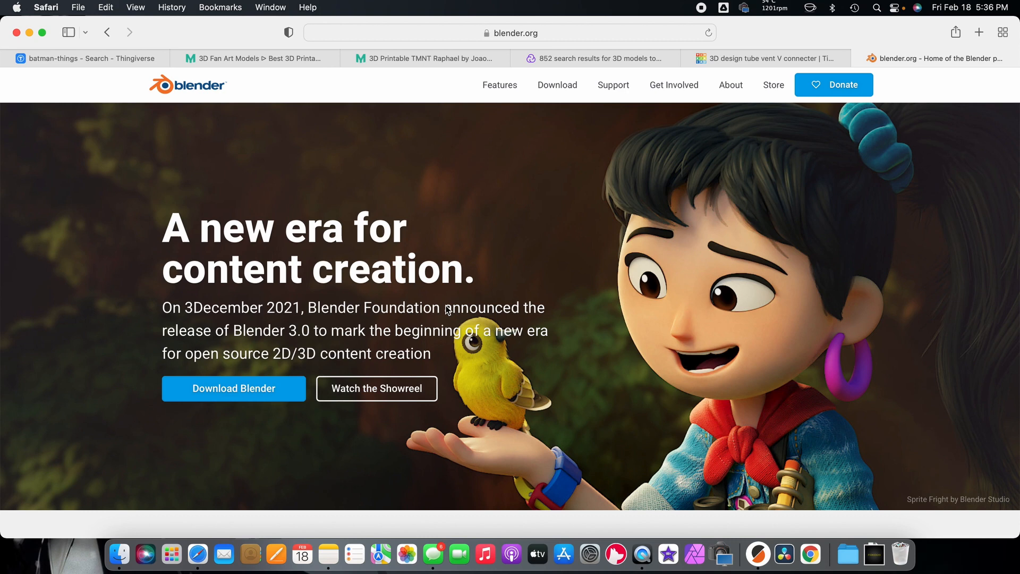
mouse_move(400, 284)
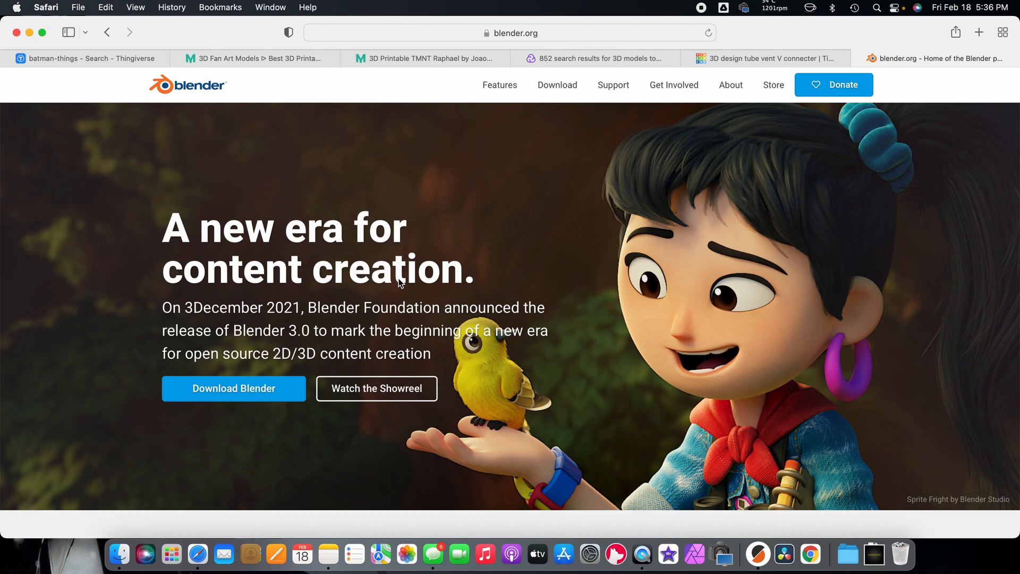
mouse_move(419, 313)
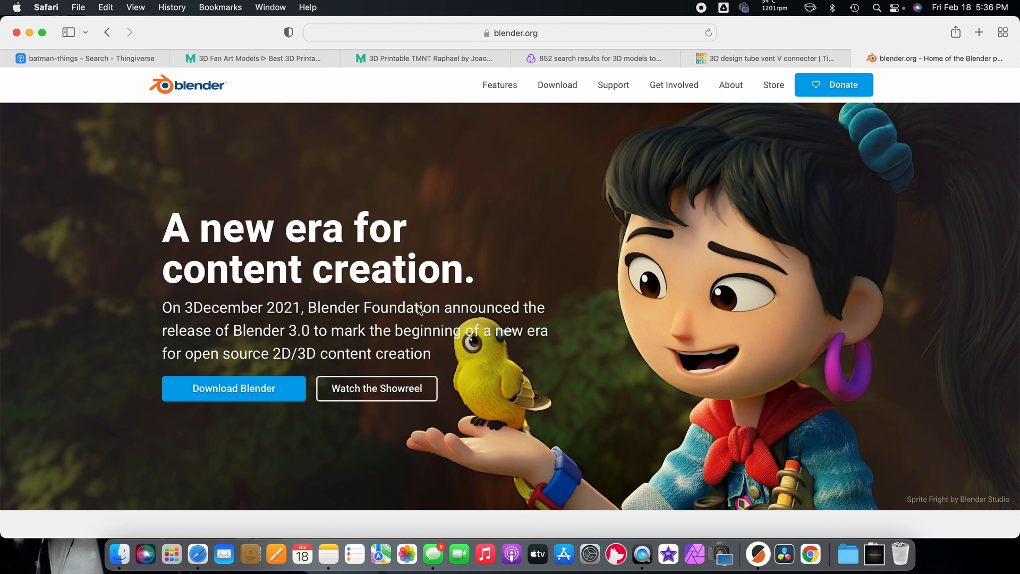
mouse_move(416, 294)
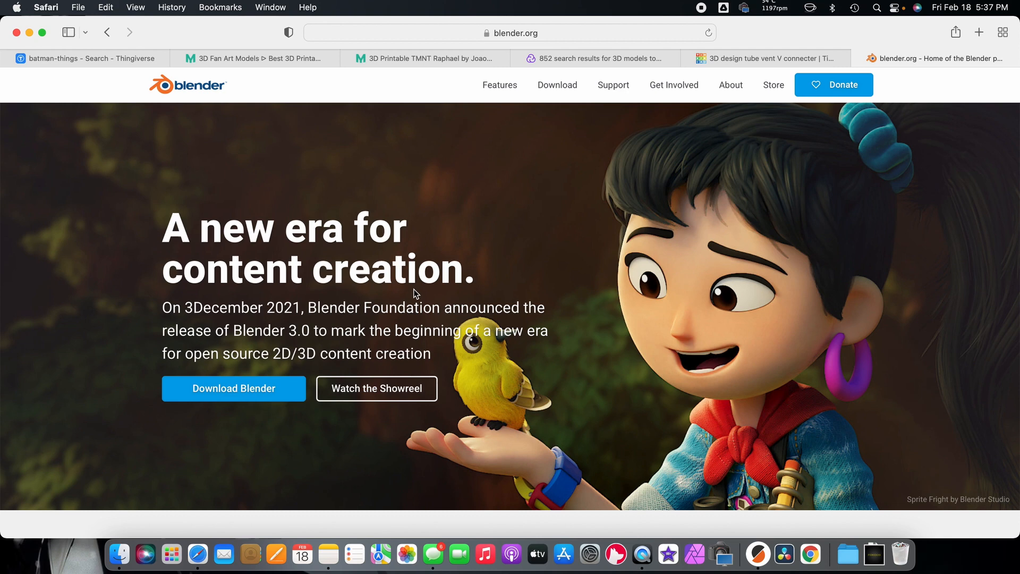
mouse_move(717, 348)
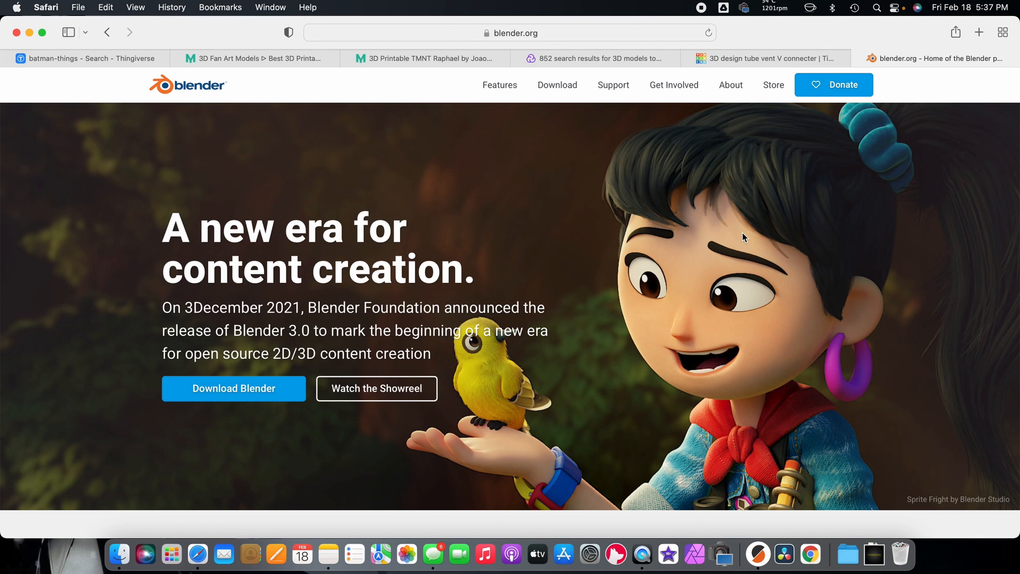
mouse_move(651, 324)
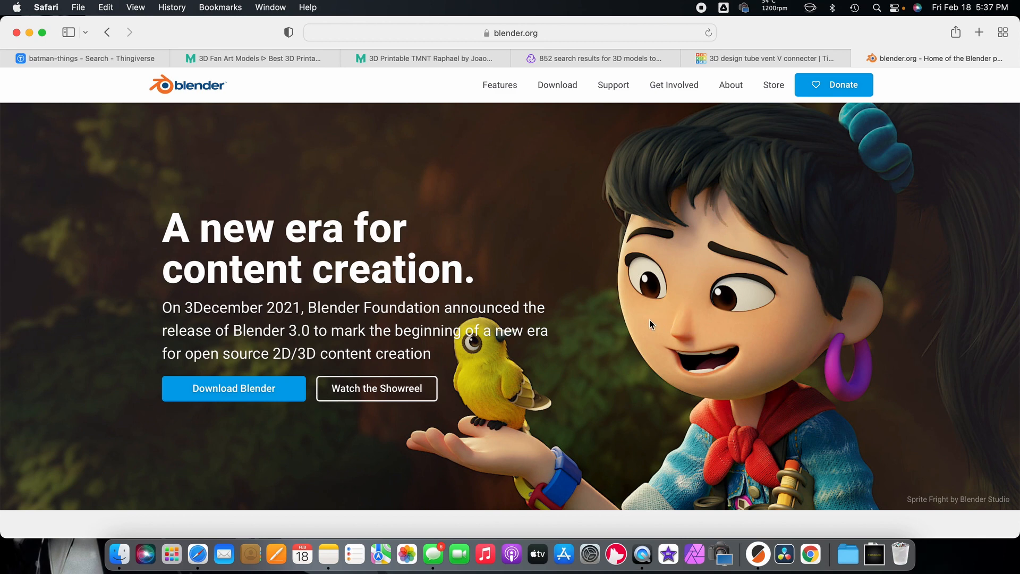
mouse_move(495, 272)
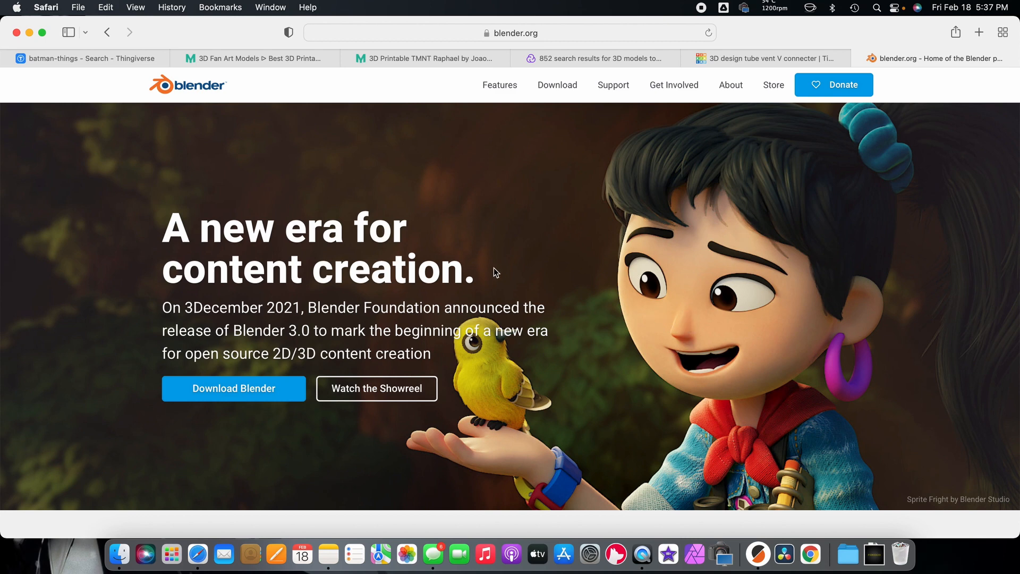
click(768, 58)
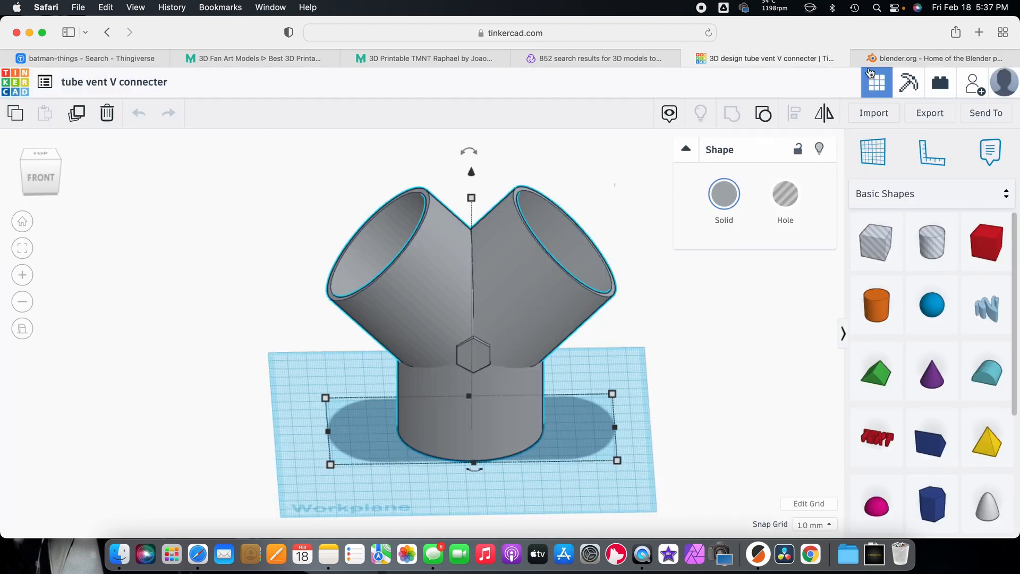
Orbit the tube vent V connecter to an angled view, then exit the design.
click(939, 58)
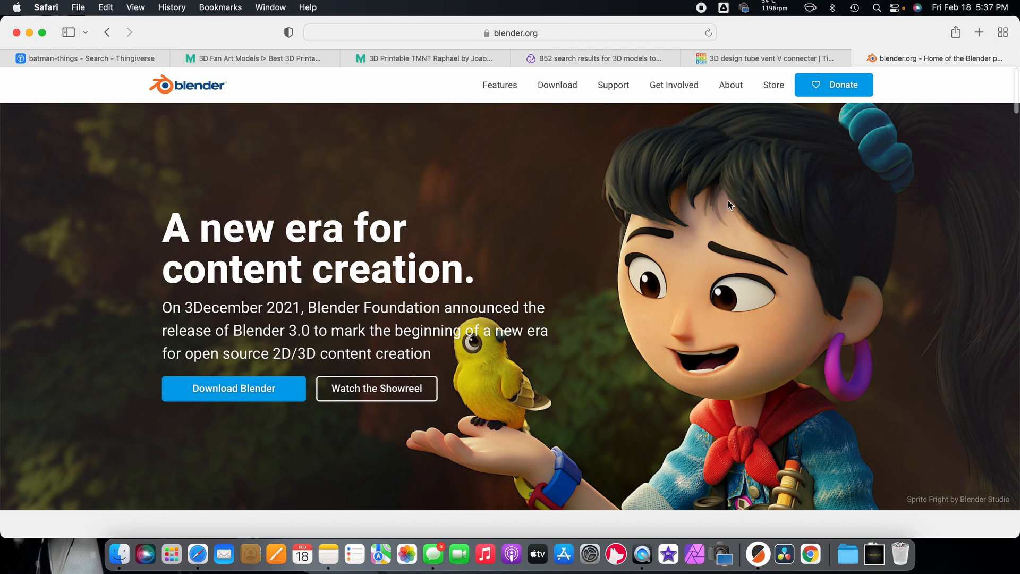
click(763, 58)
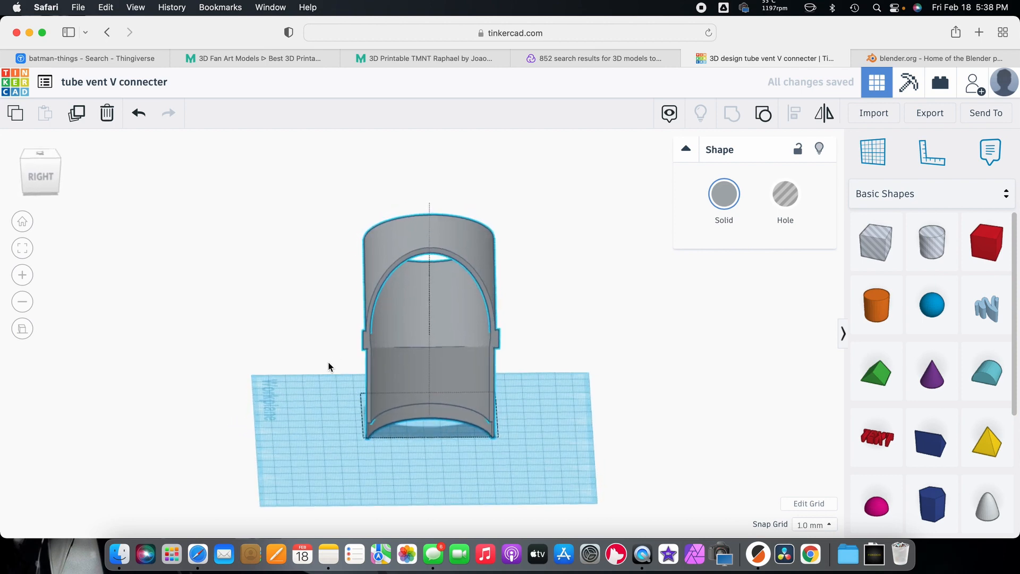
drag(328, 367, 621, 378)
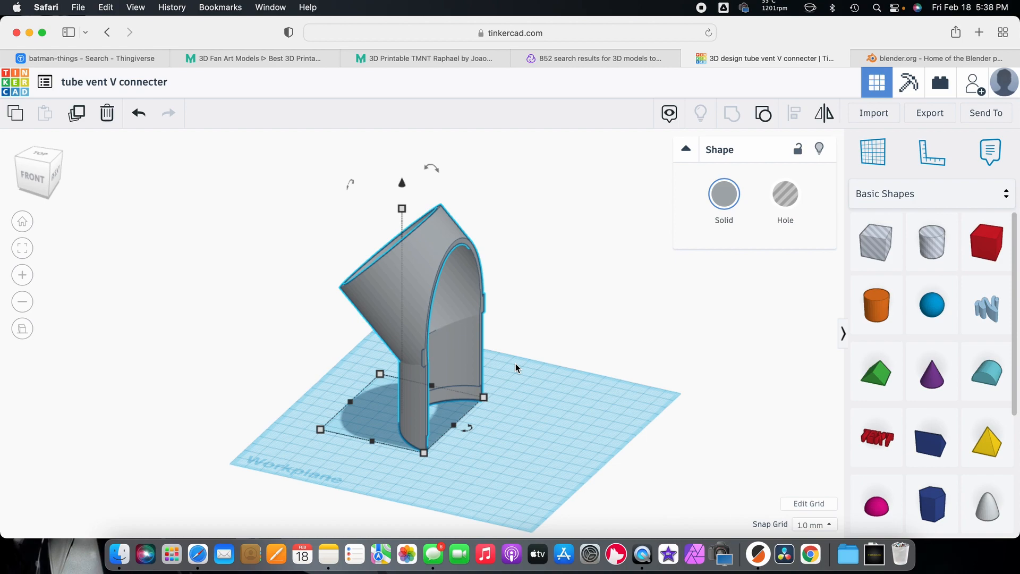
click(942, 58)
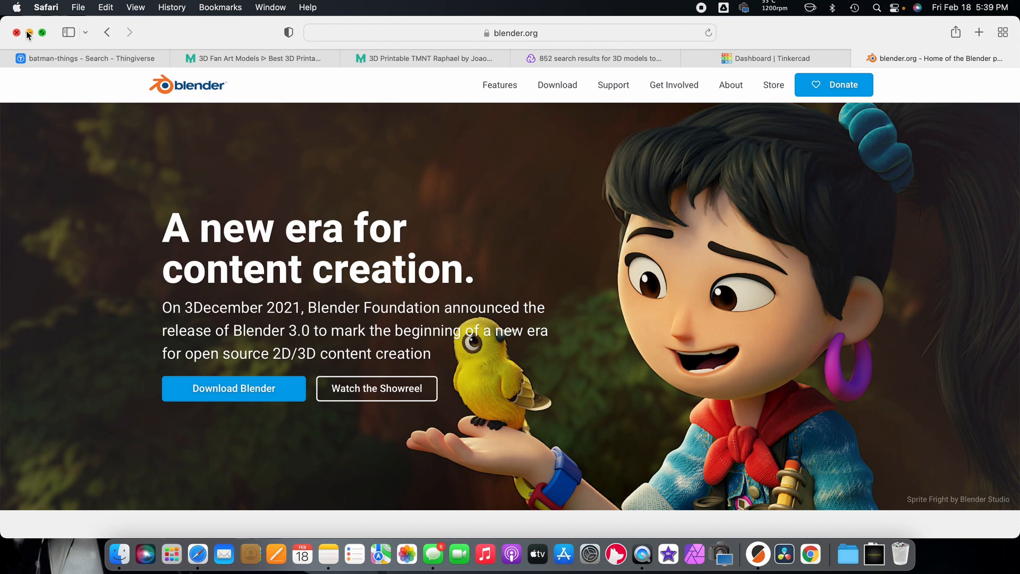
Close the Safari window to reveal the Finder desktop.
click(17, 33)
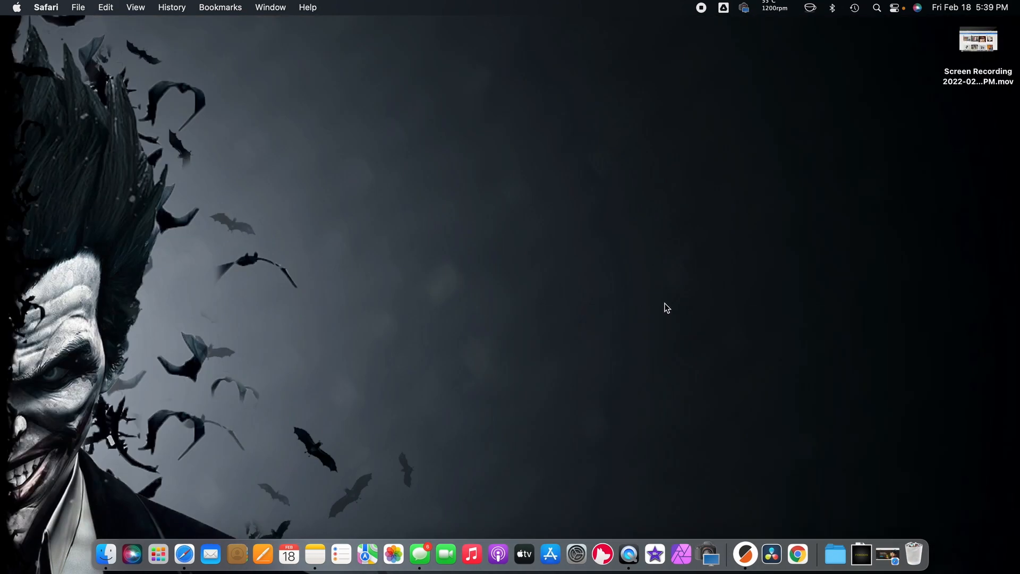
mouse_move(751, 491)
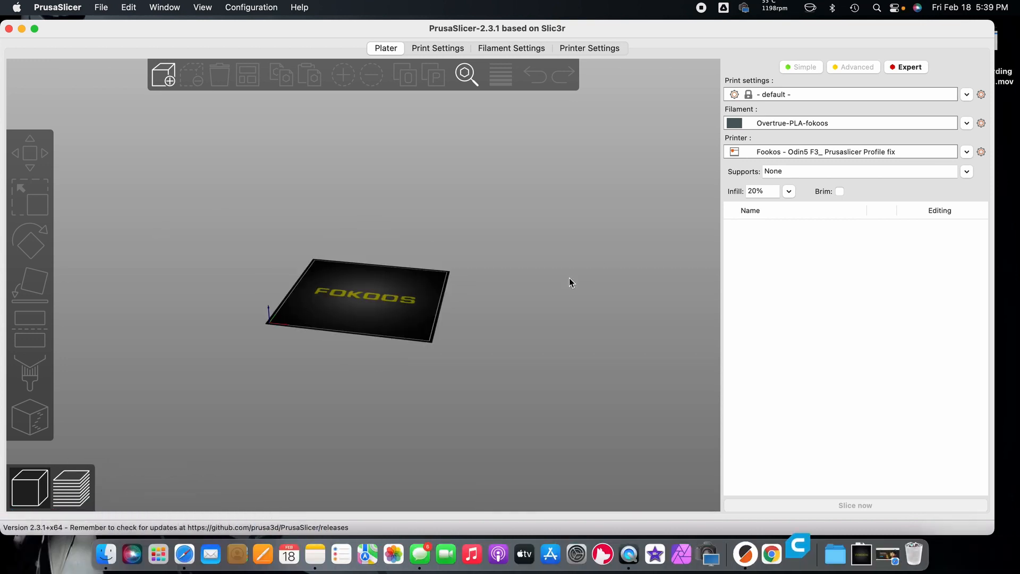
mouse_move(563, 284)
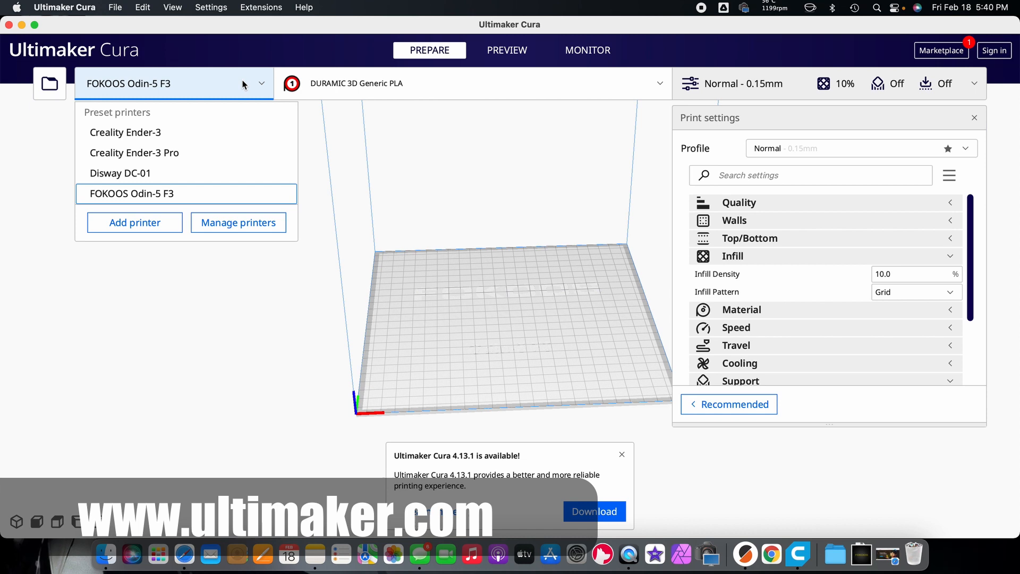
Select the Creality Ender-3 from Cura's printer dropdown.
click(125, 132)
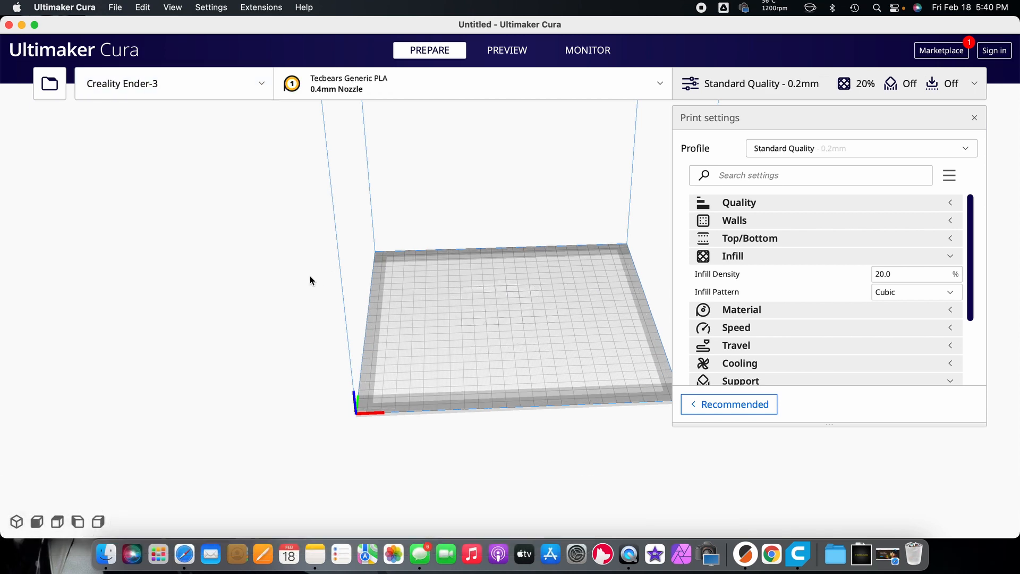
mouse_move(249, 335)
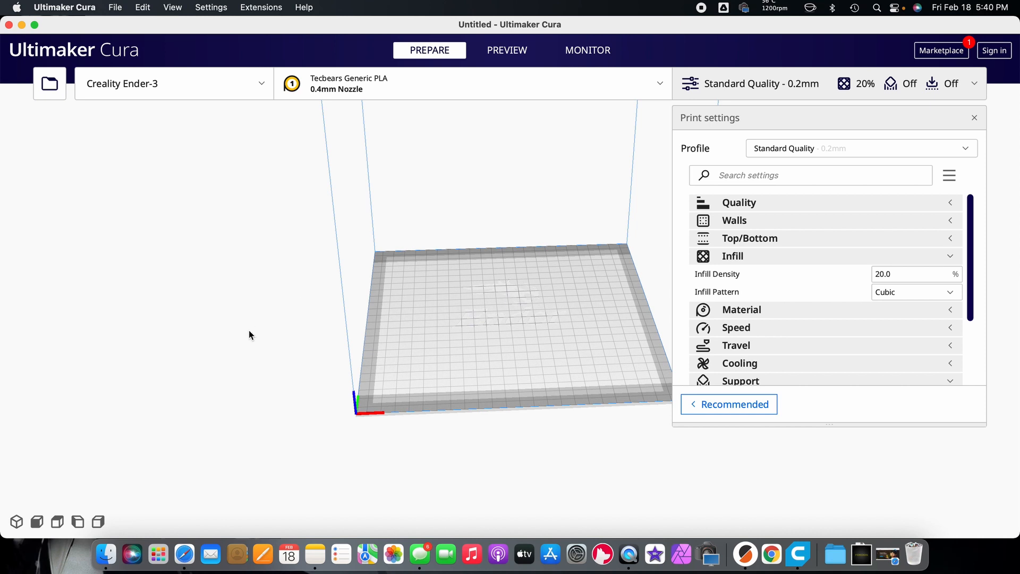
mouse_move(187, 401)
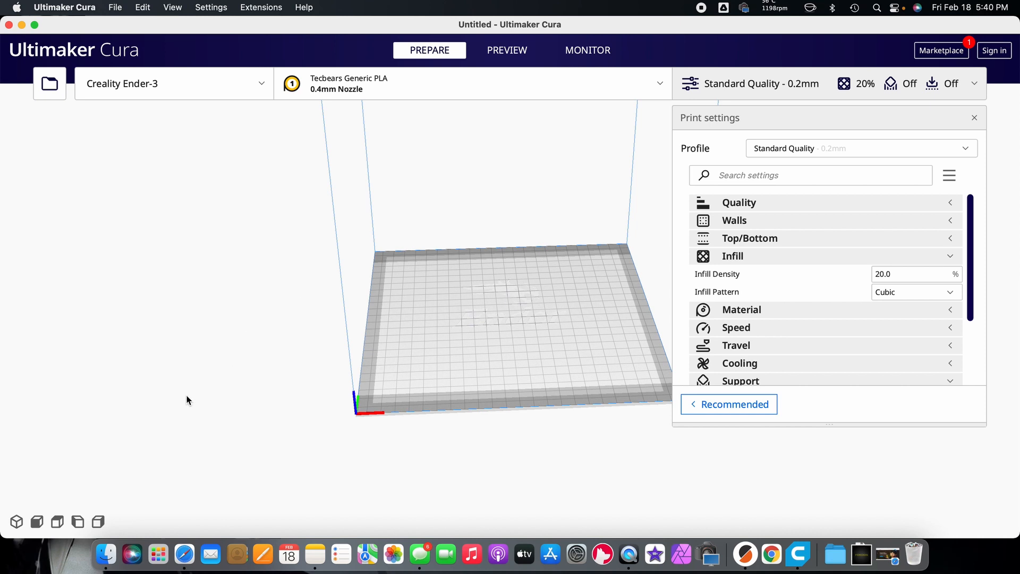
mouse_move(123, 493)
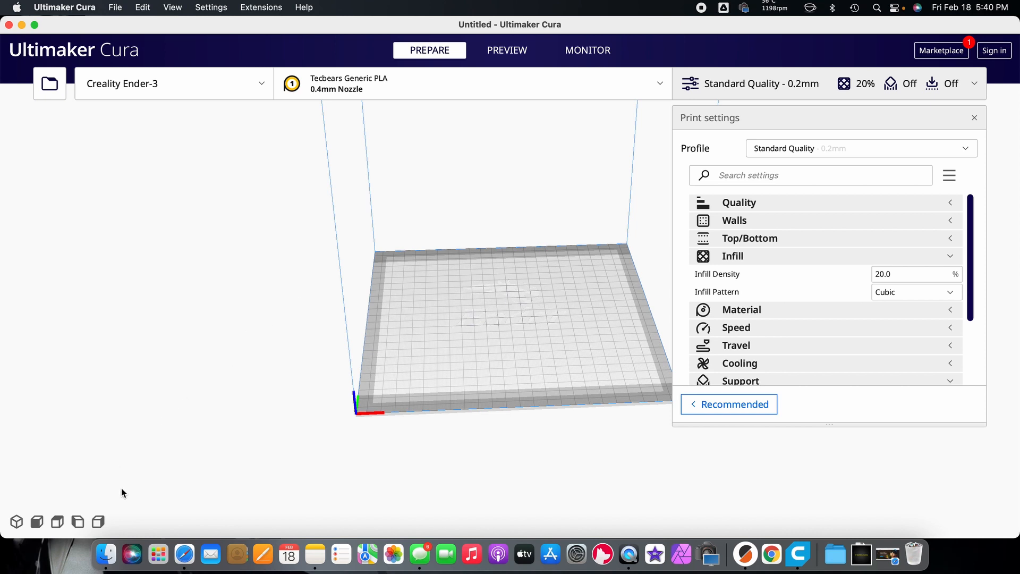
mouse_move(111, 530)
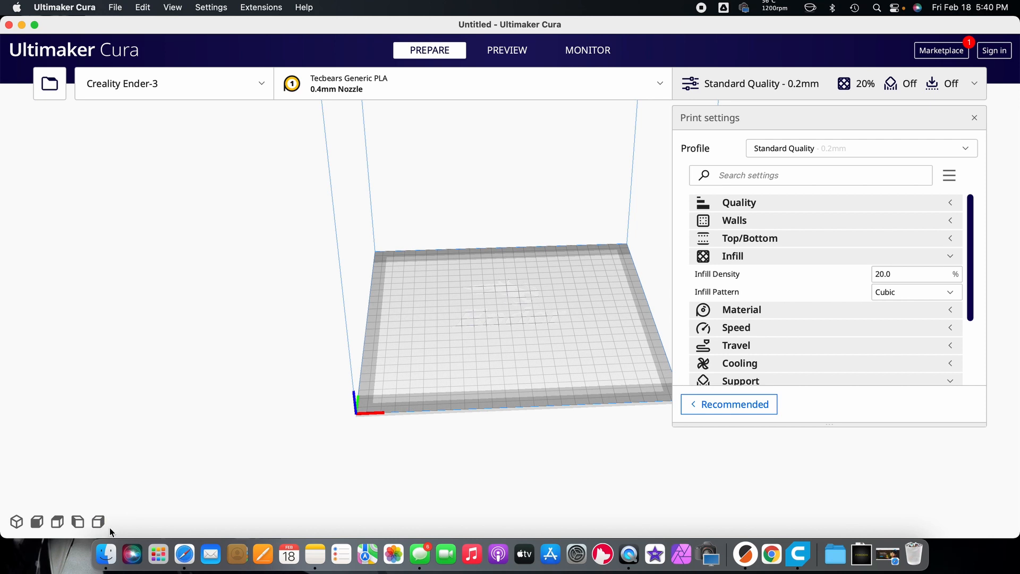
mouse_move(164, 550)
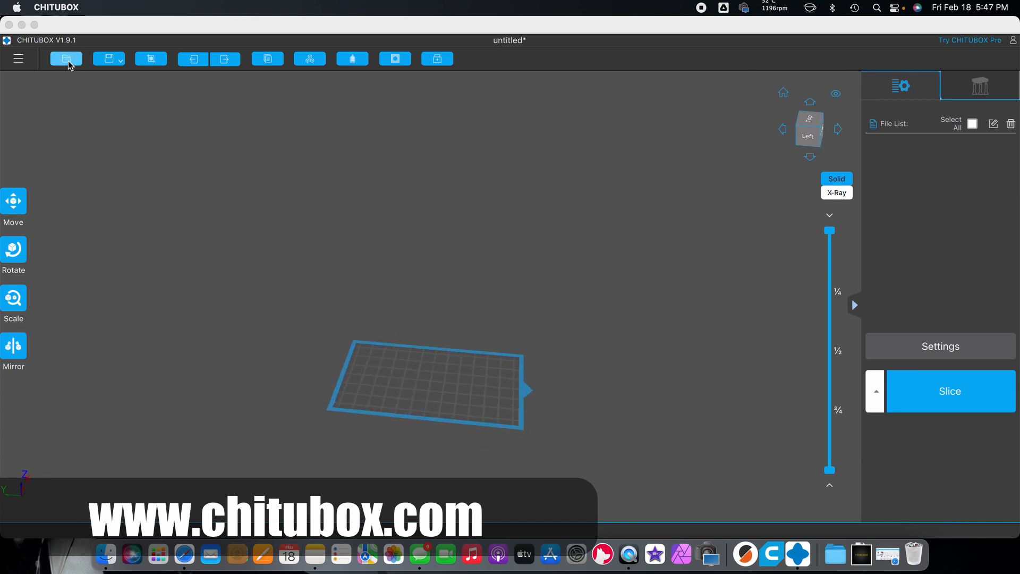
Open deadpool-bust-v2.stl from the Desktop and scale it to fit the build plate.
click(64, 59)
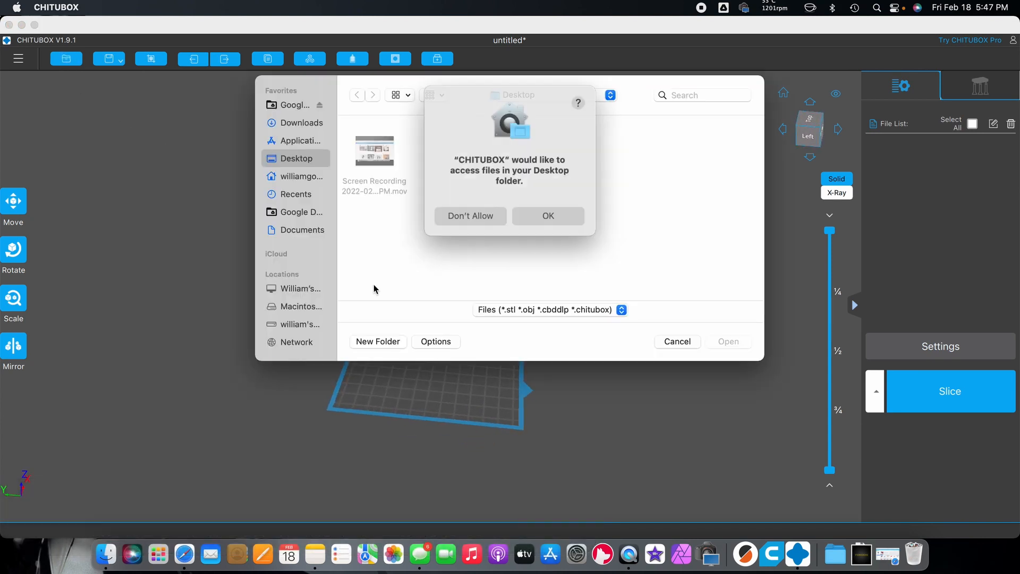
click(548, 215)
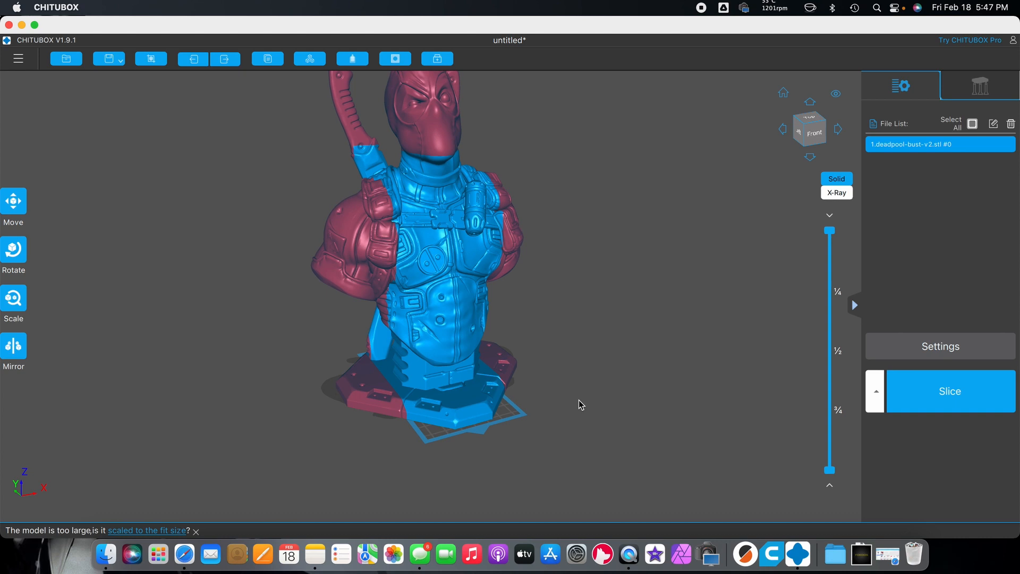
click(14, 298)
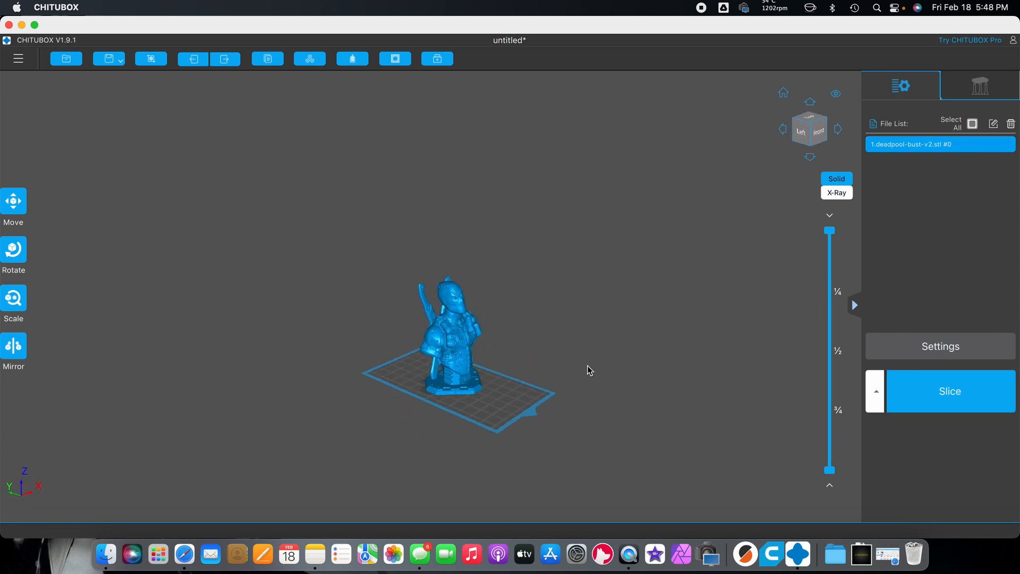
mouse_move(533, 369)
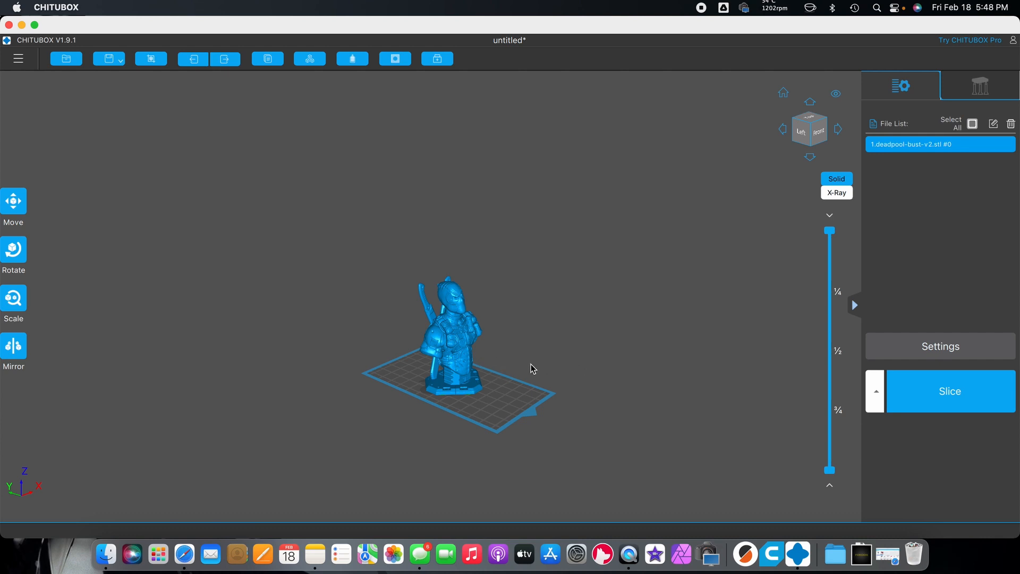
mouse_move(180, 228)
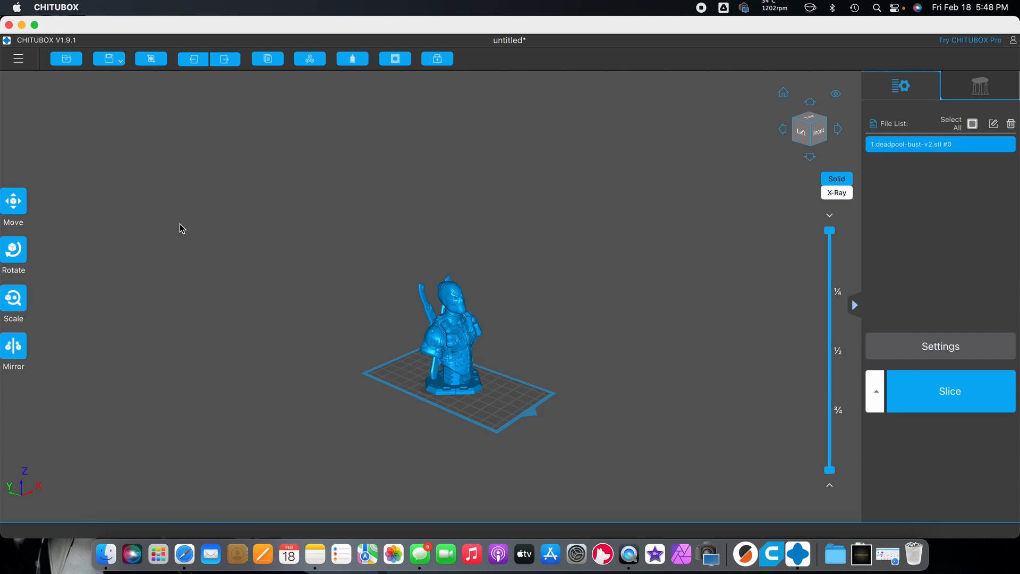
mouse_move(180, 225)
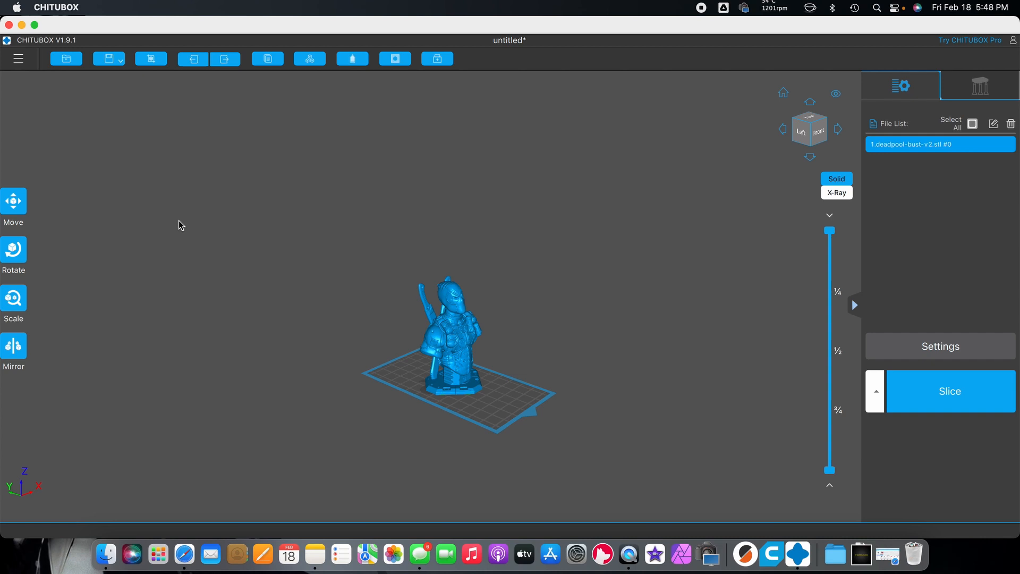